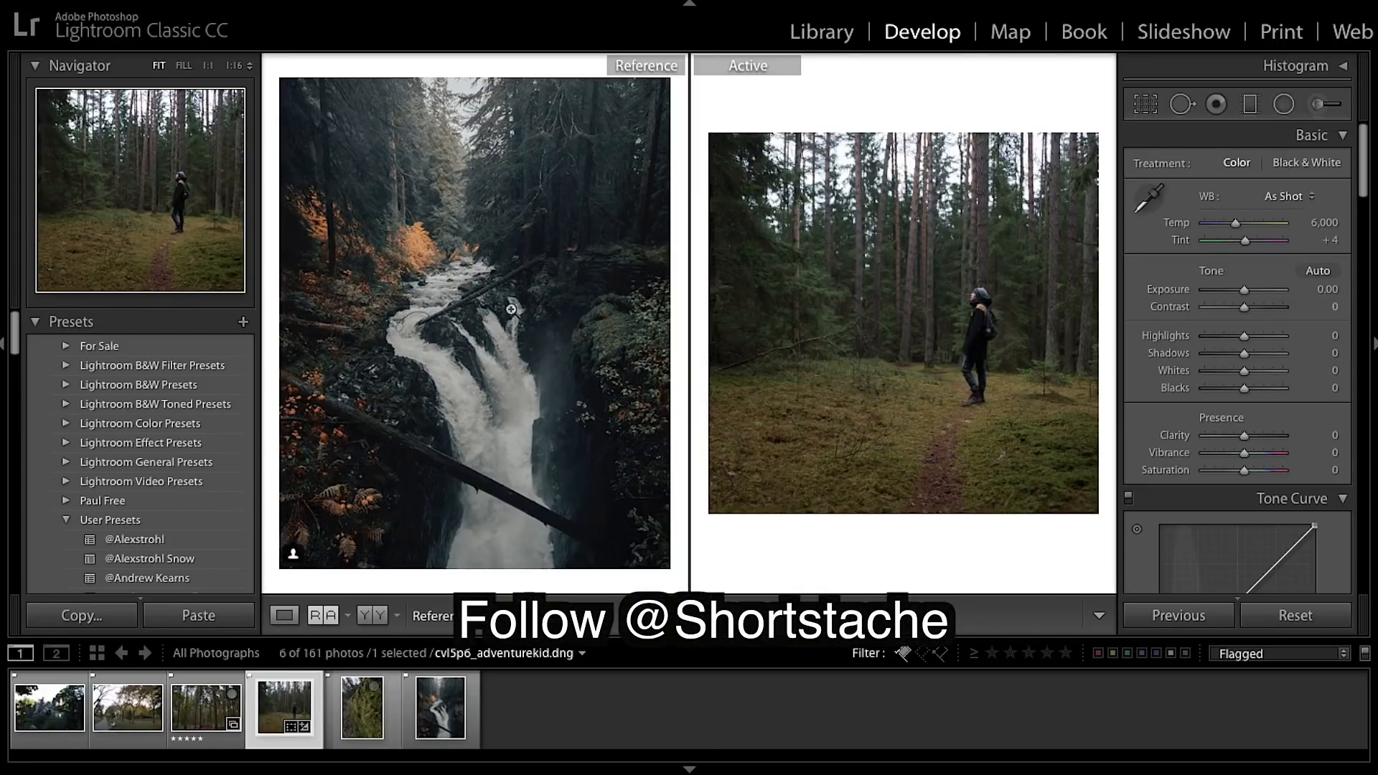
mouse_move(467, 259)
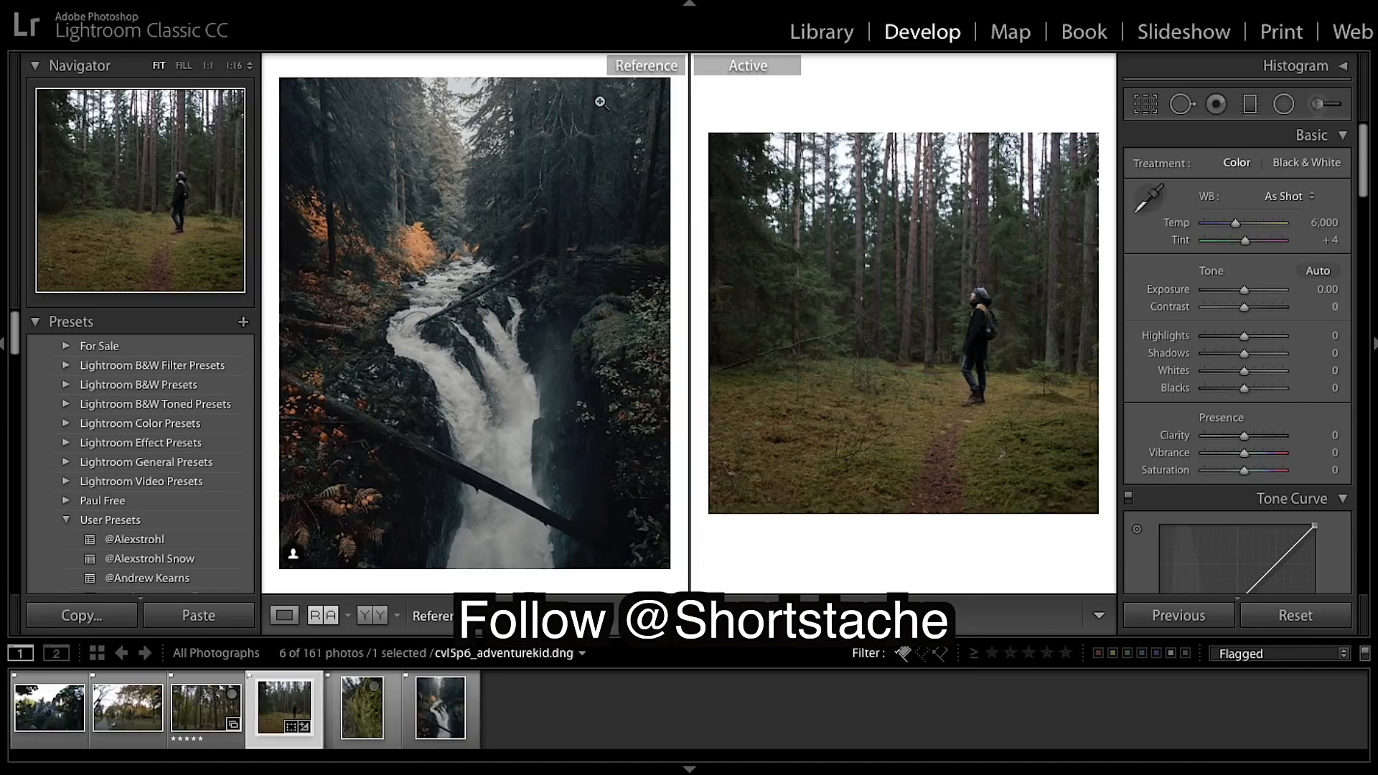
mouse_move(404, 164)
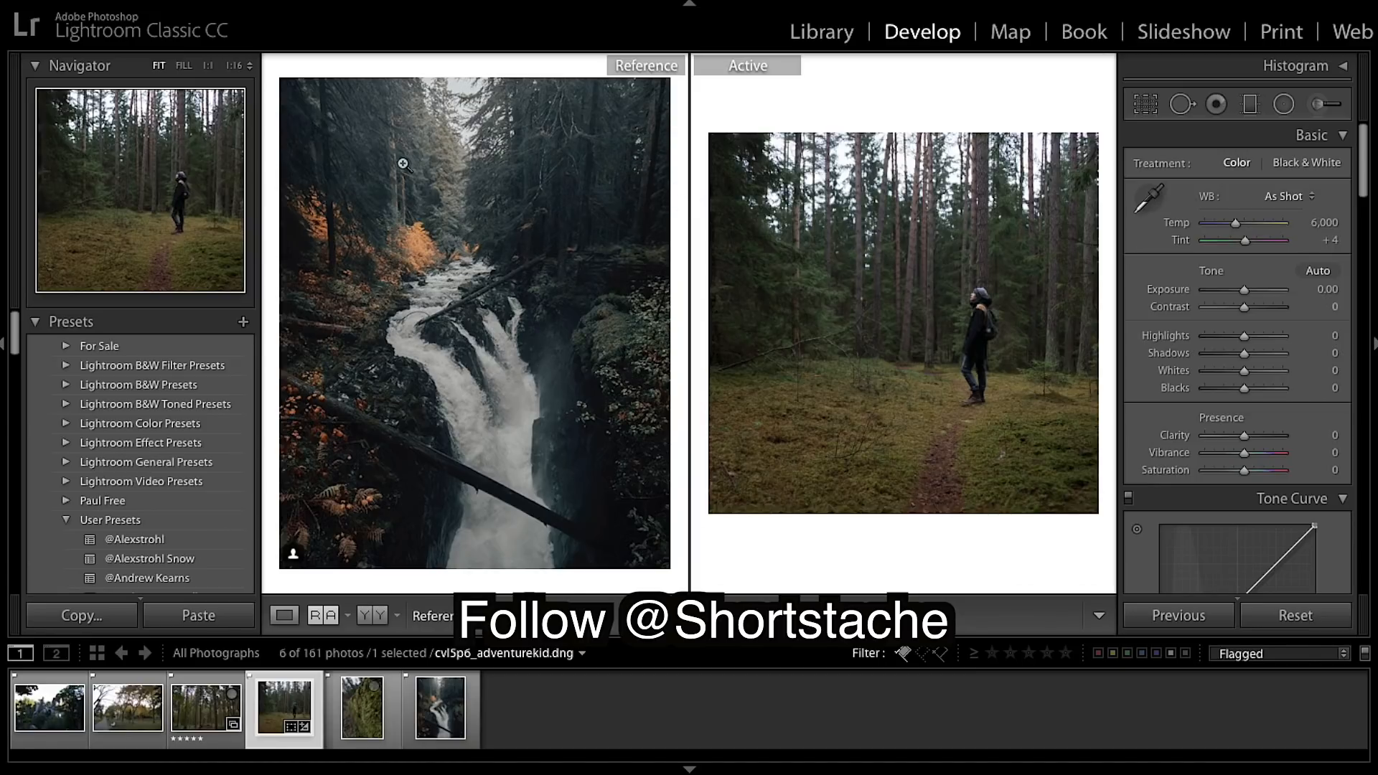
mouse_move(502, 131)
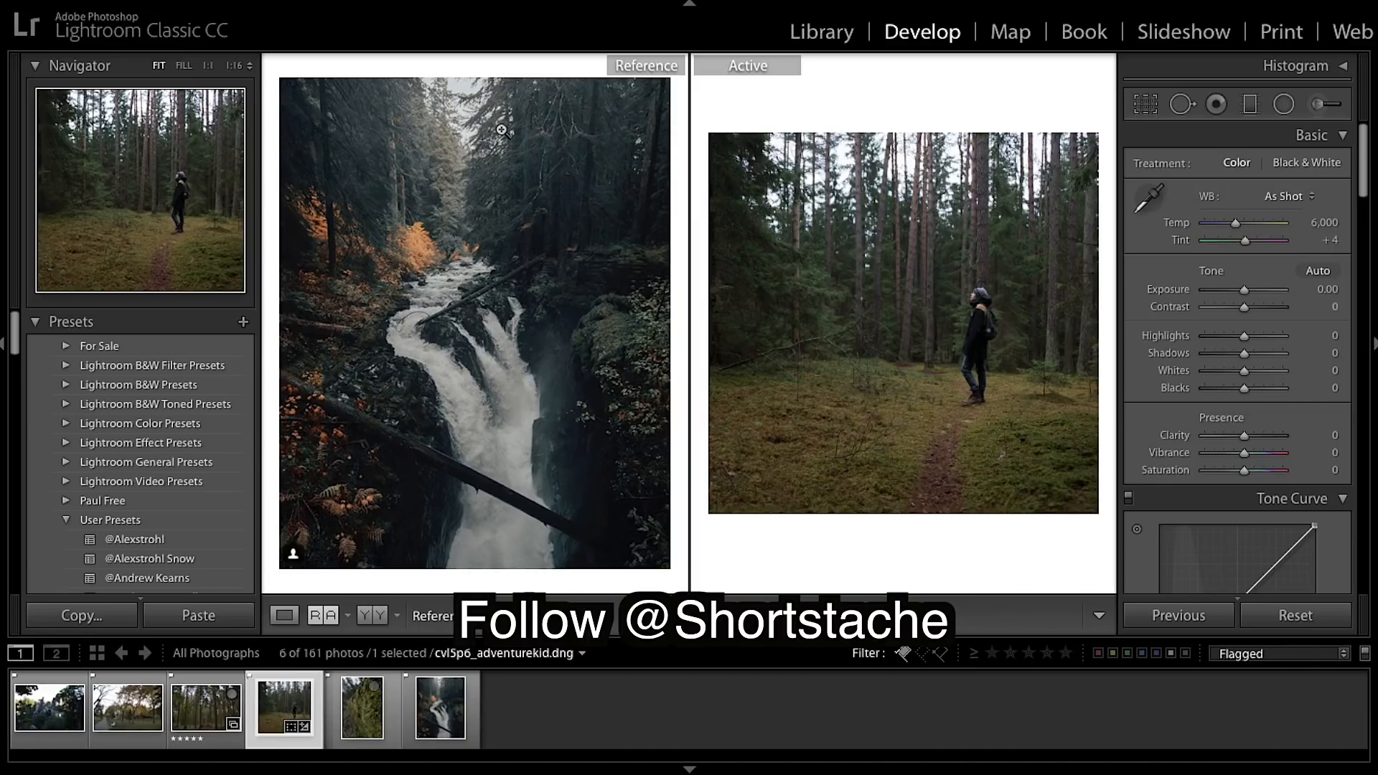
mouse_move(633, 258)
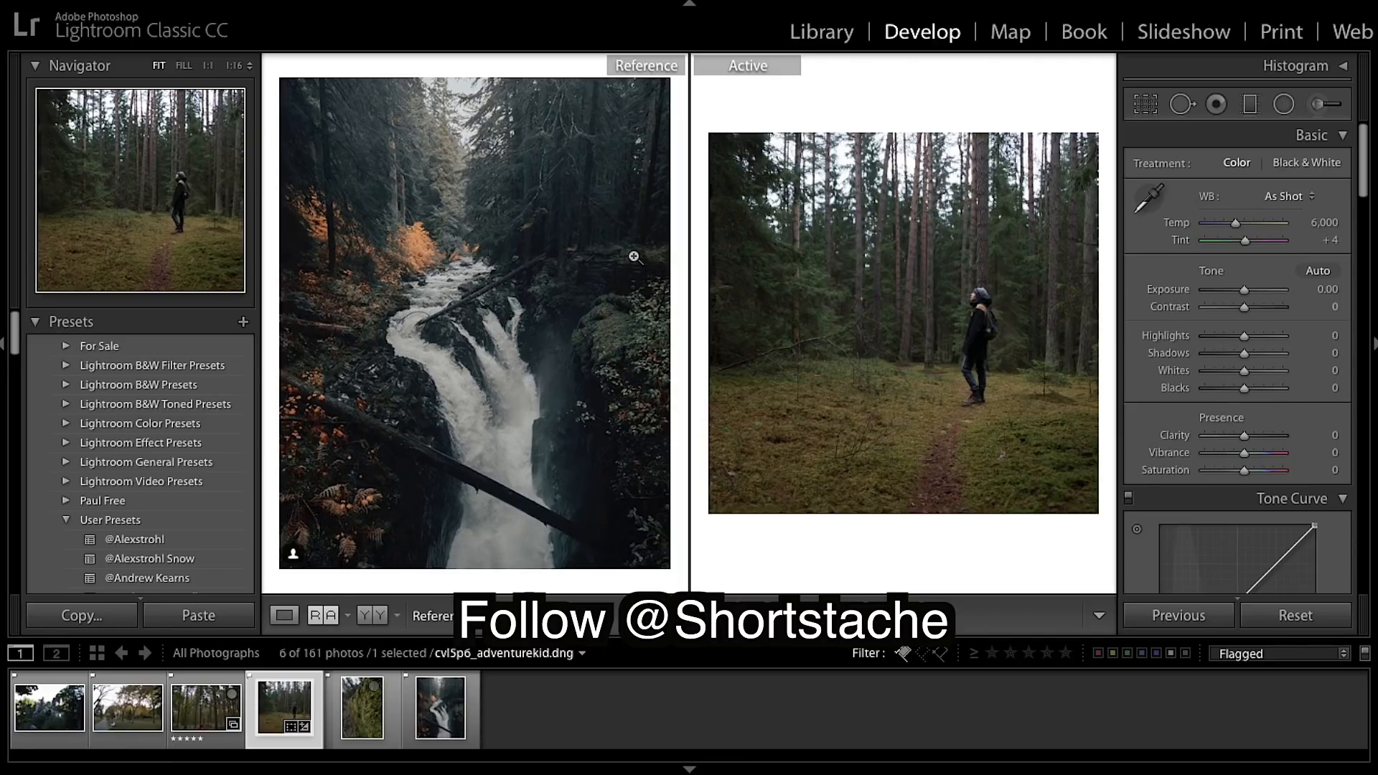
mouse_move(422, 223)
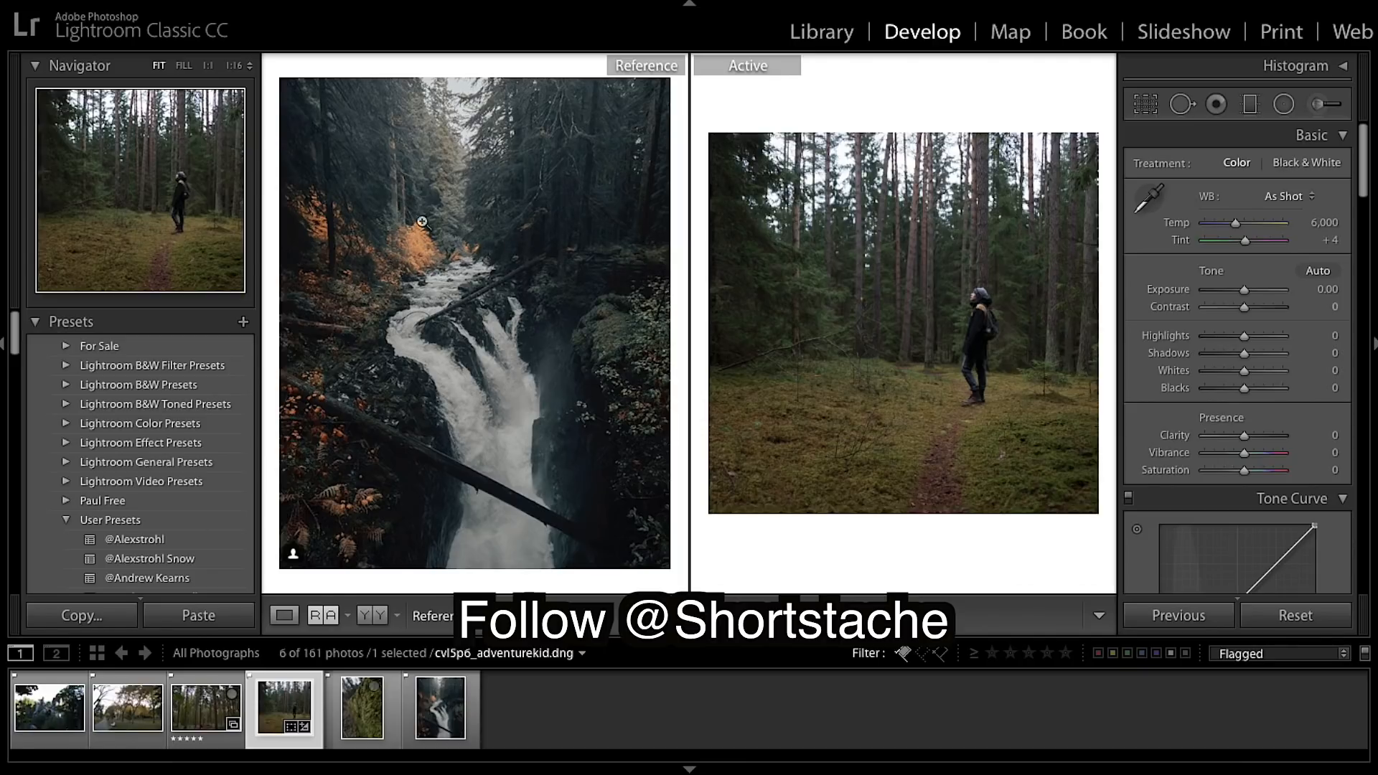
mouse_move(525, 87)
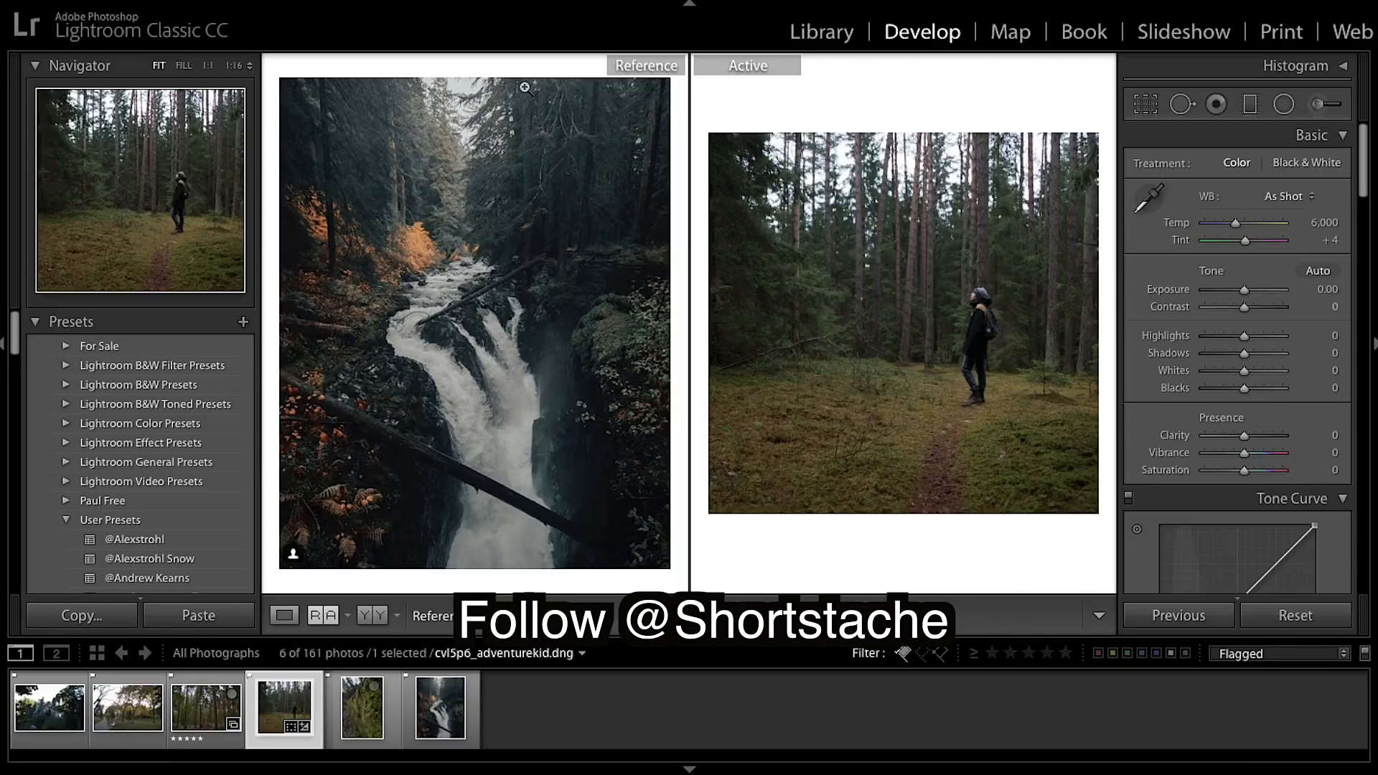
mouse_move(591, 424)
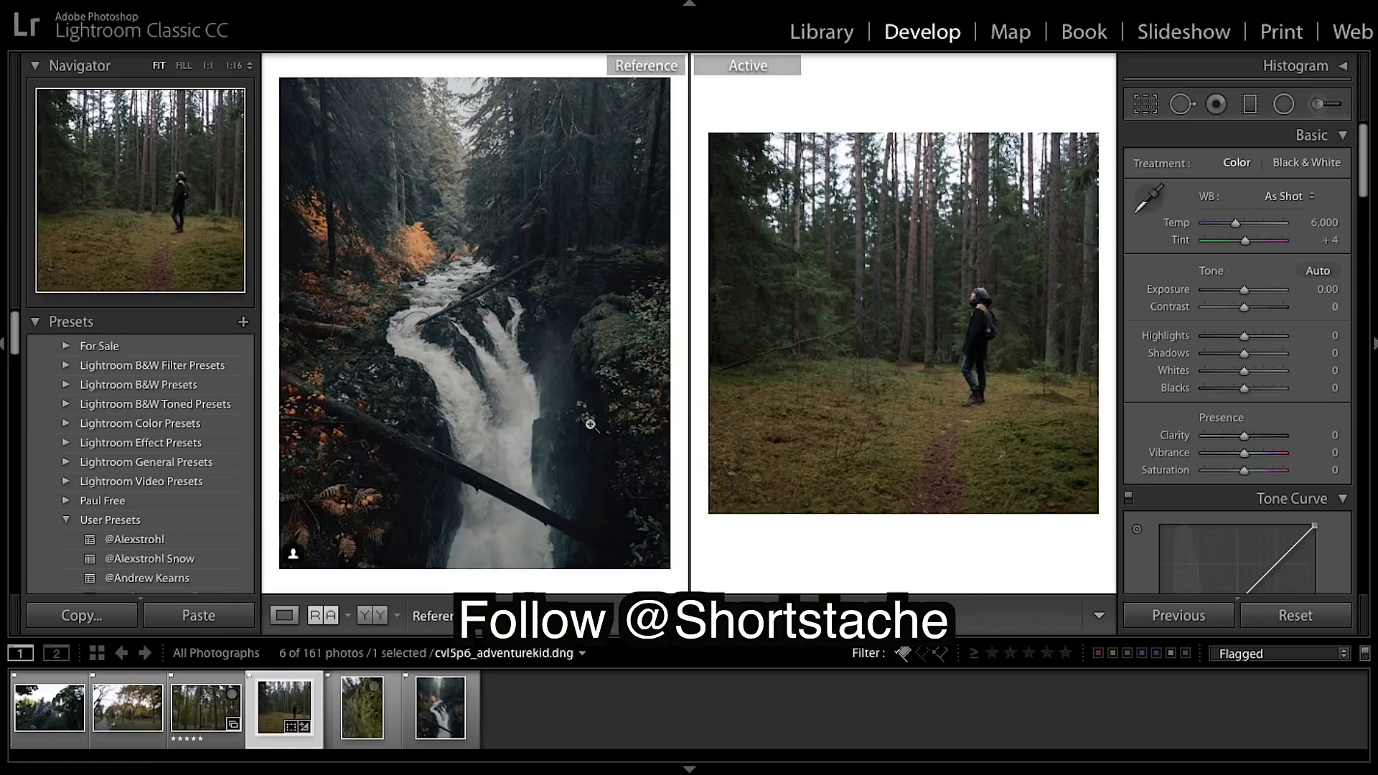
mouse_move(947, 465)
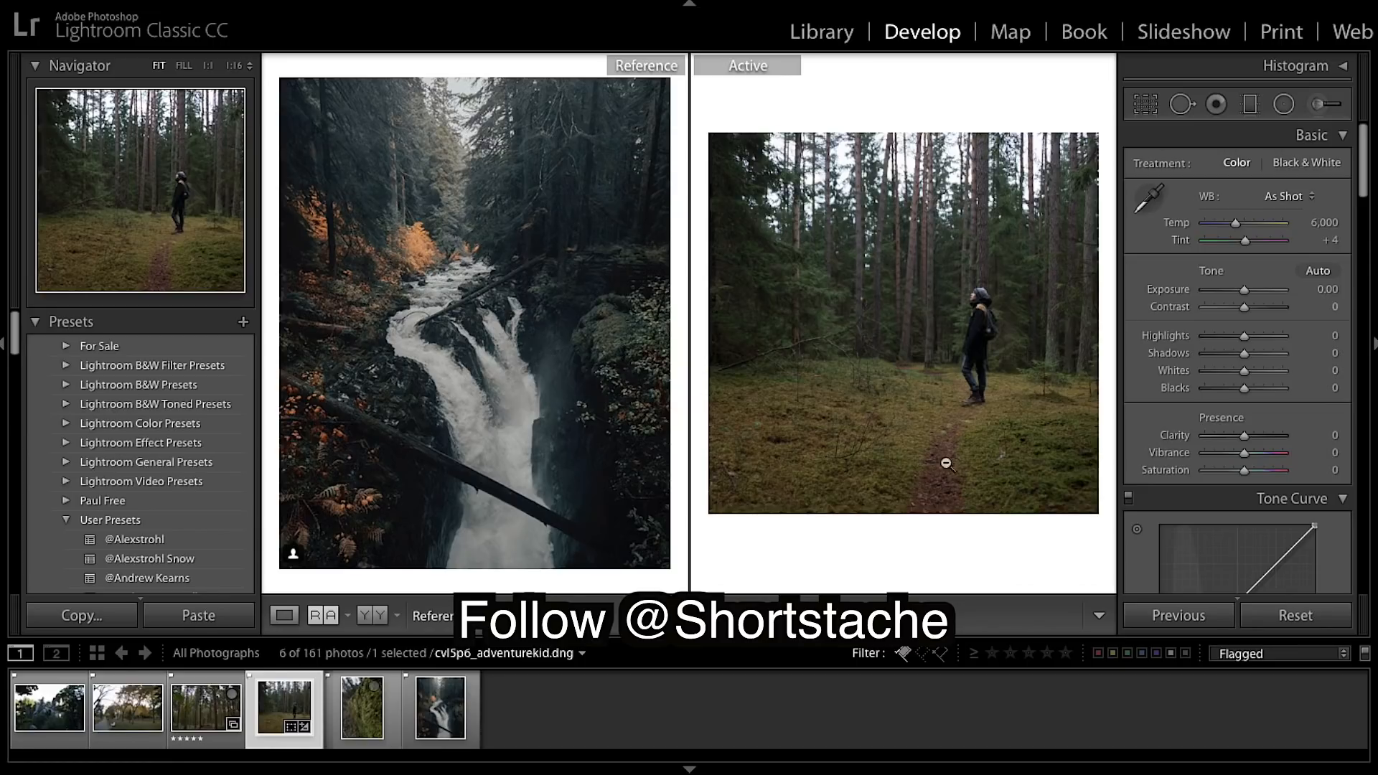
mouse_move(833, 238)
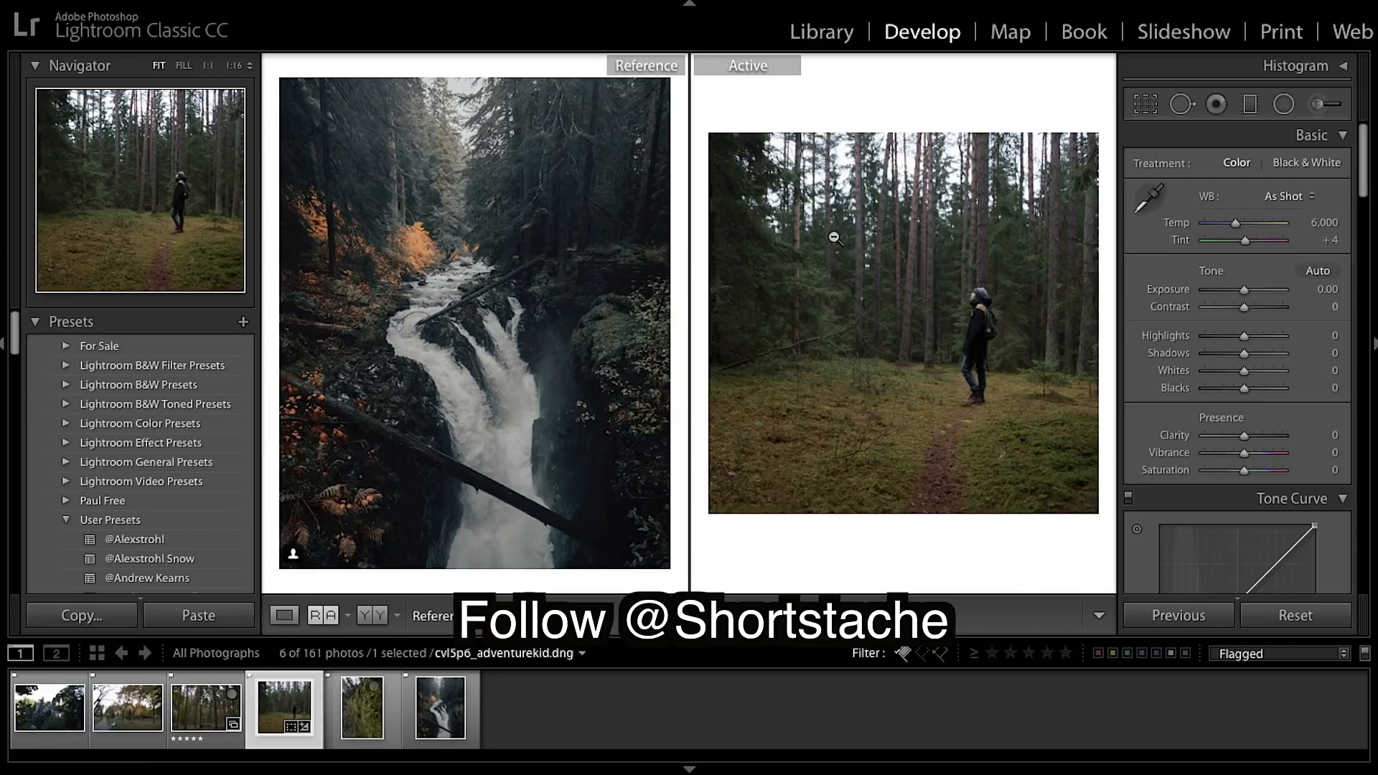
mouse_move(1242, 294)
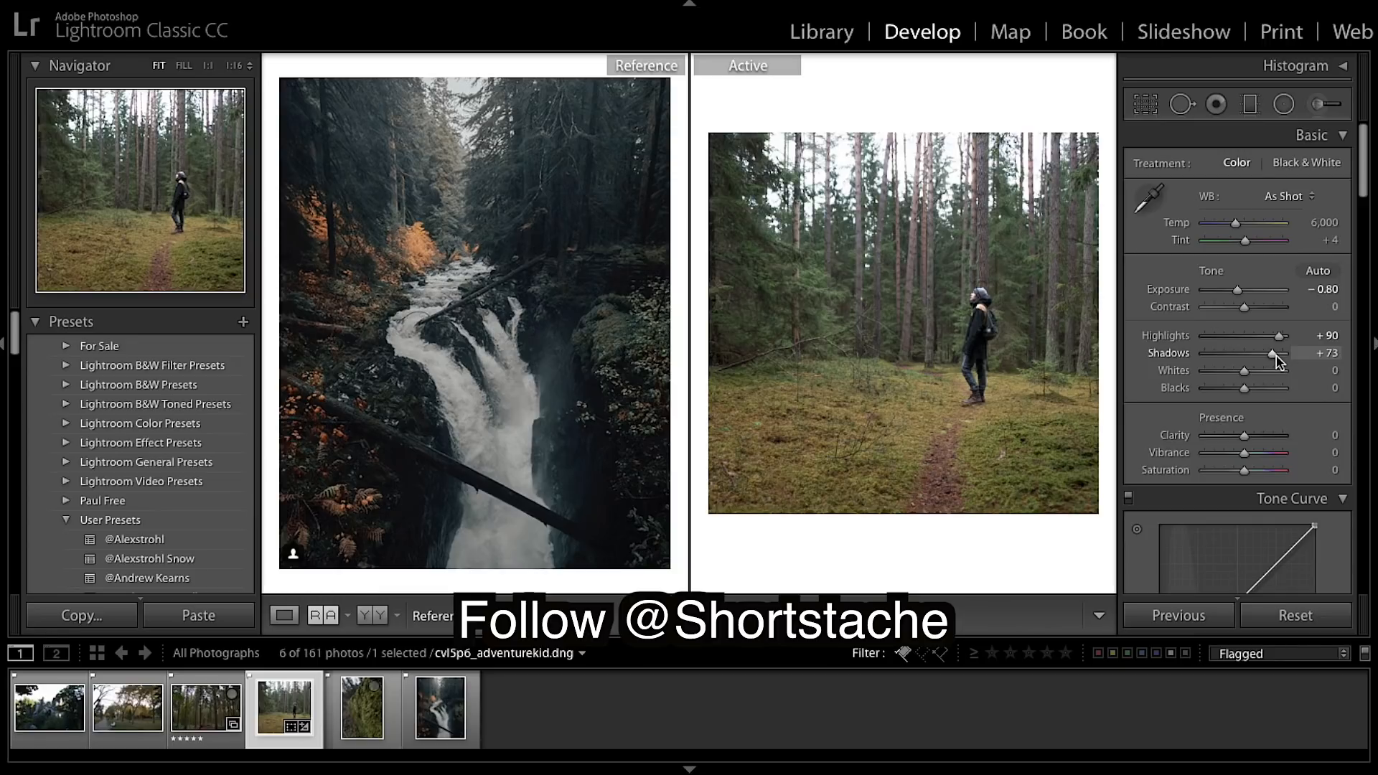
mouse_move(1245, 376)
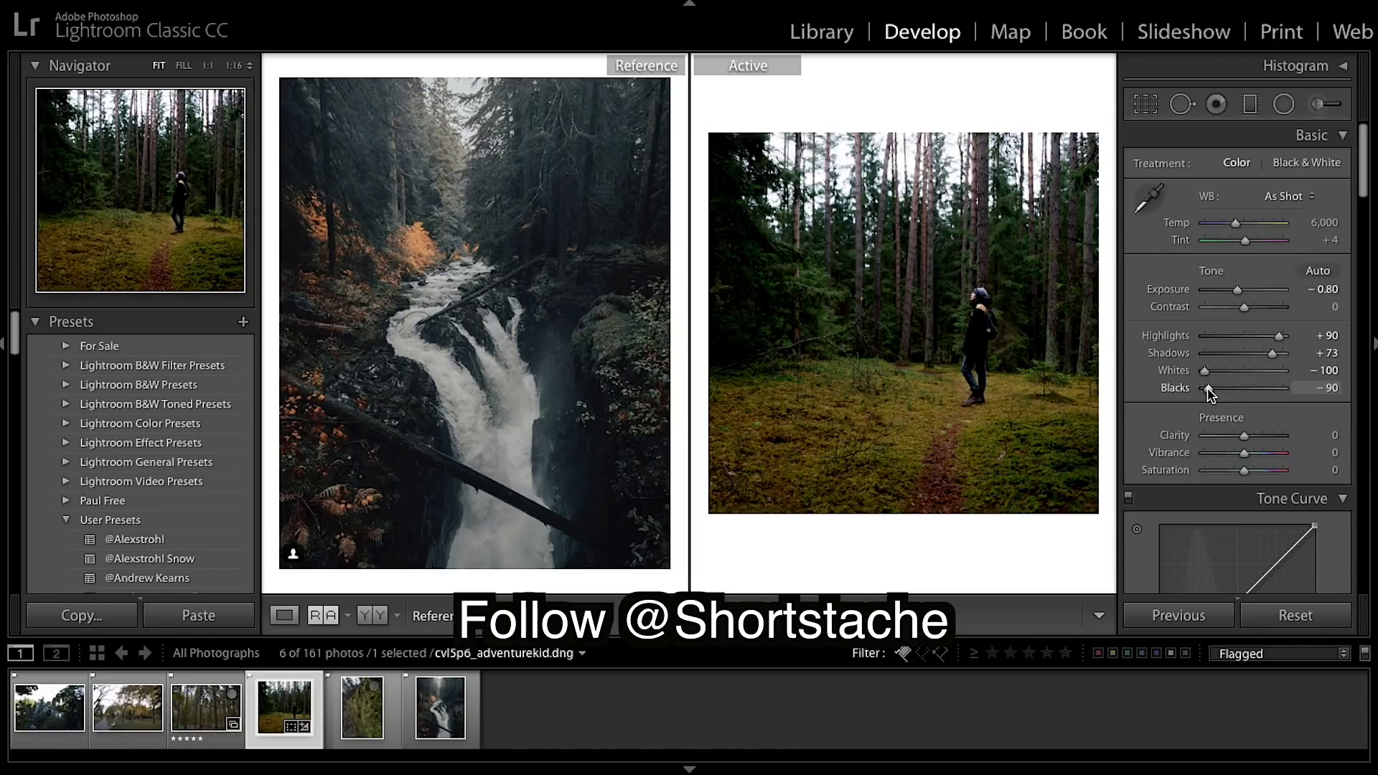
Scroll the Develop panels down toward the Presence sliders.
scroll(down, 3)
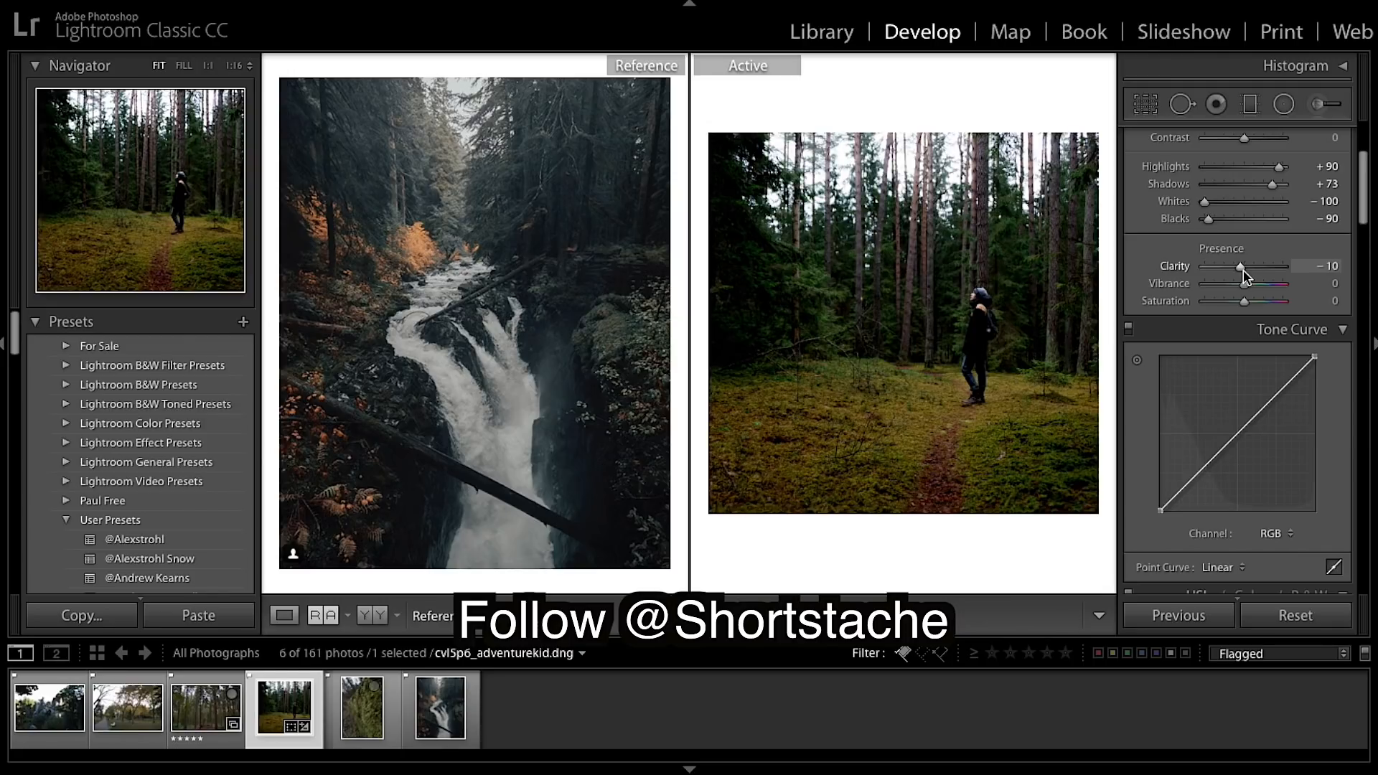
mouse_move(1272, 290)
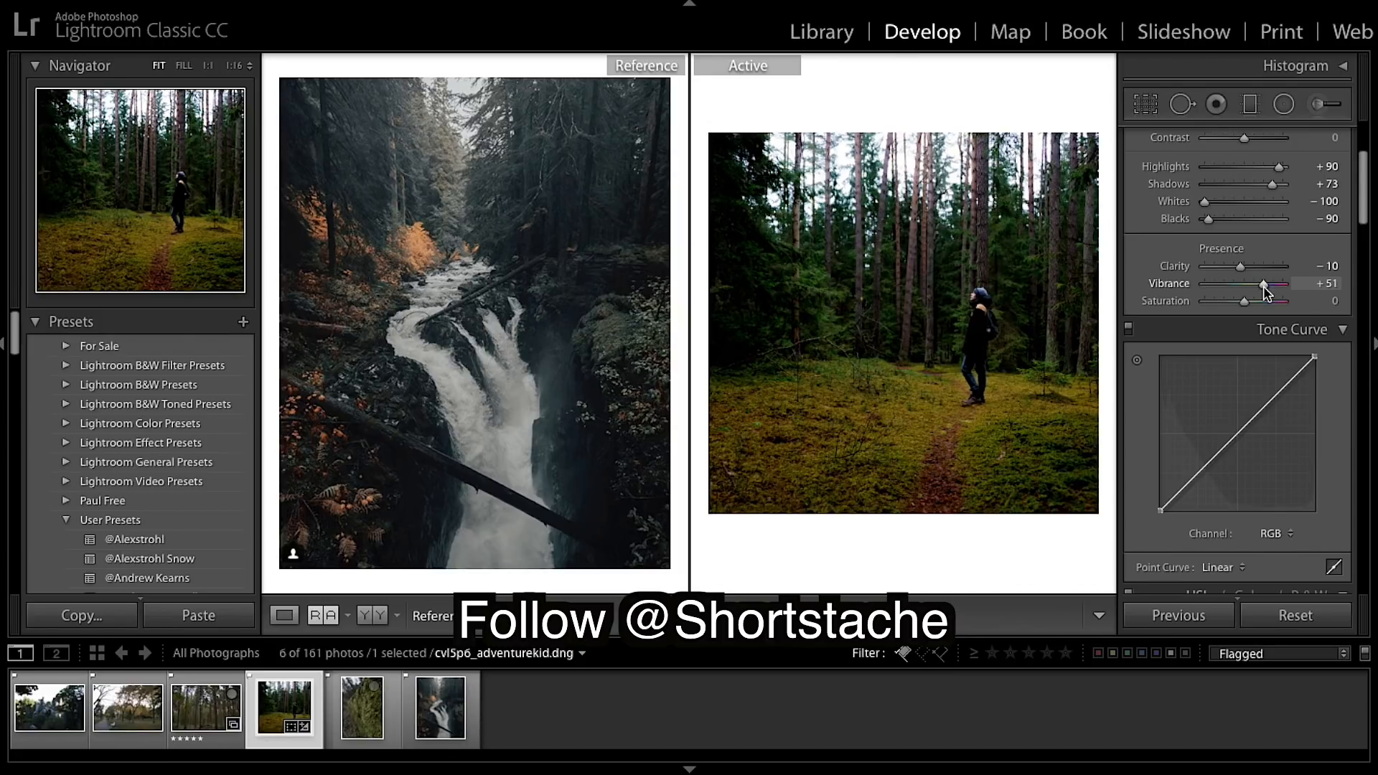
mouse_move(1260, 301)
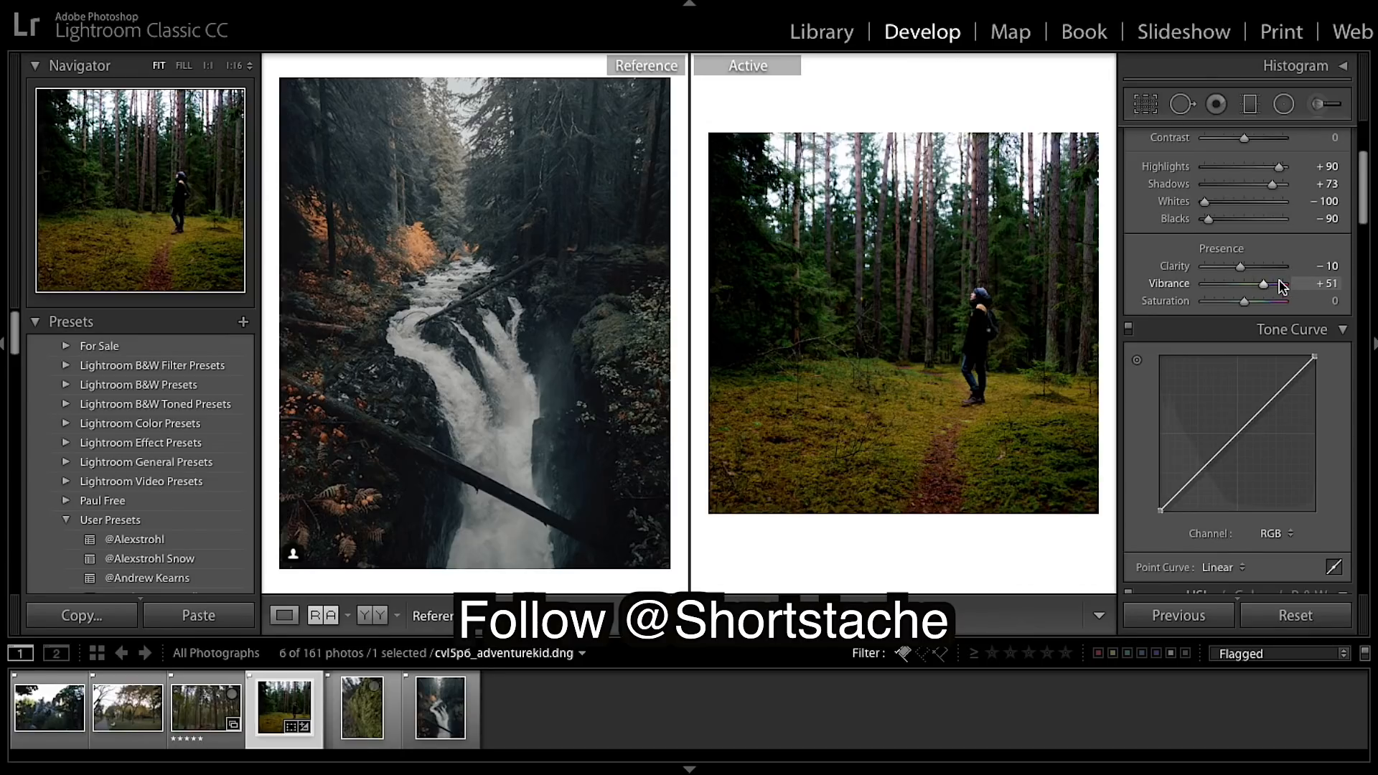
mouse_move(1248, 305)
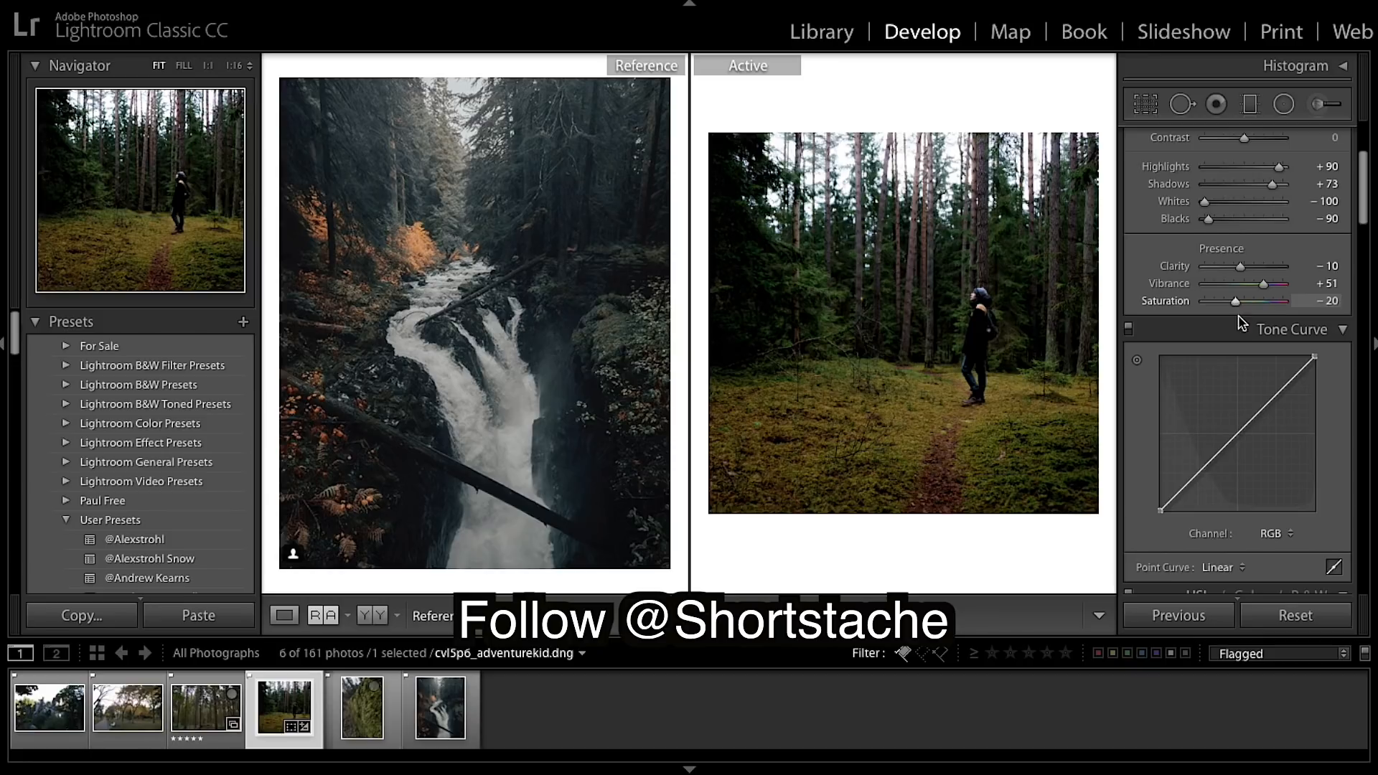
Scroll the Develop panels down to reach the Tone Curve.
scroll(down, 3)
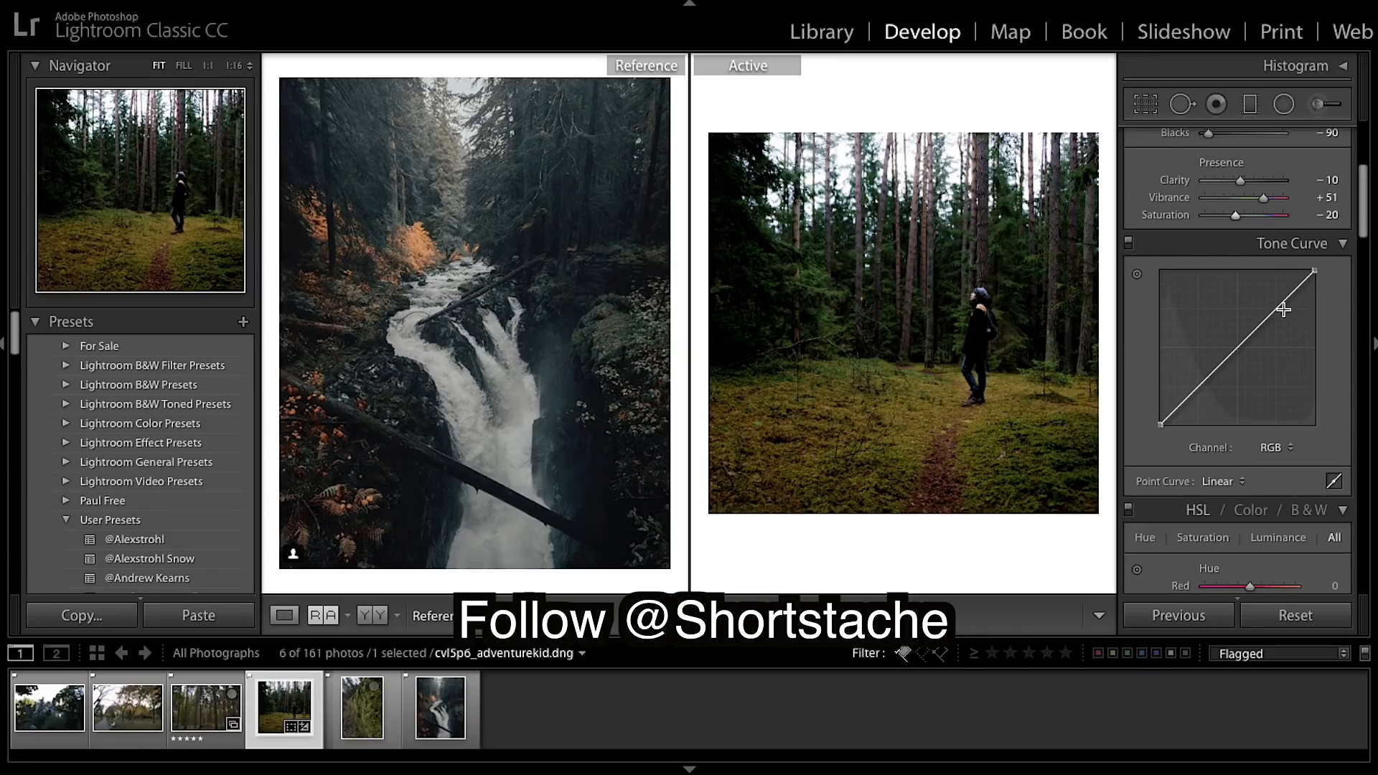
mouse_move(1280, 314)
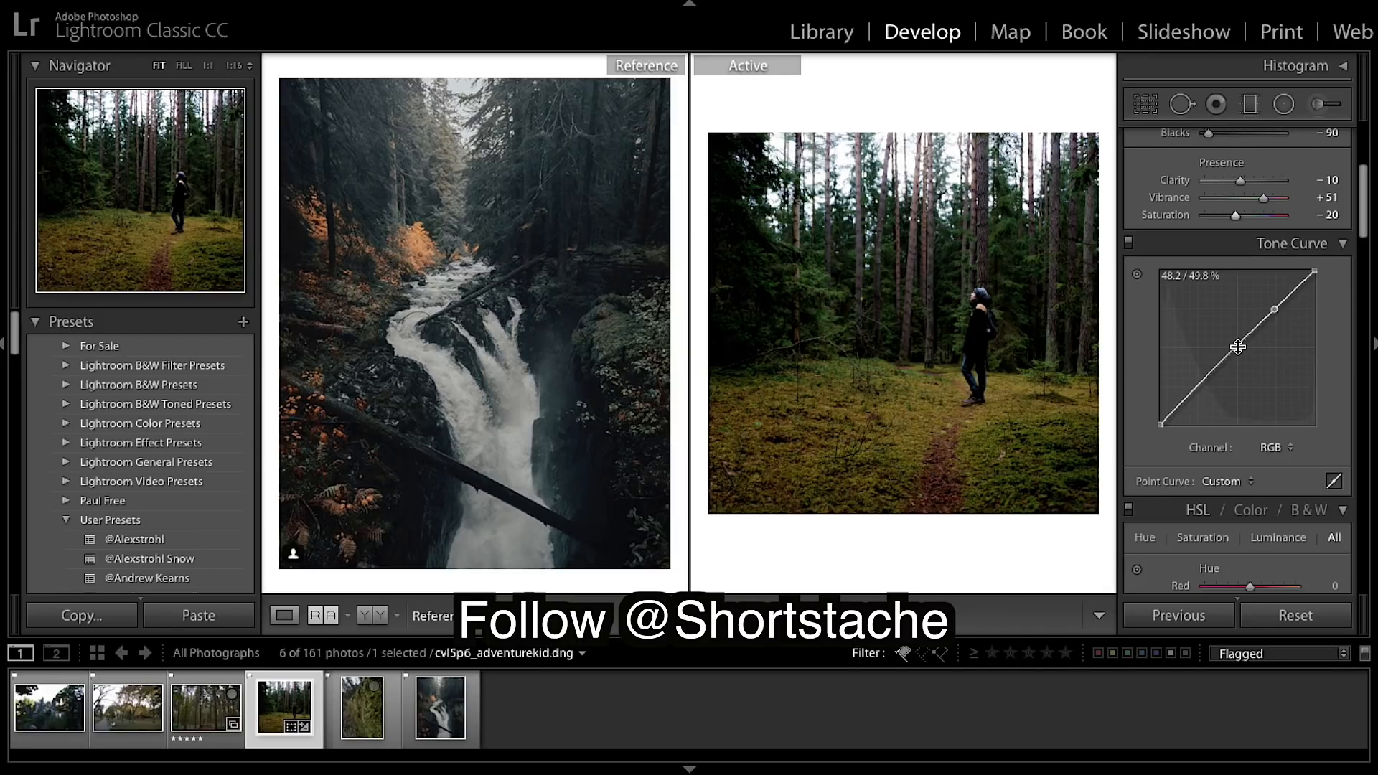
mouse_move(1197, 388)
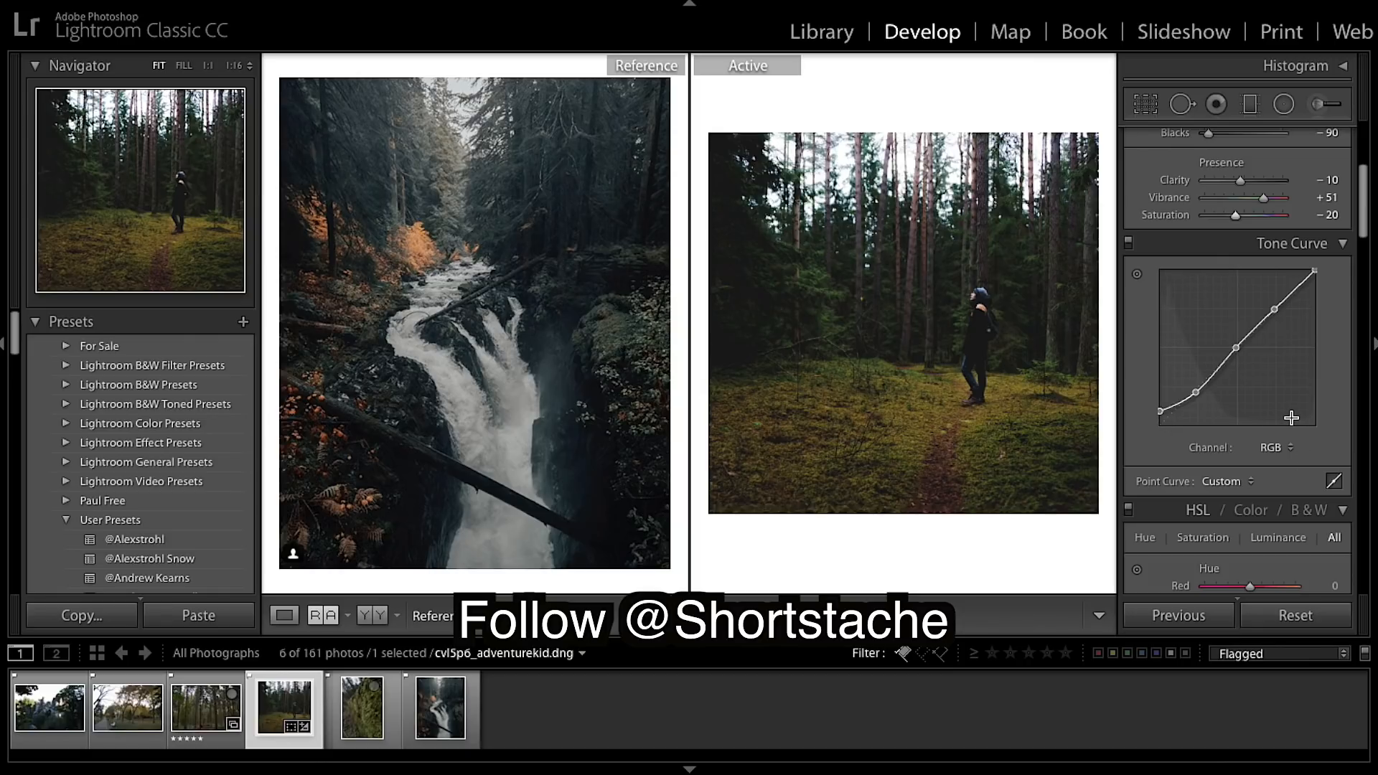
mouse_move(1159, 418)
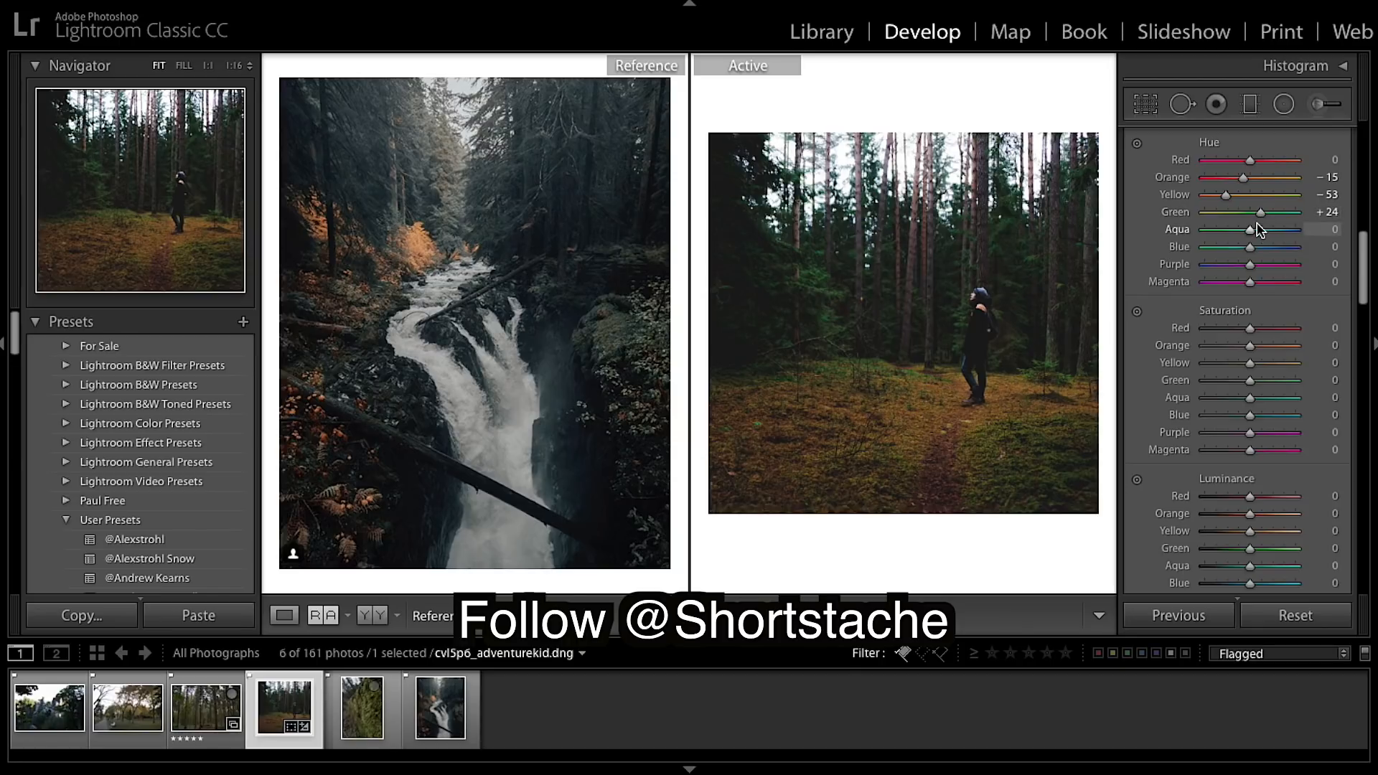
Scroll down the Develop panels to the HSL Saturation sliders.
scroll(down, 3)
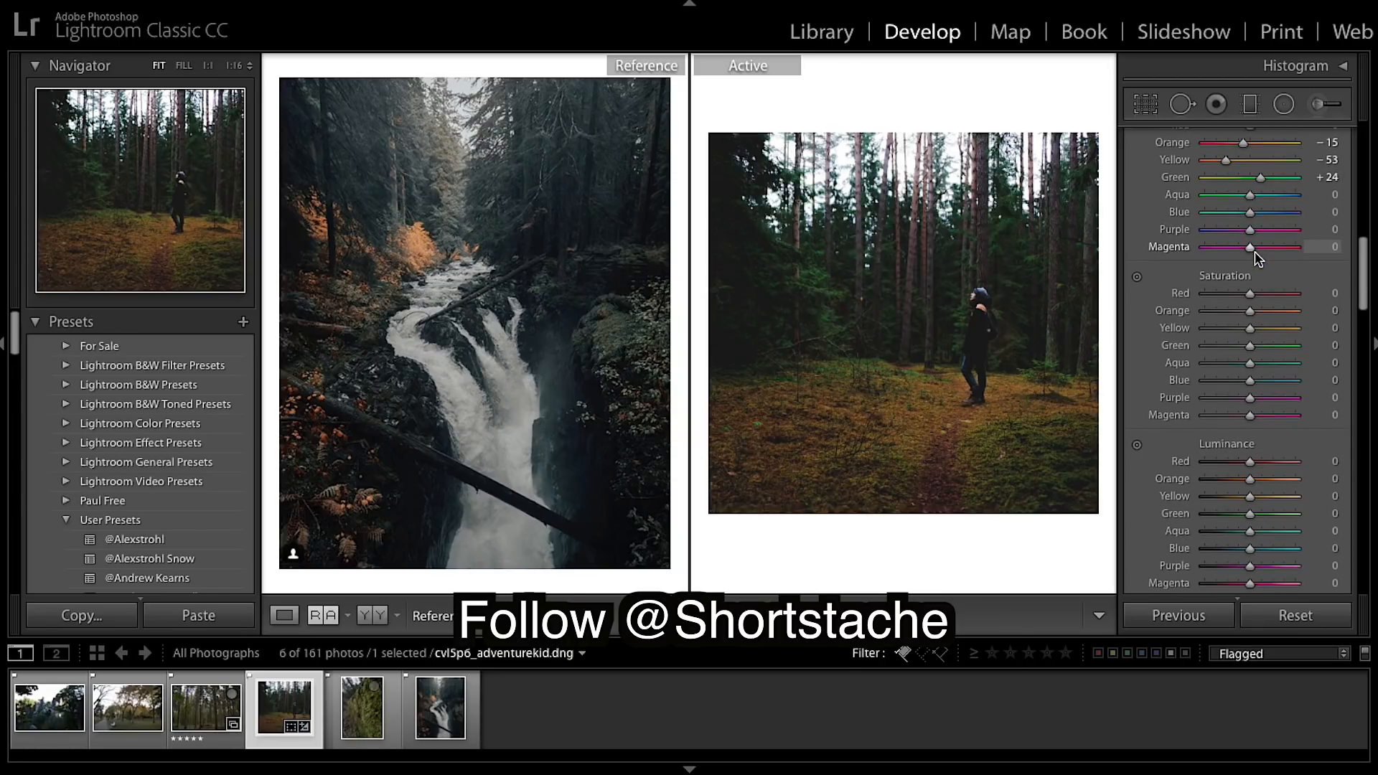
scroll(down, 3)
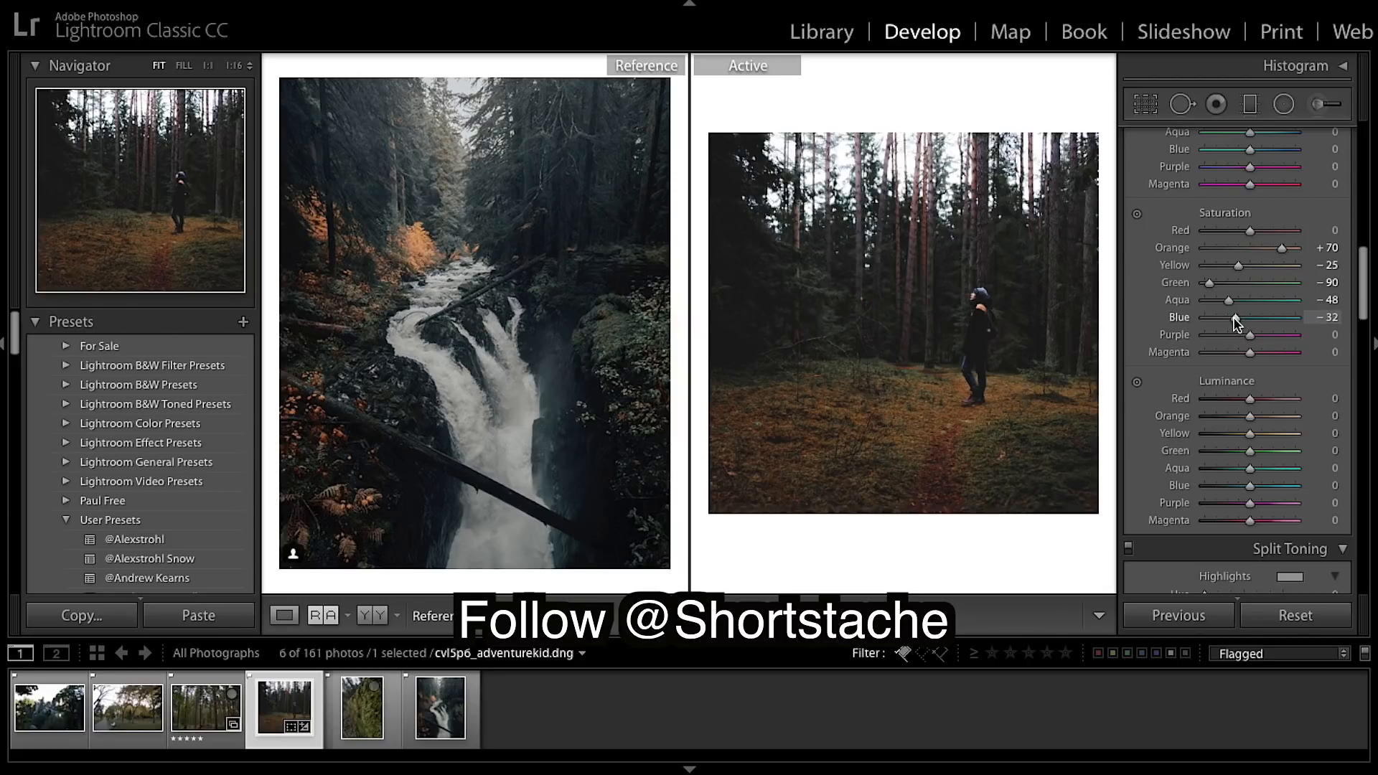
Scroll further down to the HSL Luminance sliders.
scroll(down, 3)
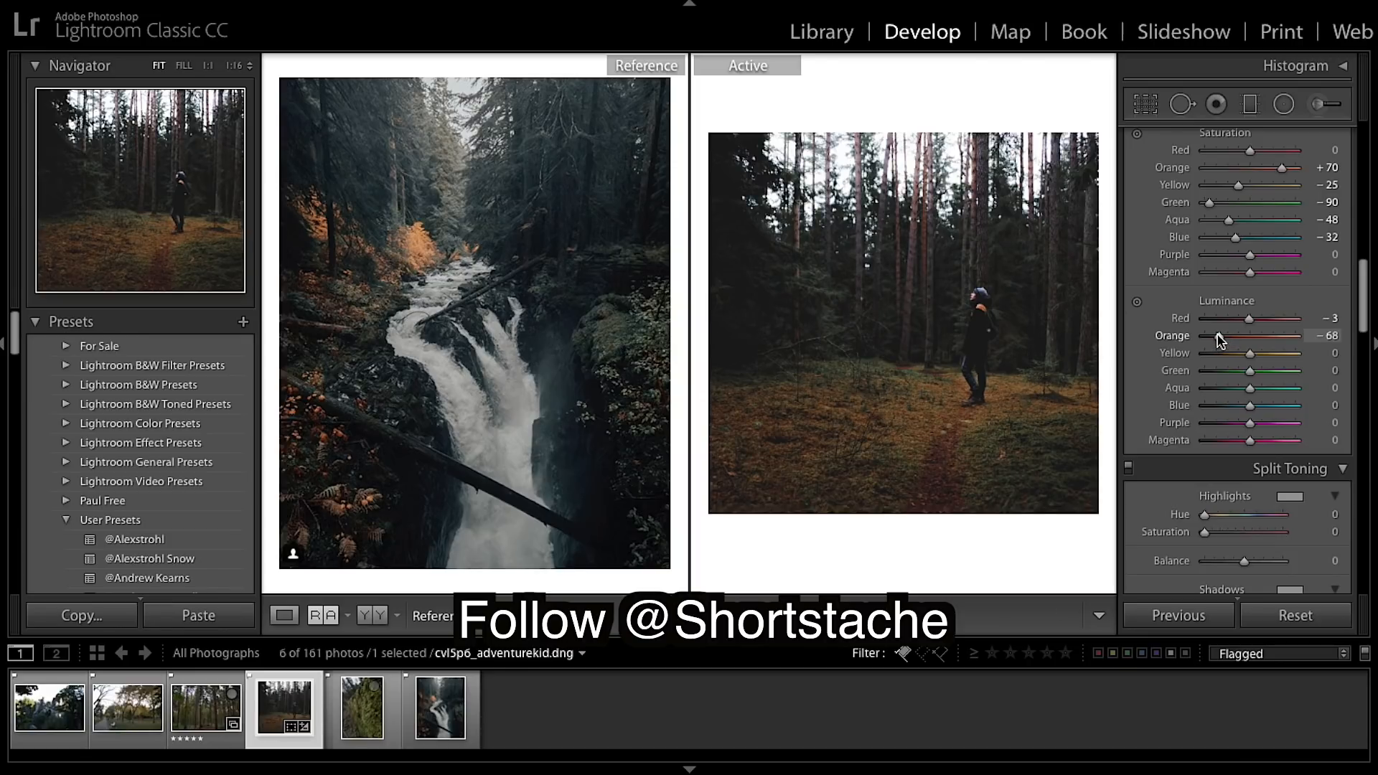
mouse_move(1262, 365)
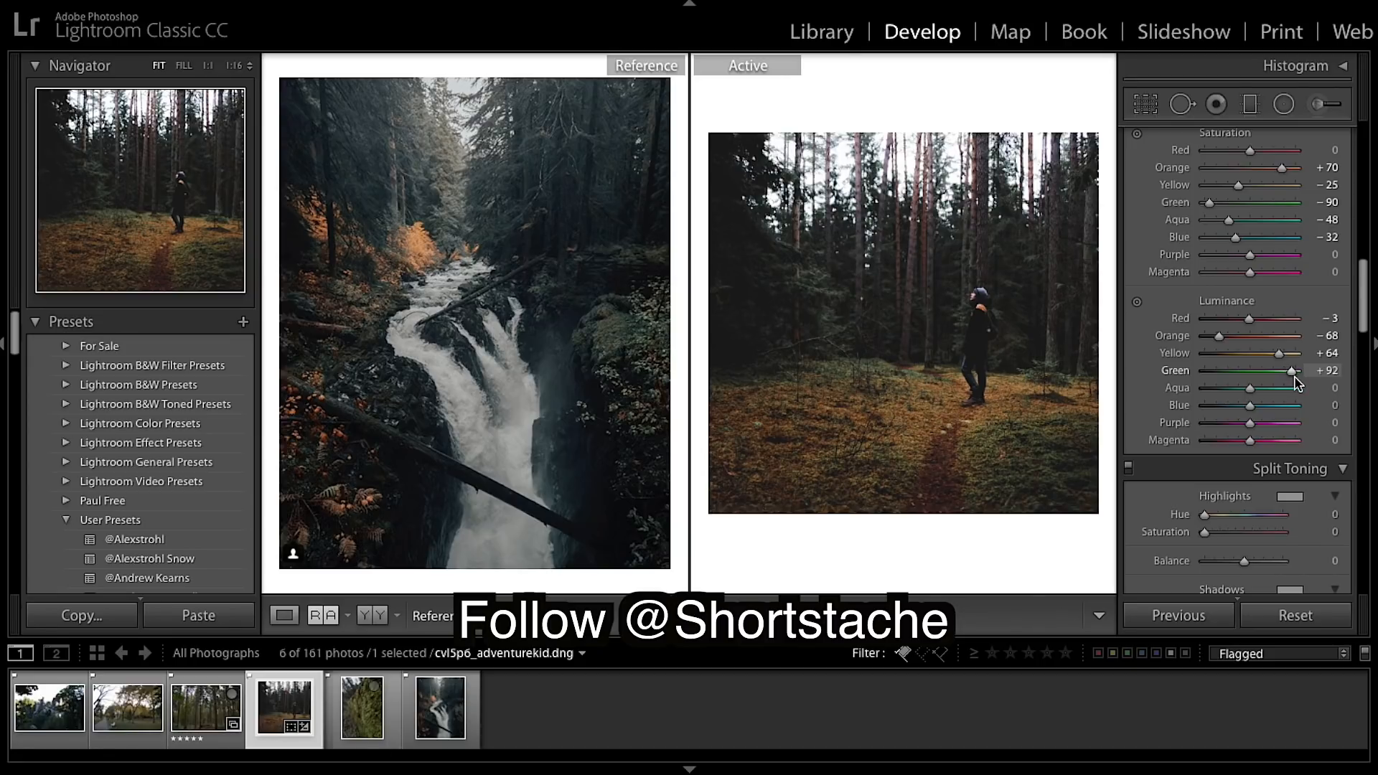
Scroll to the Split Toning panel and zoom into the waterfall reference photo.
scroll(down, 3)
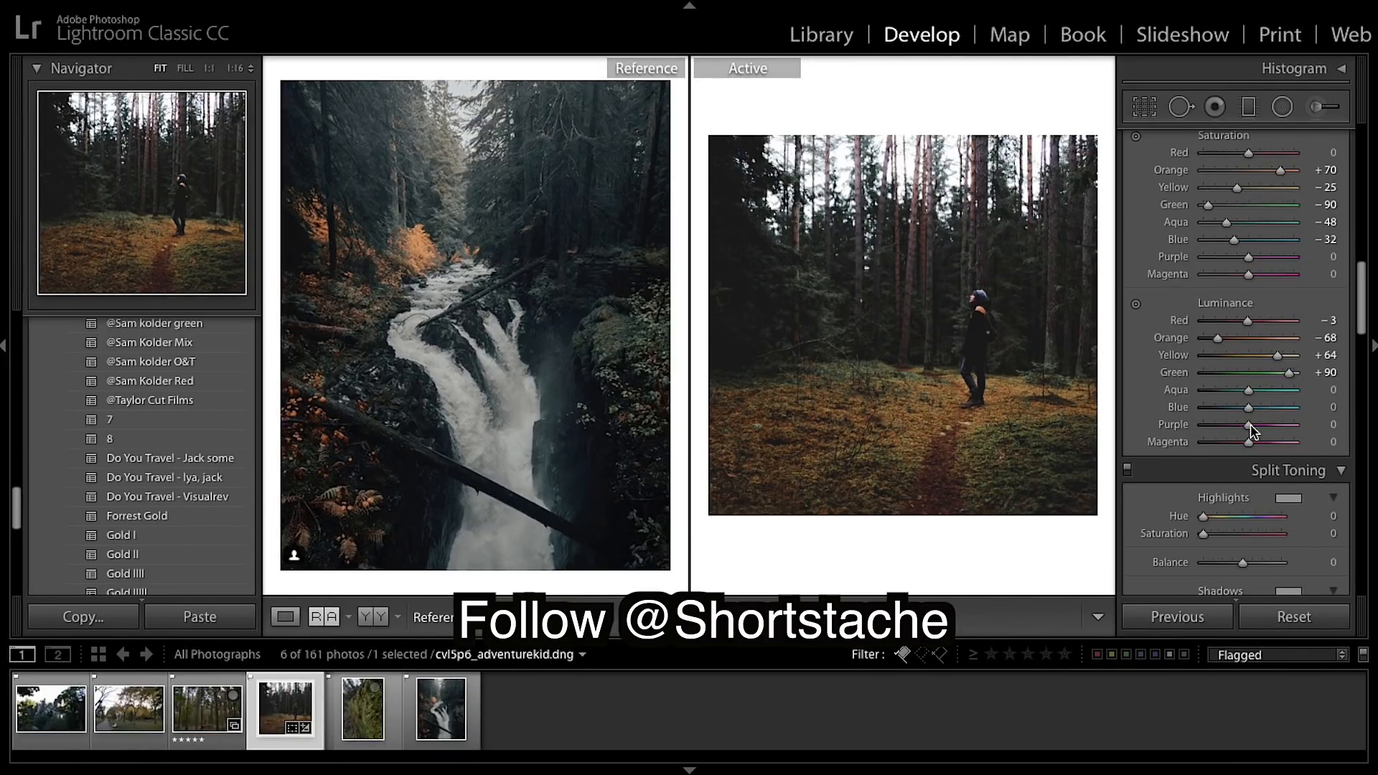
scroll(down, 3)
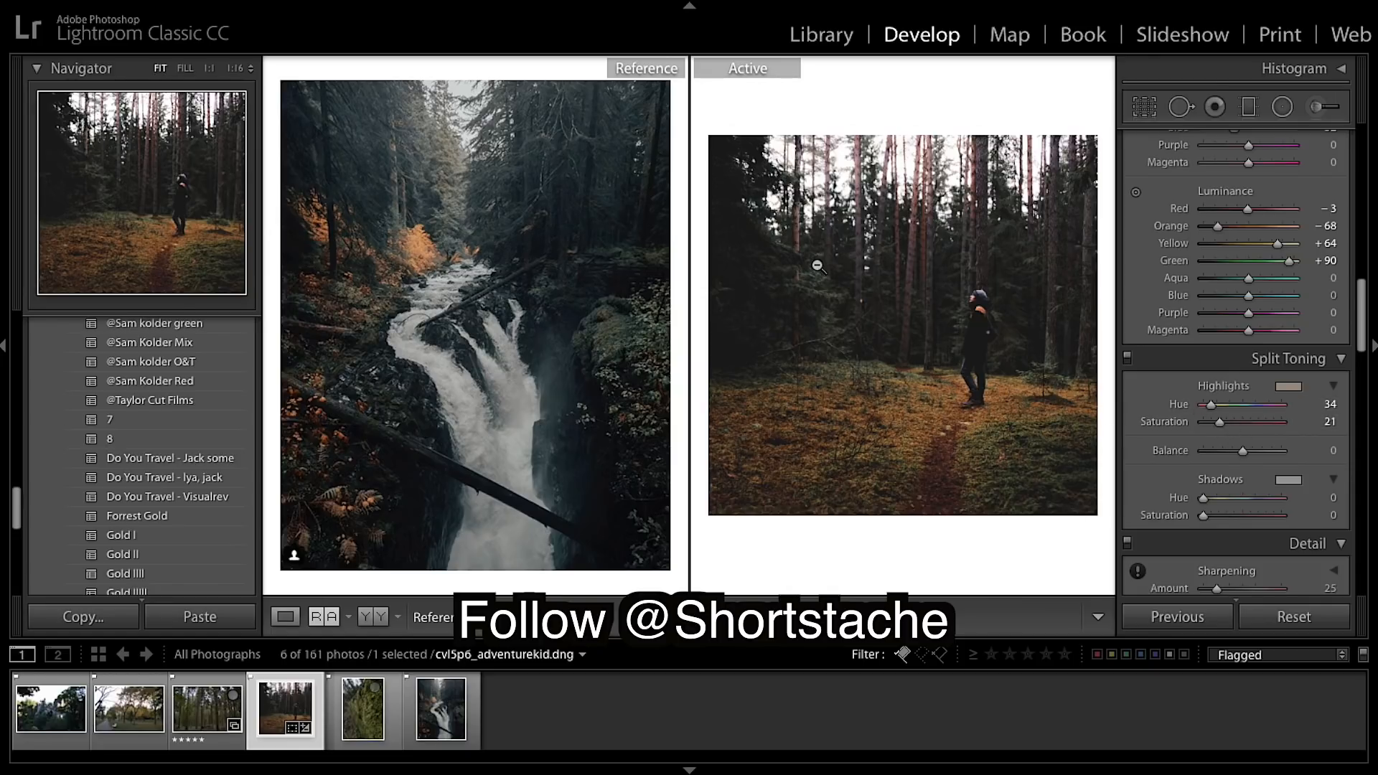
mouse_move(565, 337)
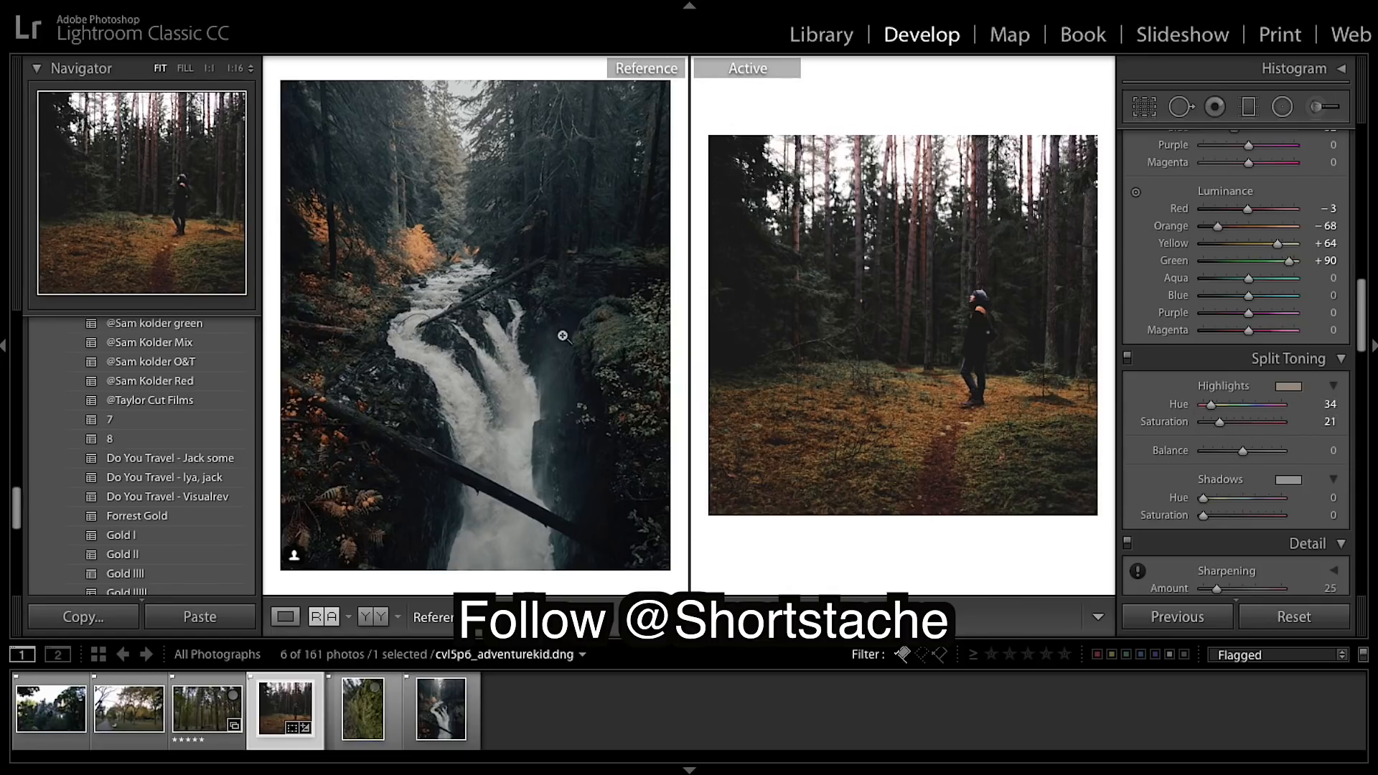
mouse_move(1219, 456)
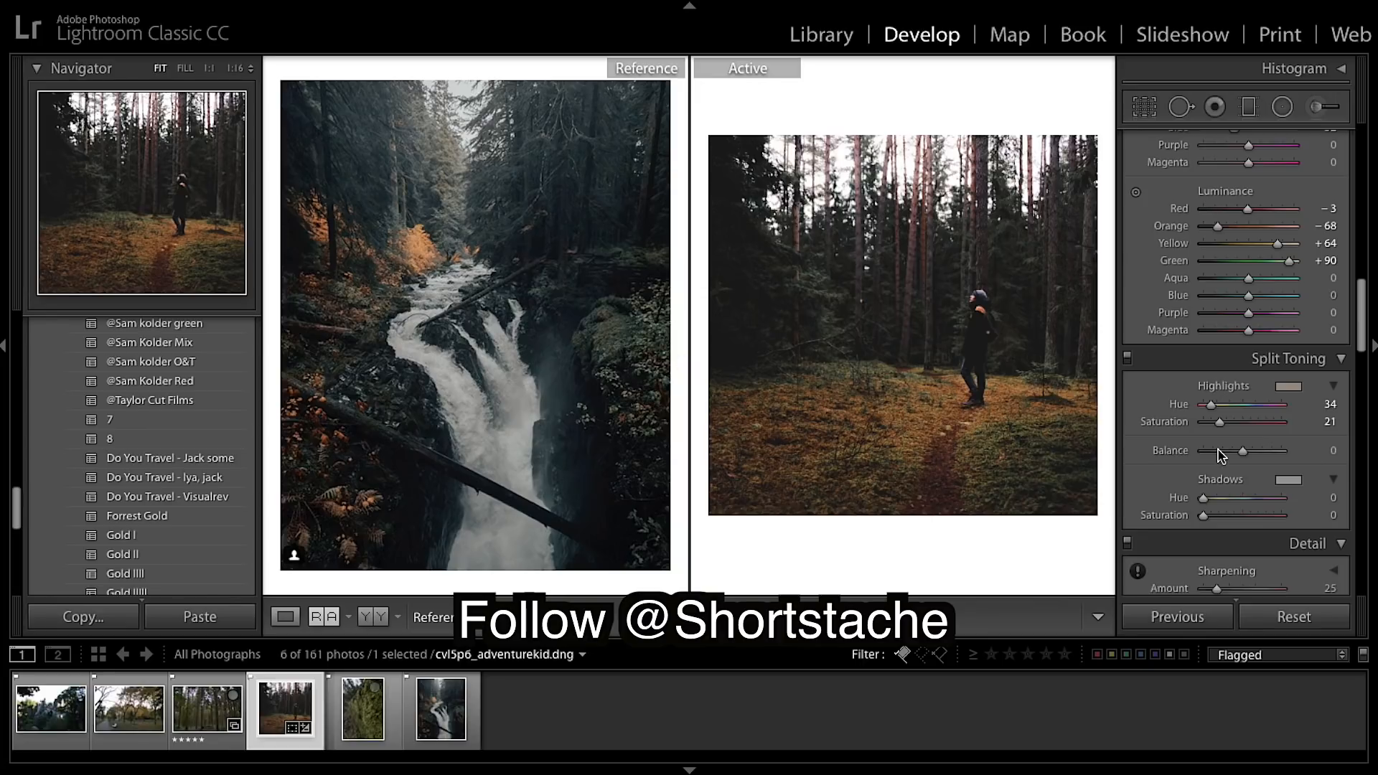
mouse_move(1258, 472)
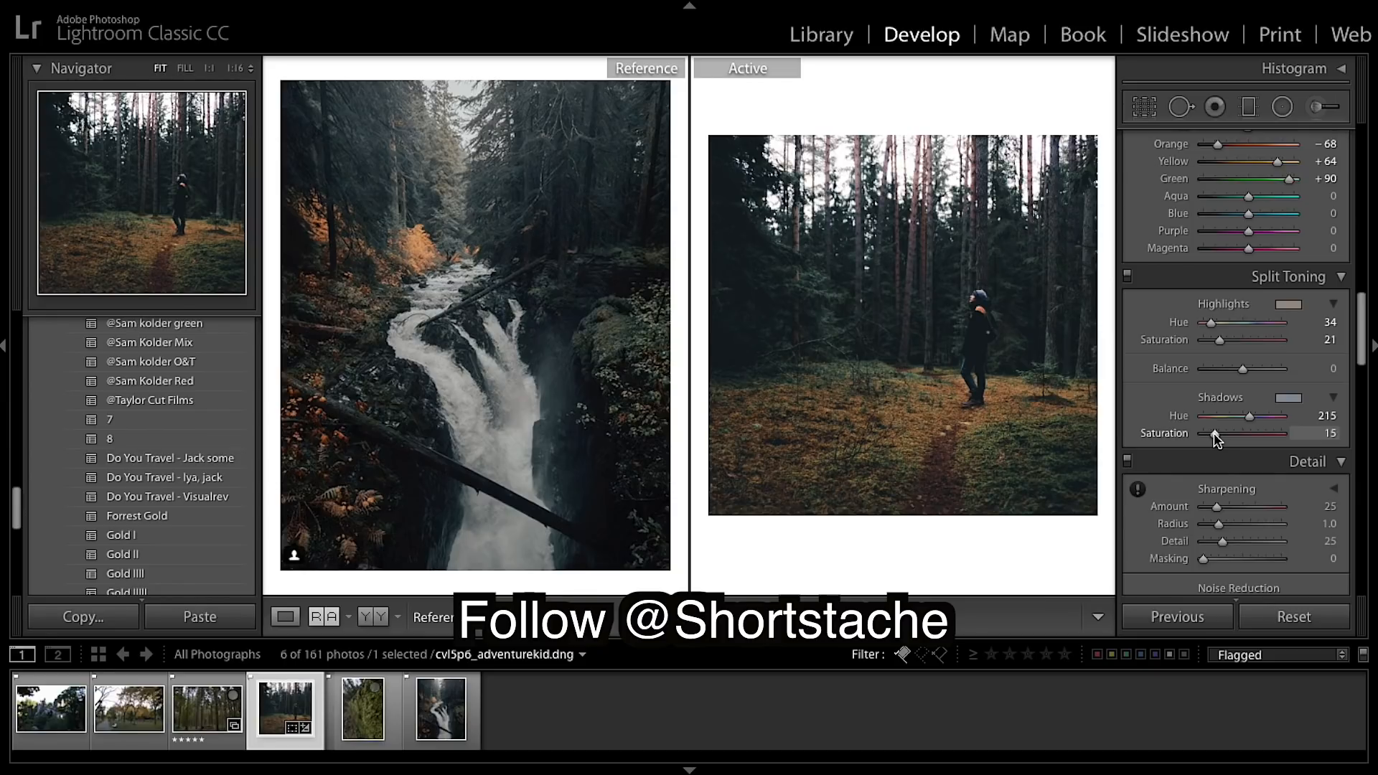
mouse_move(997, 306)
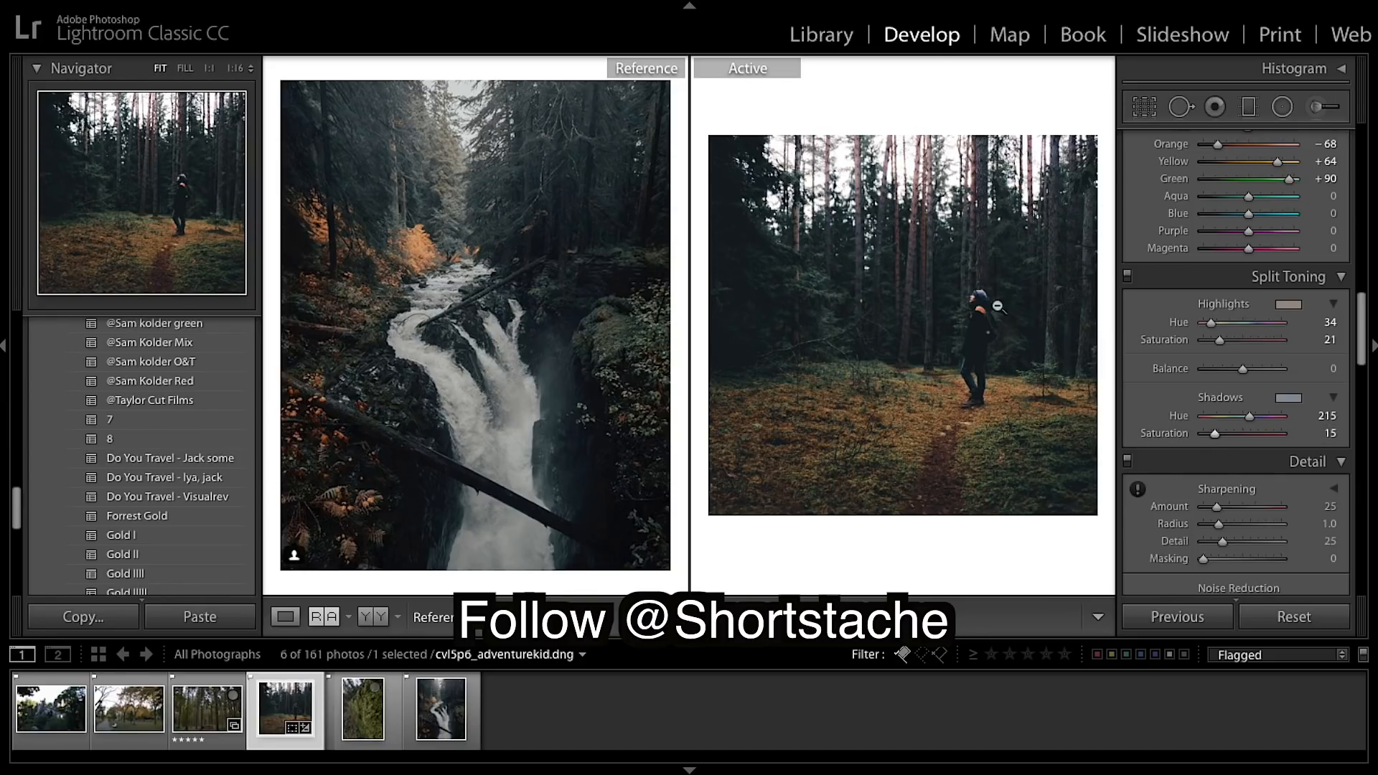
mouse_move(799, 420)
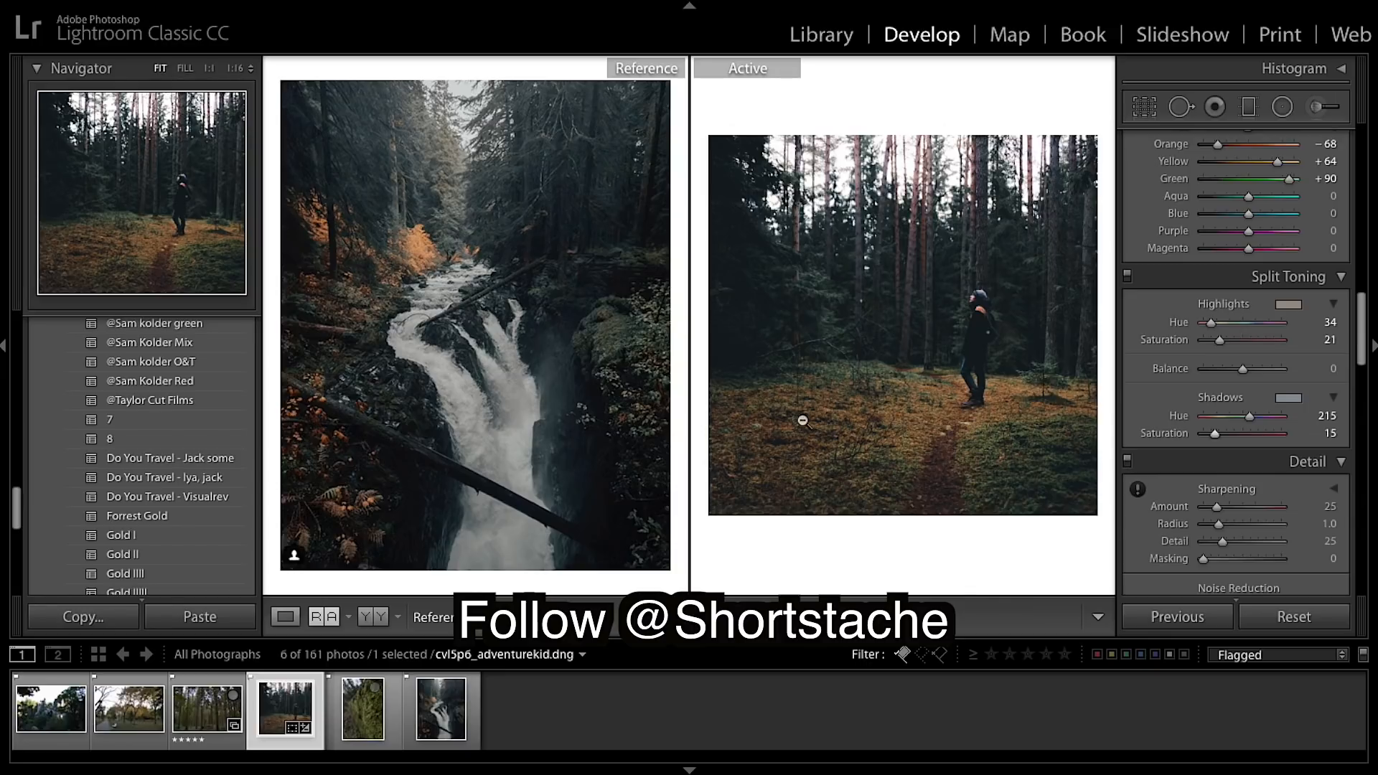
mouse_move(581, 492)
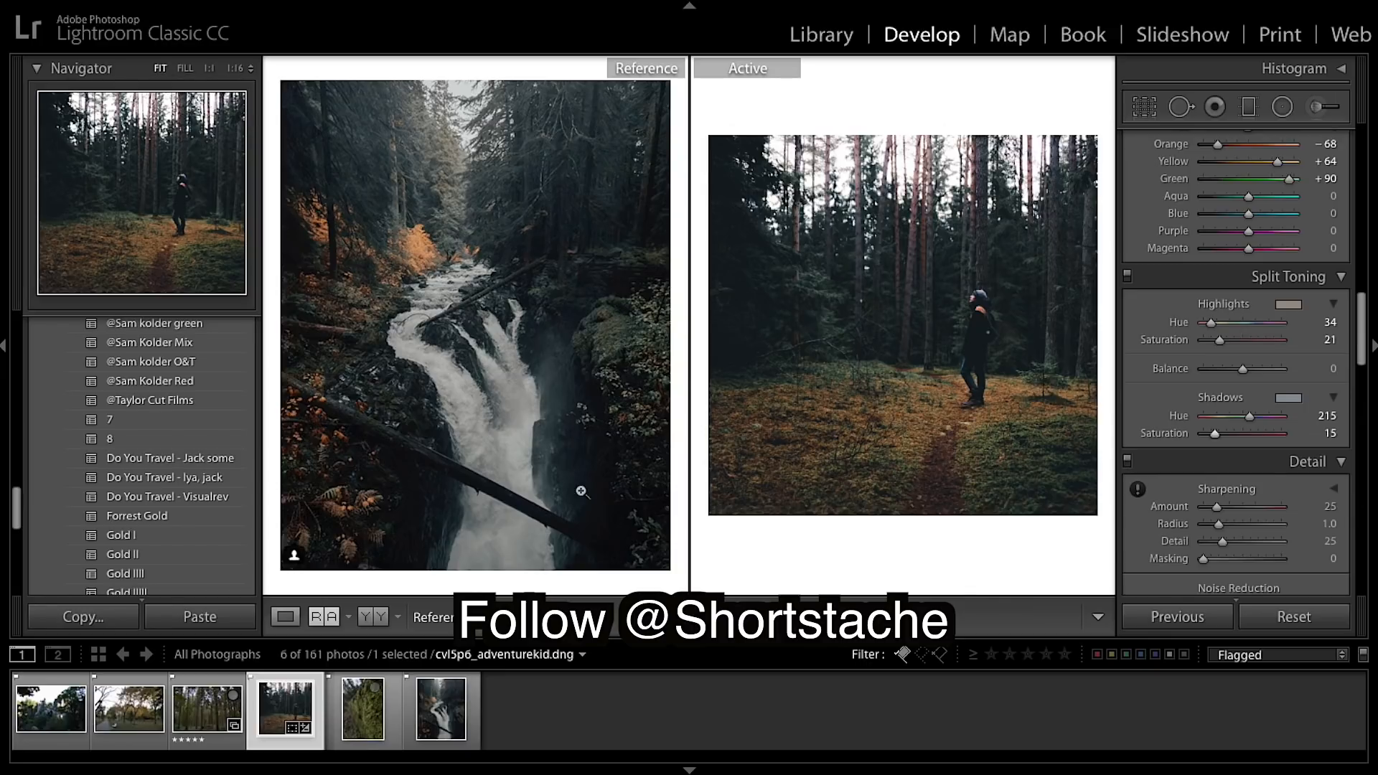
click(580, 493)
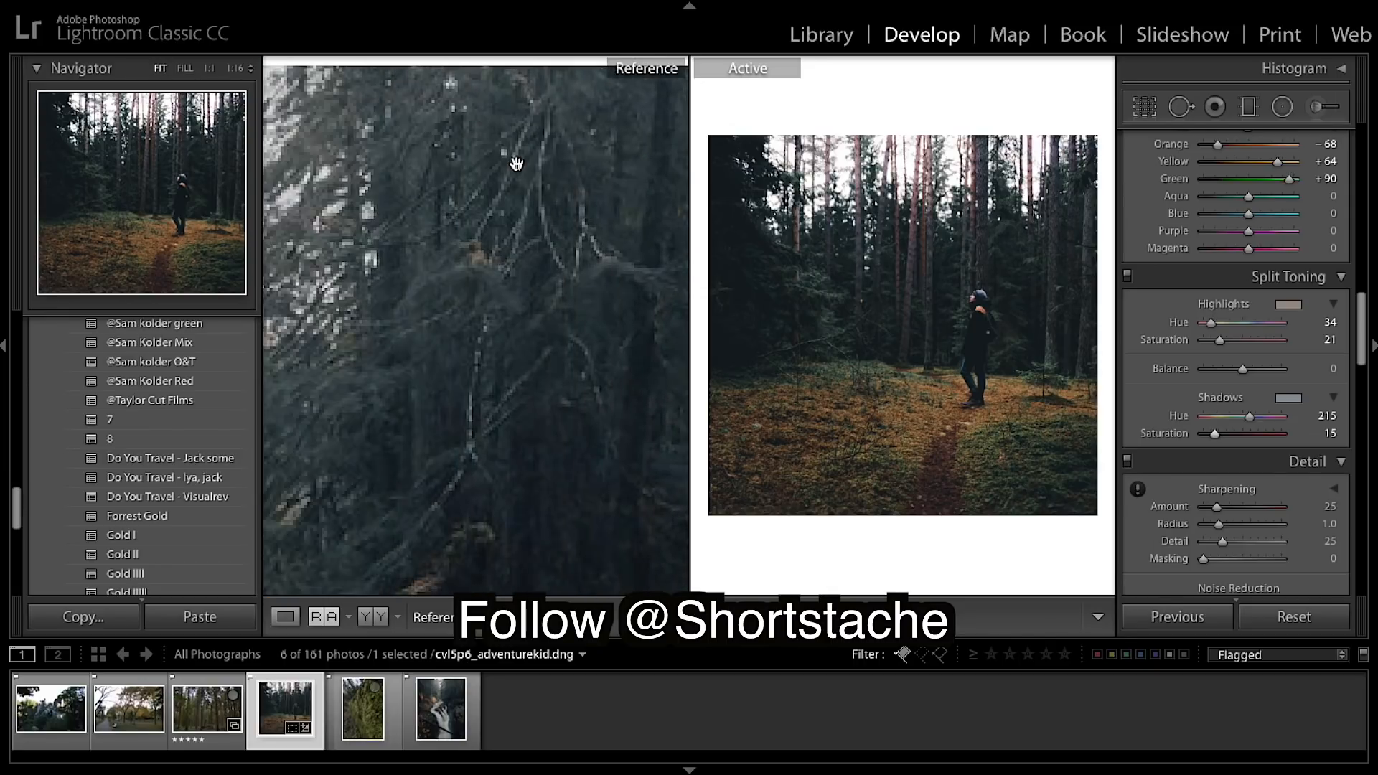
Zoom into the tall-pine photo to match the zoomed waterfall reference.
click(903, 322)
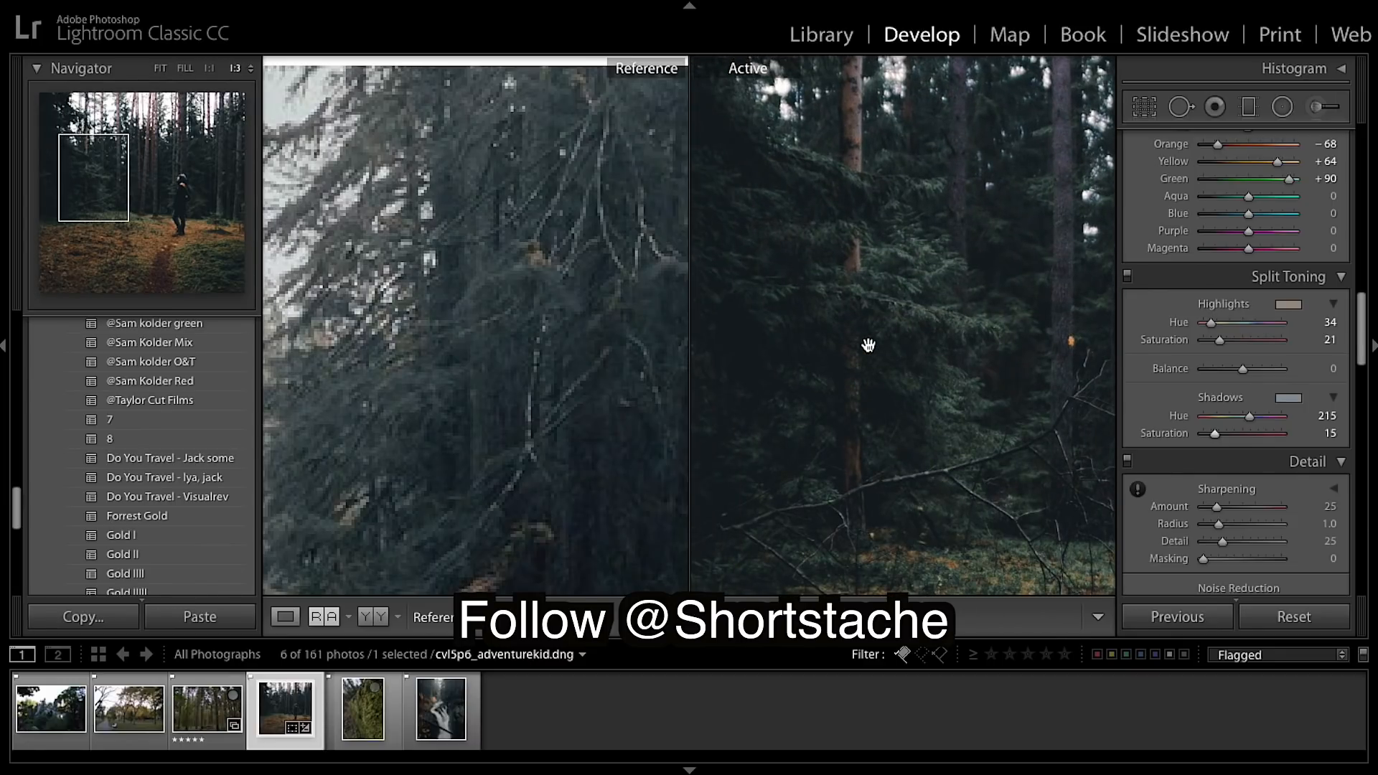
mouse_move(489, 345)
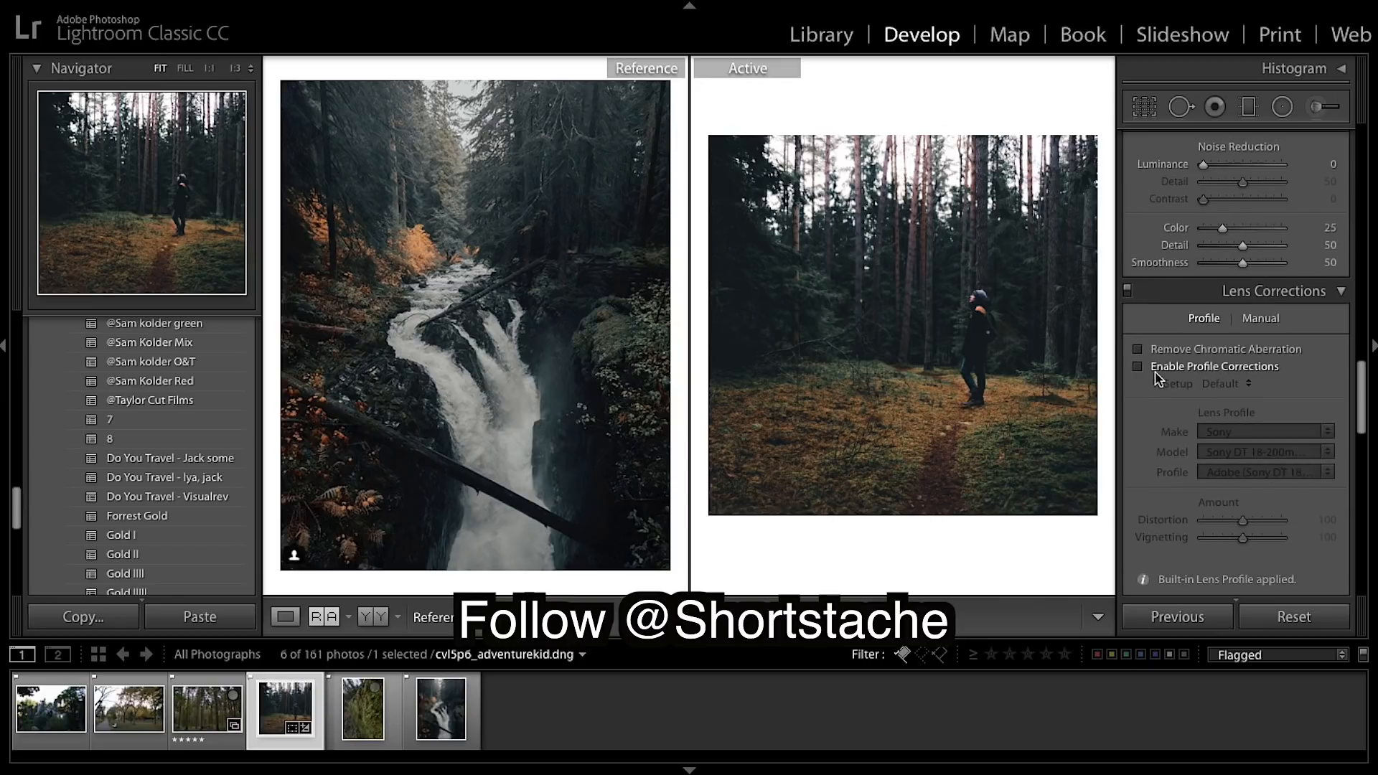
Enable lens profile corrections, then start a new develop preset from the Presets panel.
click(1139, 367)
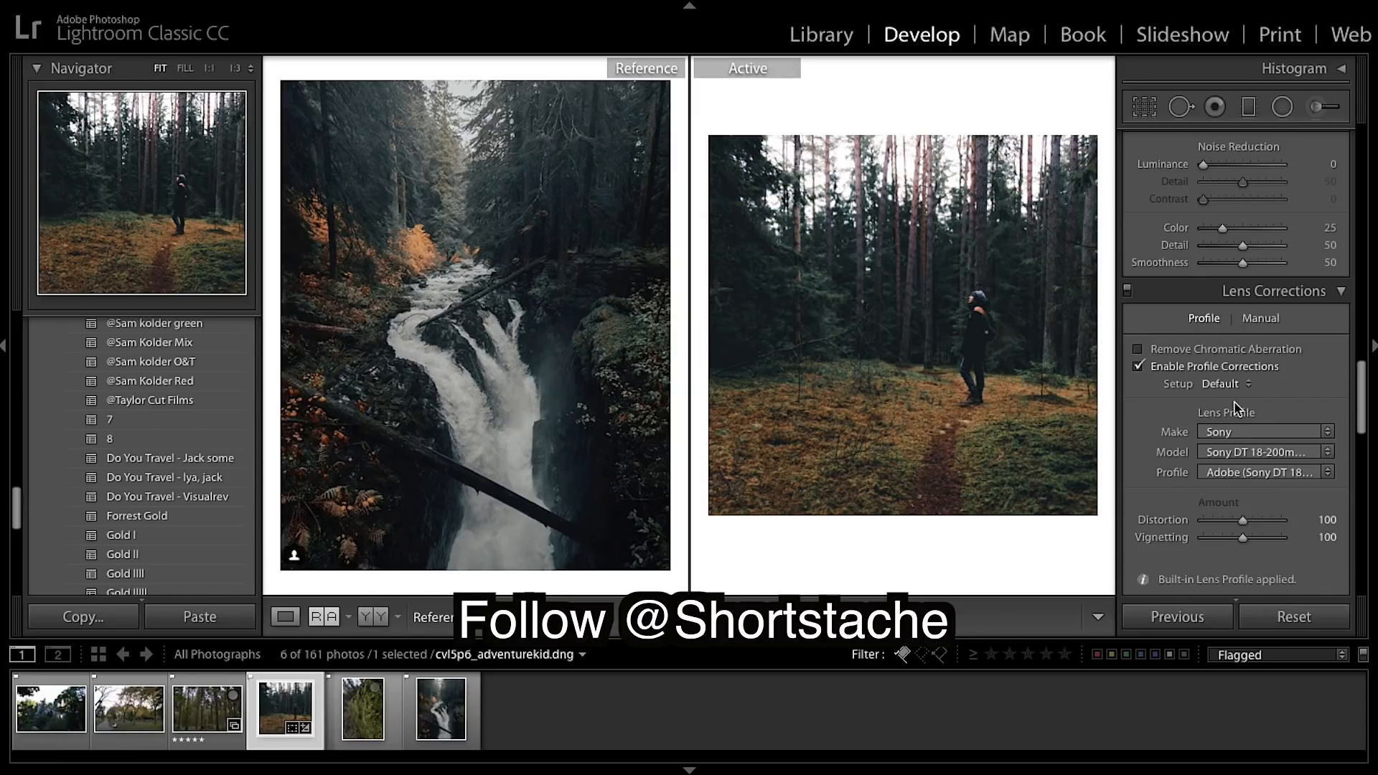
scroll(down, 3)
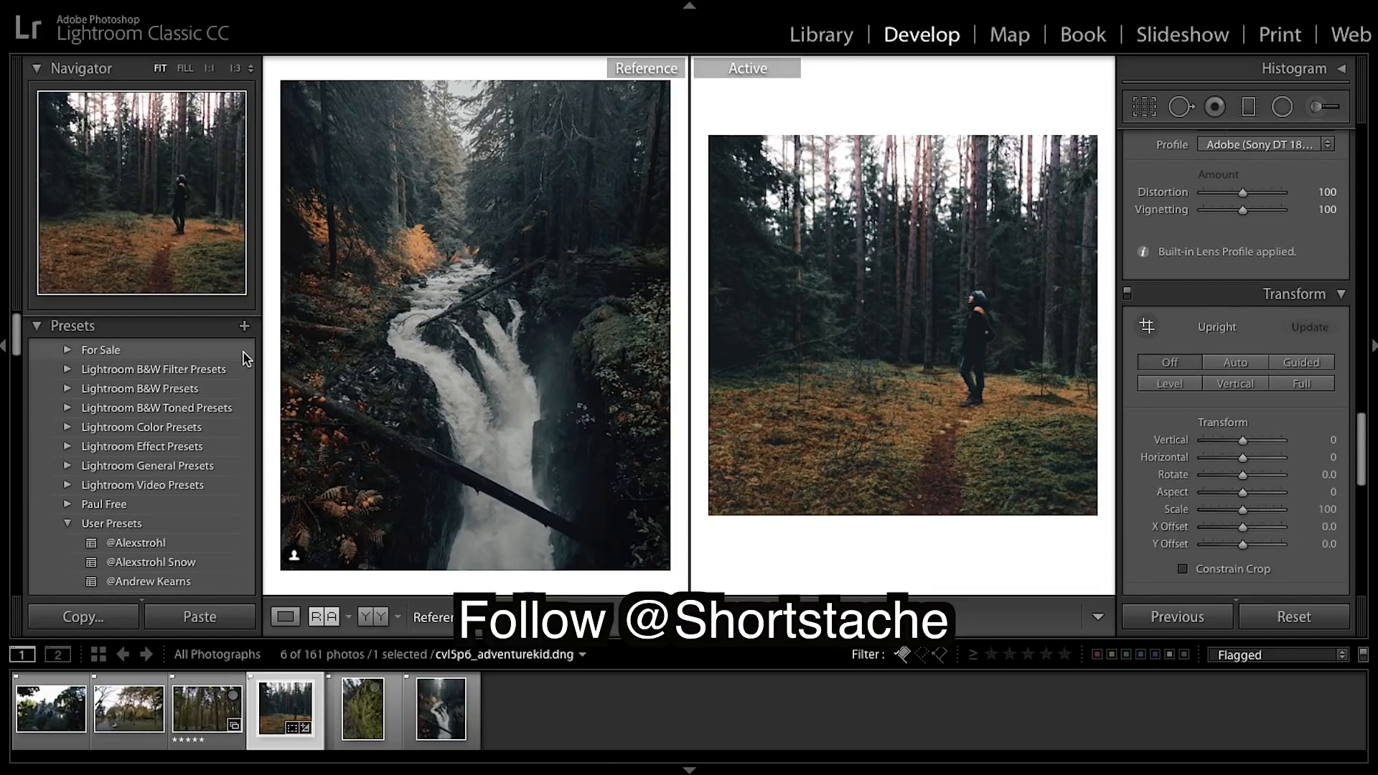
click(246, 325)
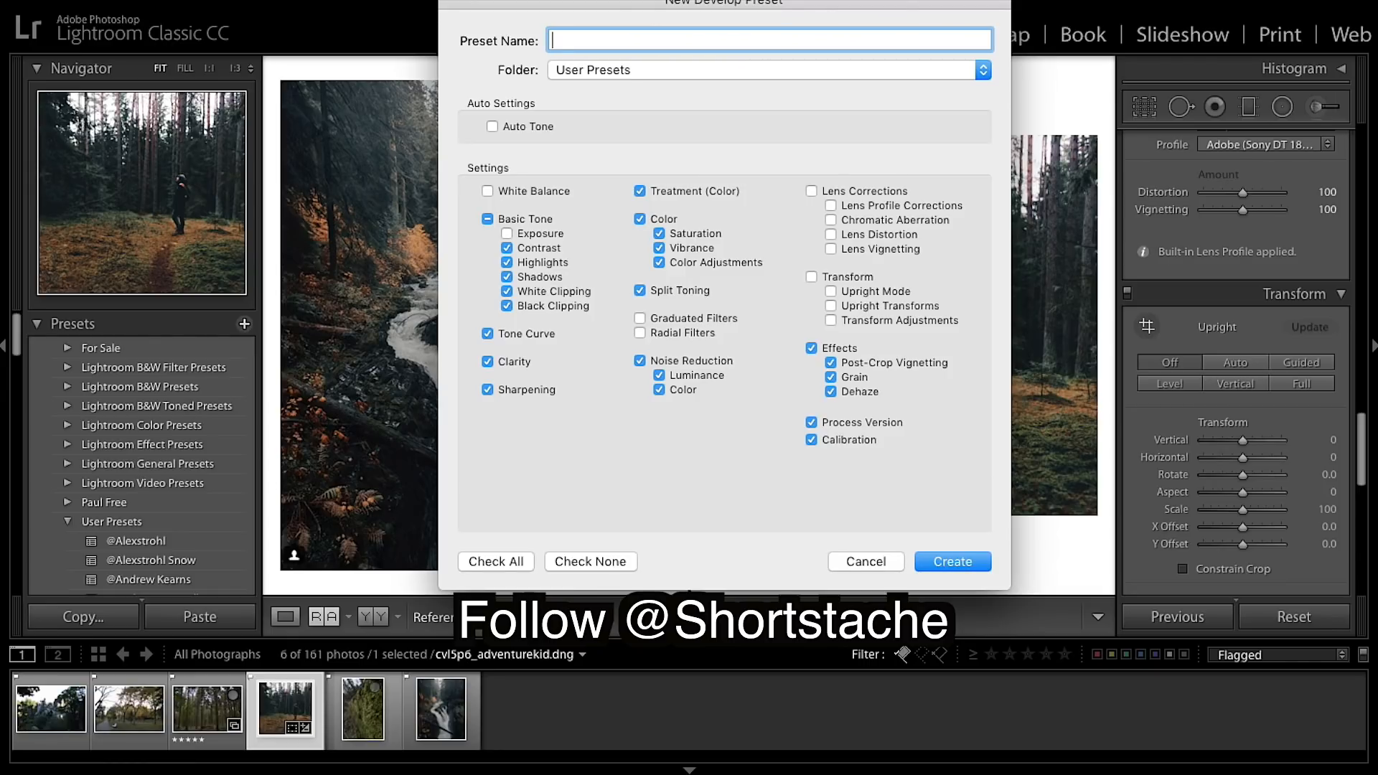
Name the new user preset 'Gold Forrest' and create it.
text(F)
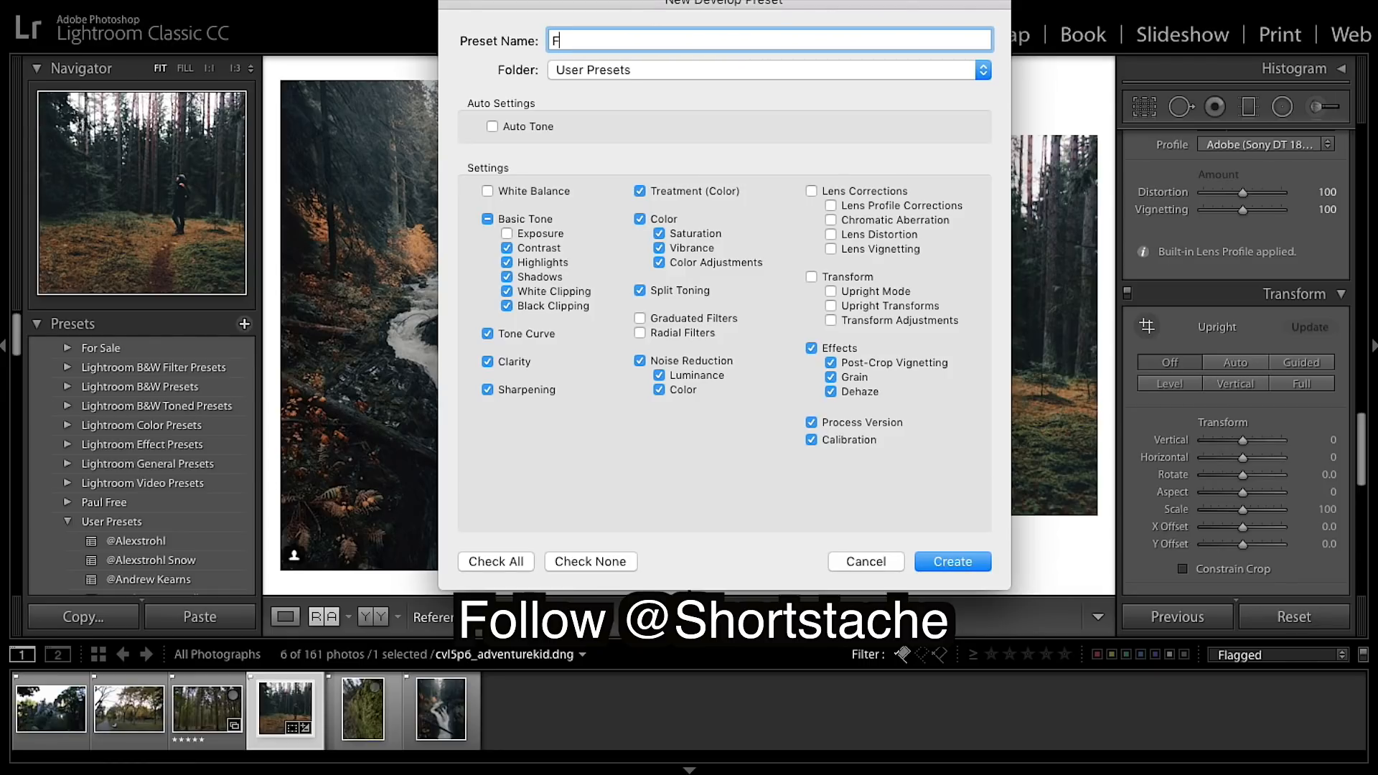
text(orrest)
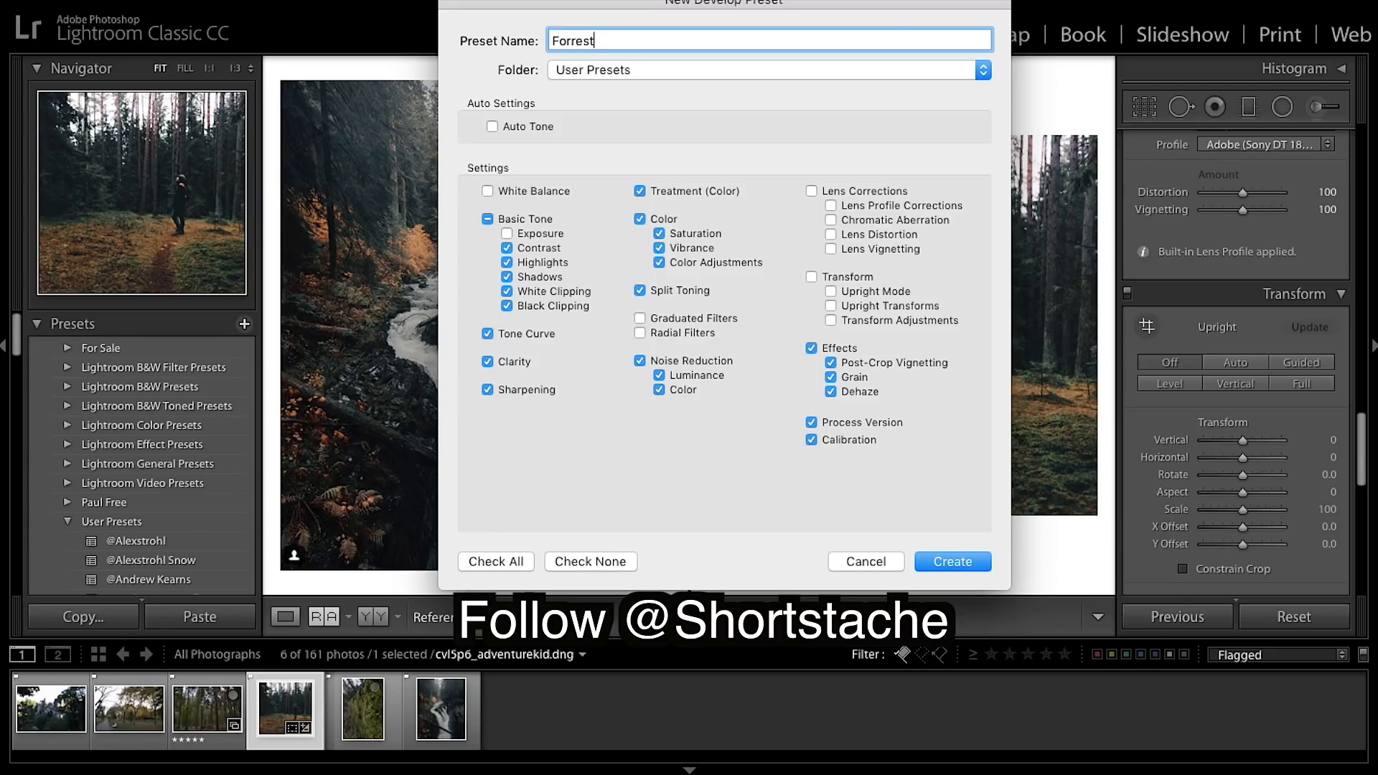
text(G)
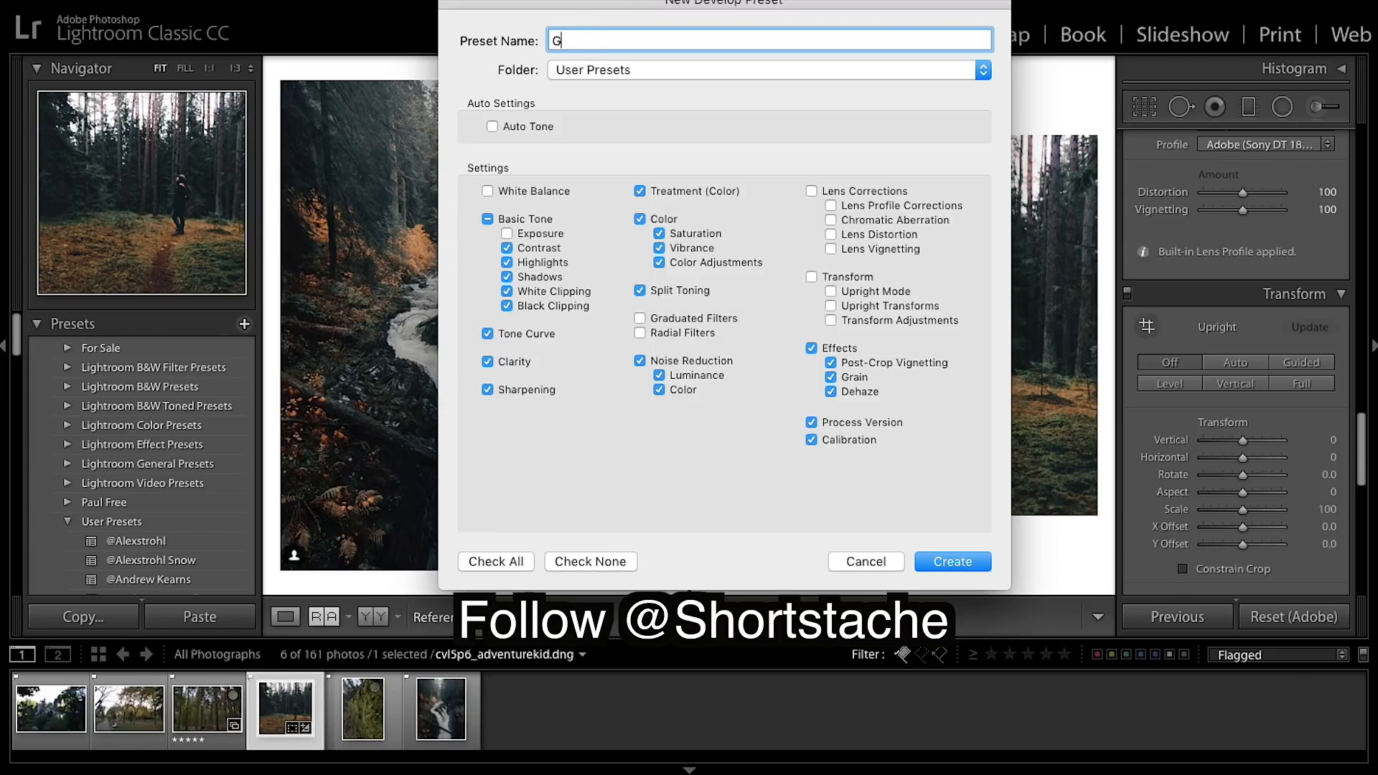
text(old F)
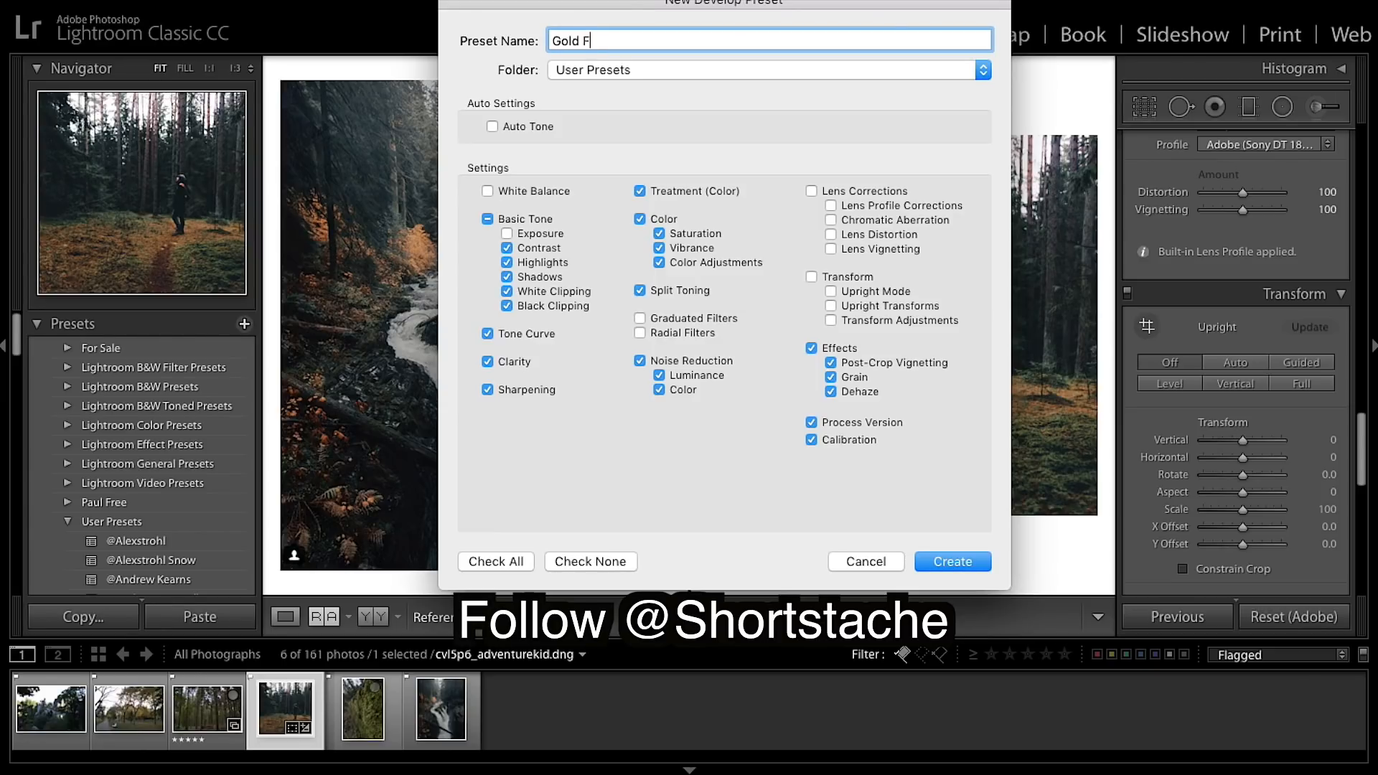
text(orre)
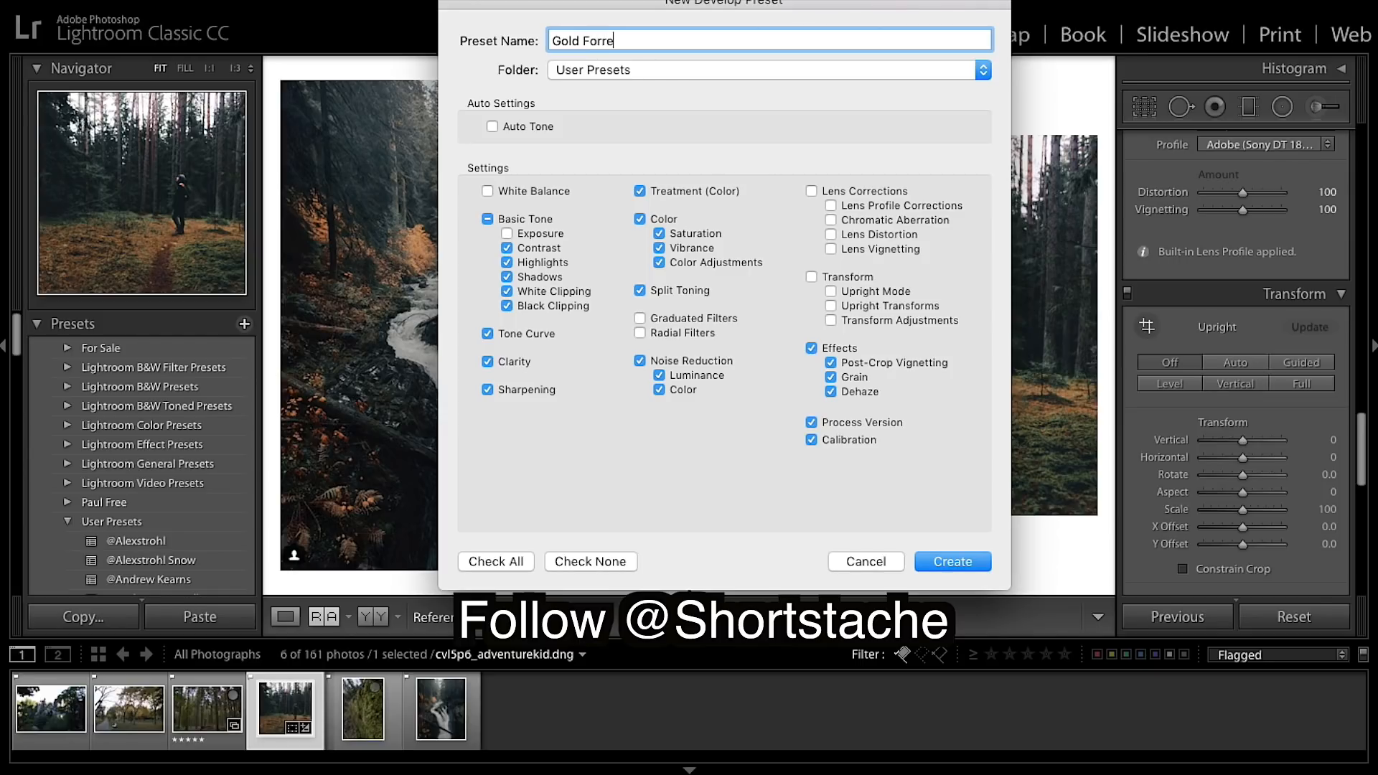
text(st)
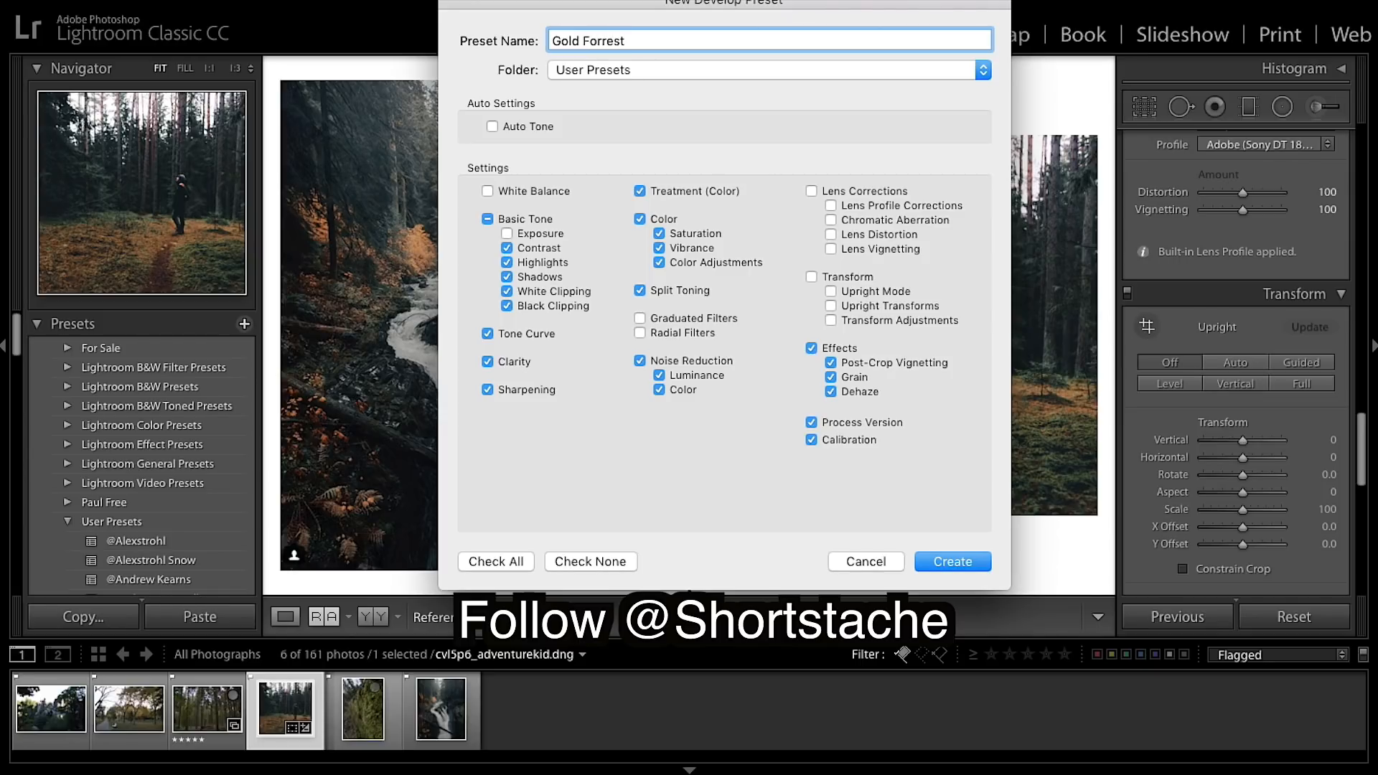
mouse_move(815, 514)
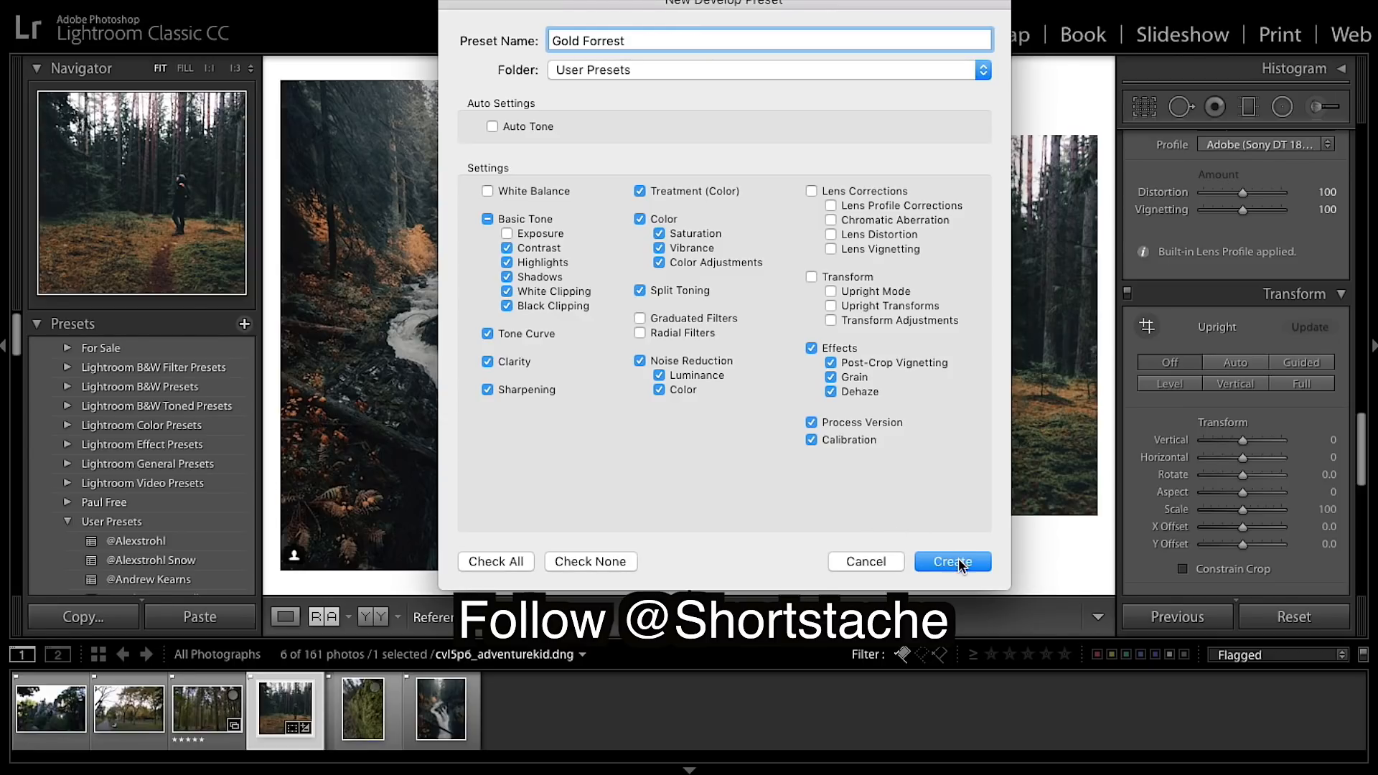
click(951, 561)
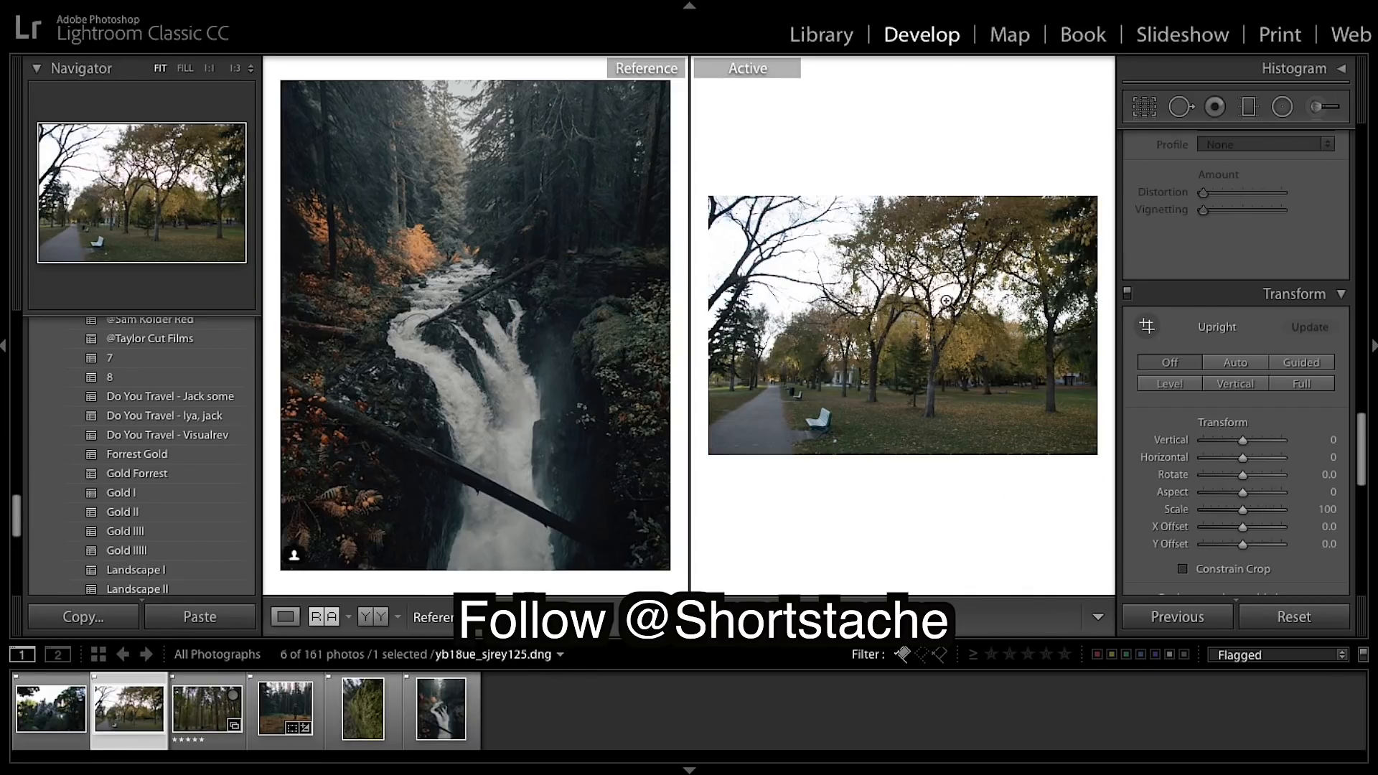
Apply the Gold Forrest preset to the autumn park photo.
click(1311, 138)
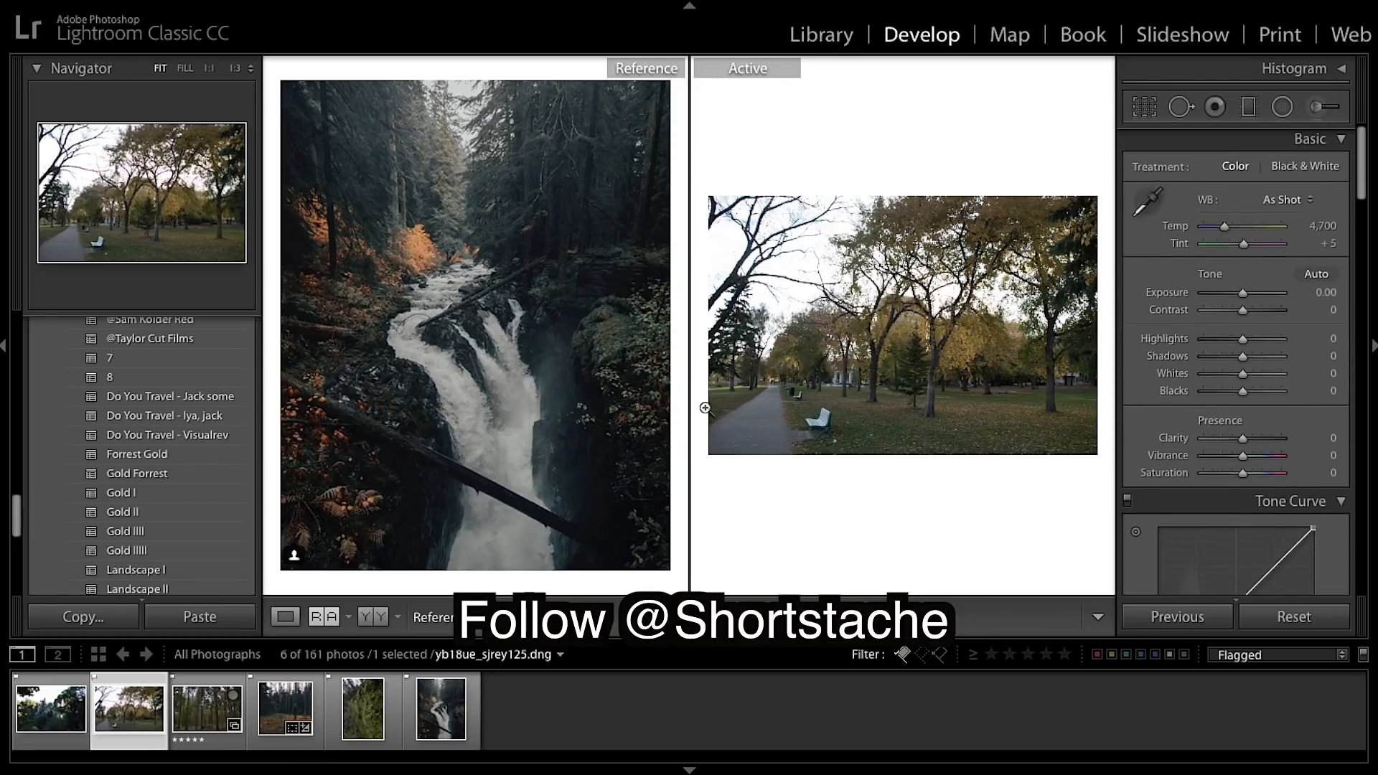
mouse_move(807, 327)
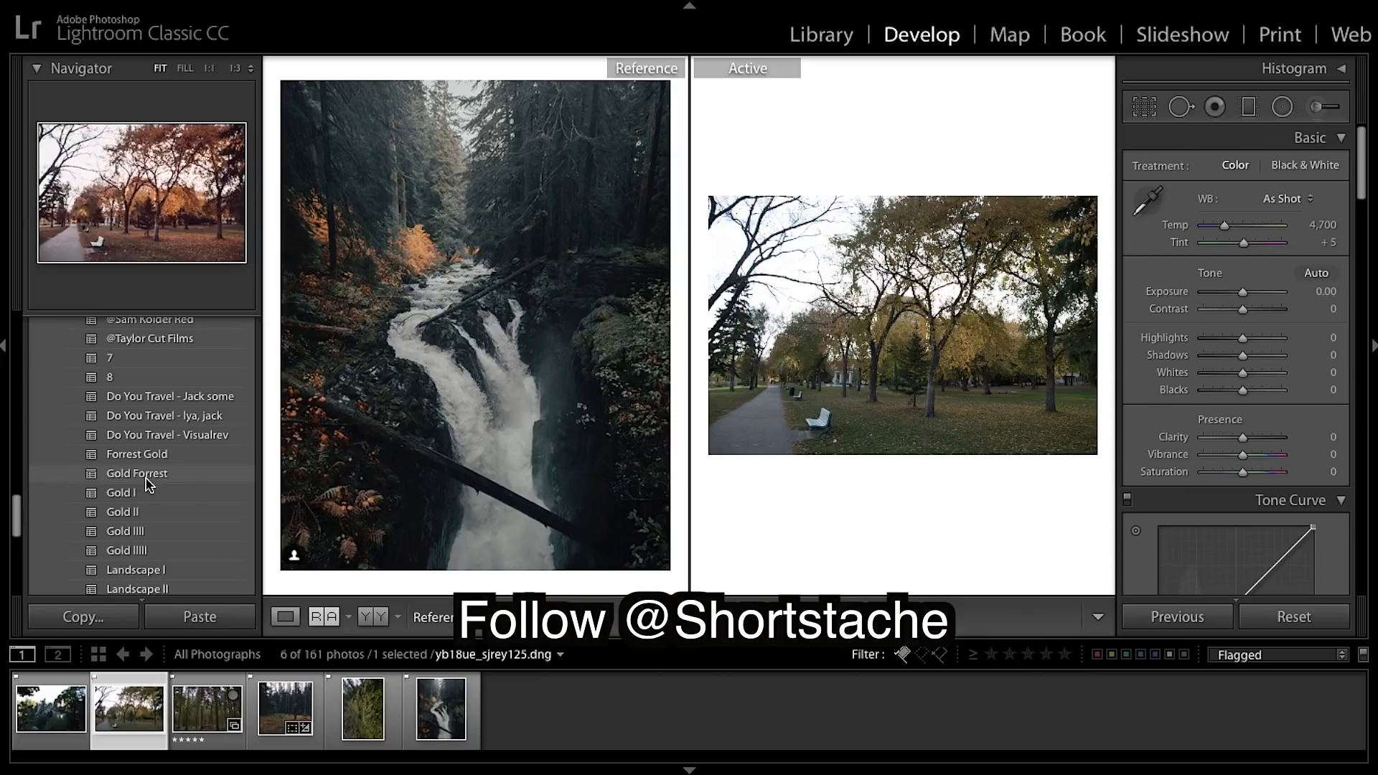
click(137, 473)
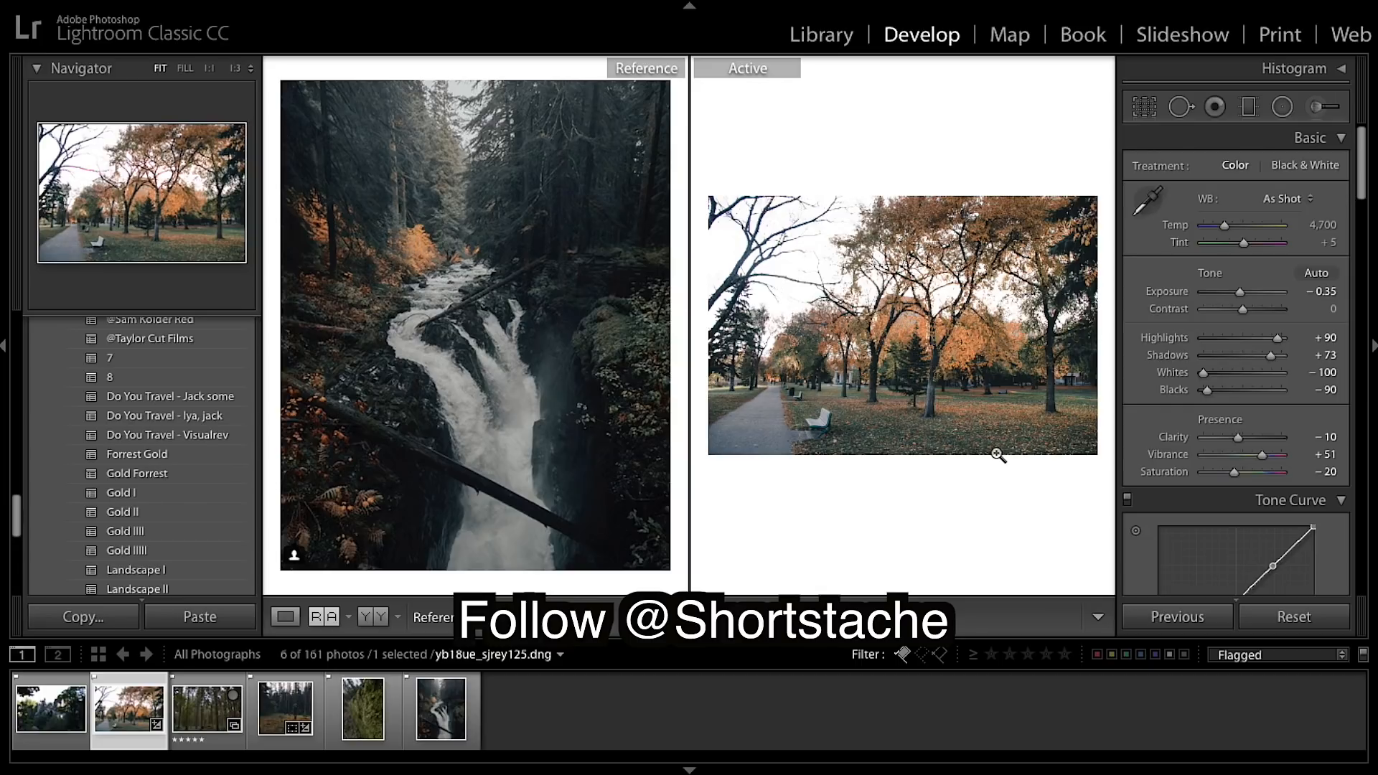
mouse_move(1167, 414)
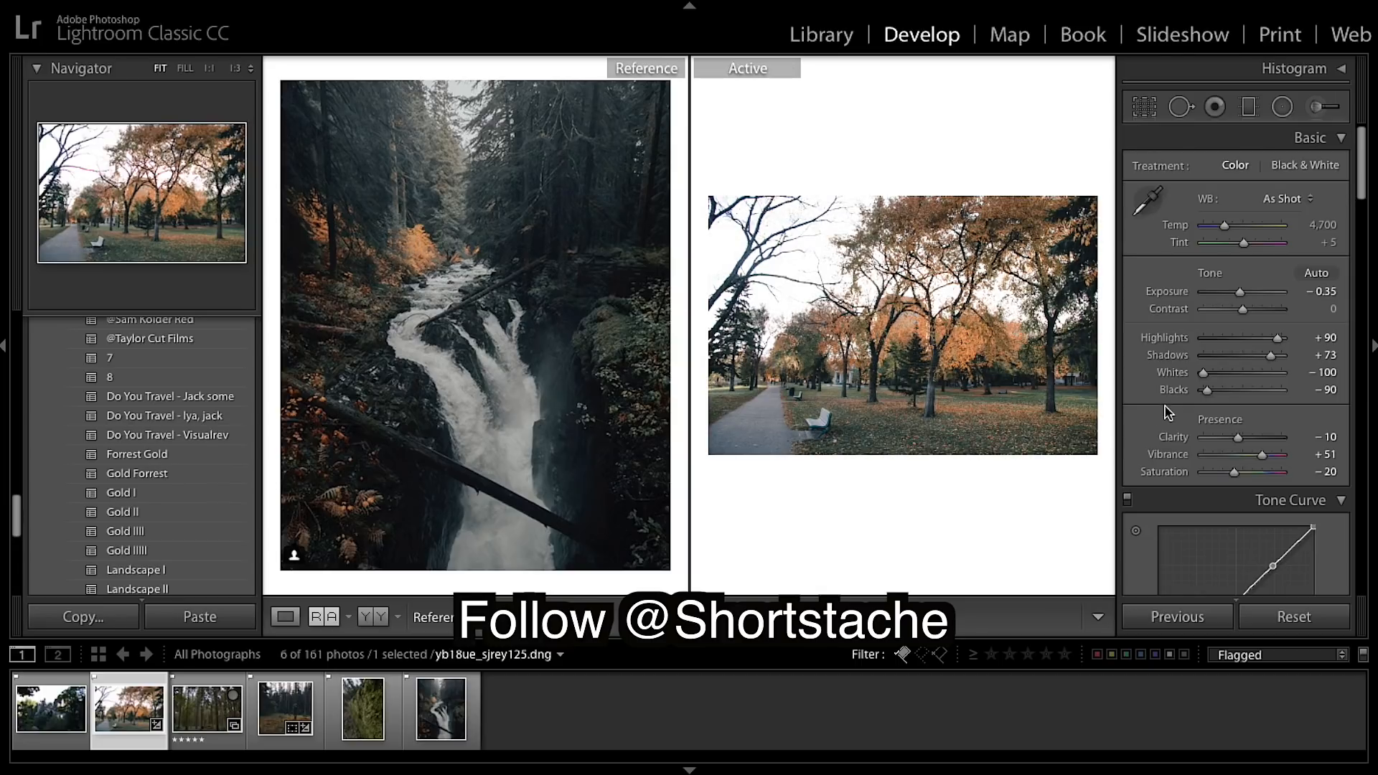
mouse_move(1063, 439)
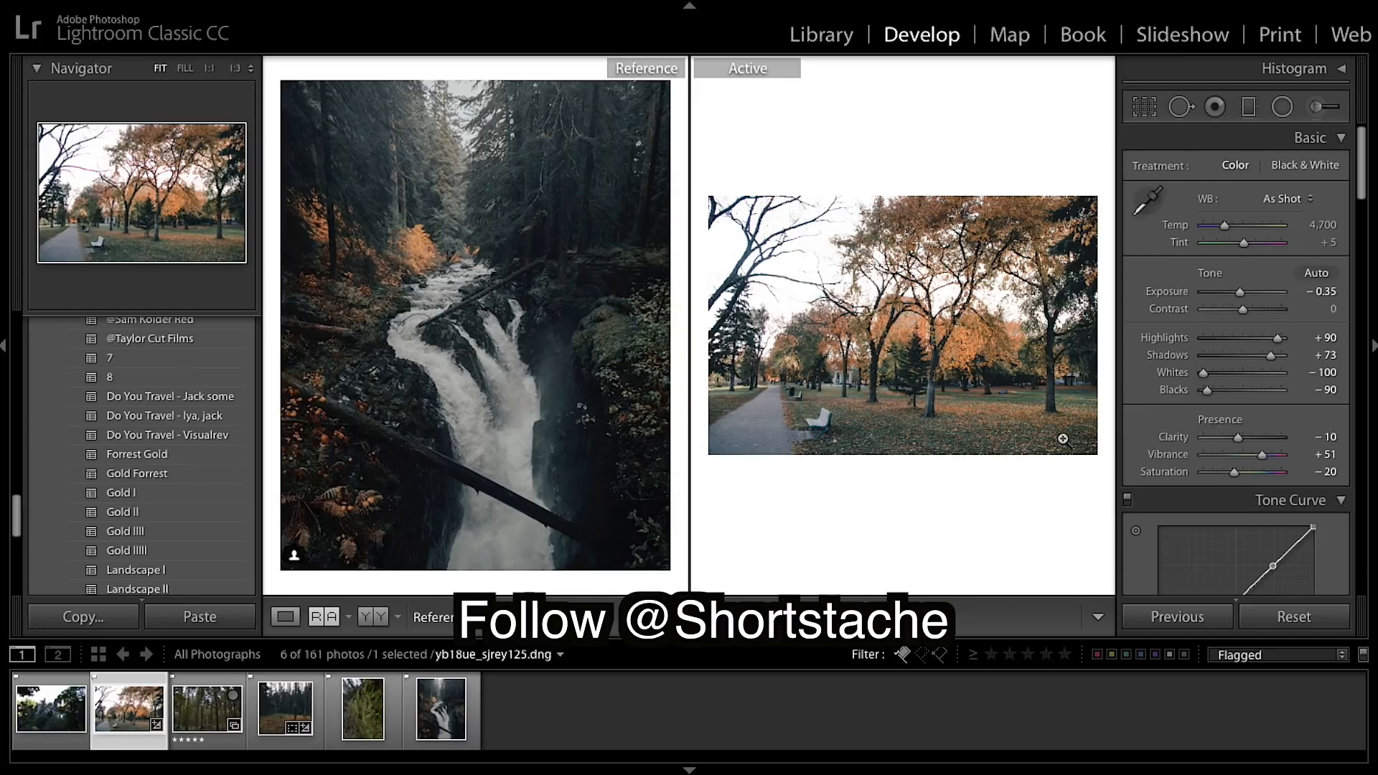
mouse_move(1085, 357)
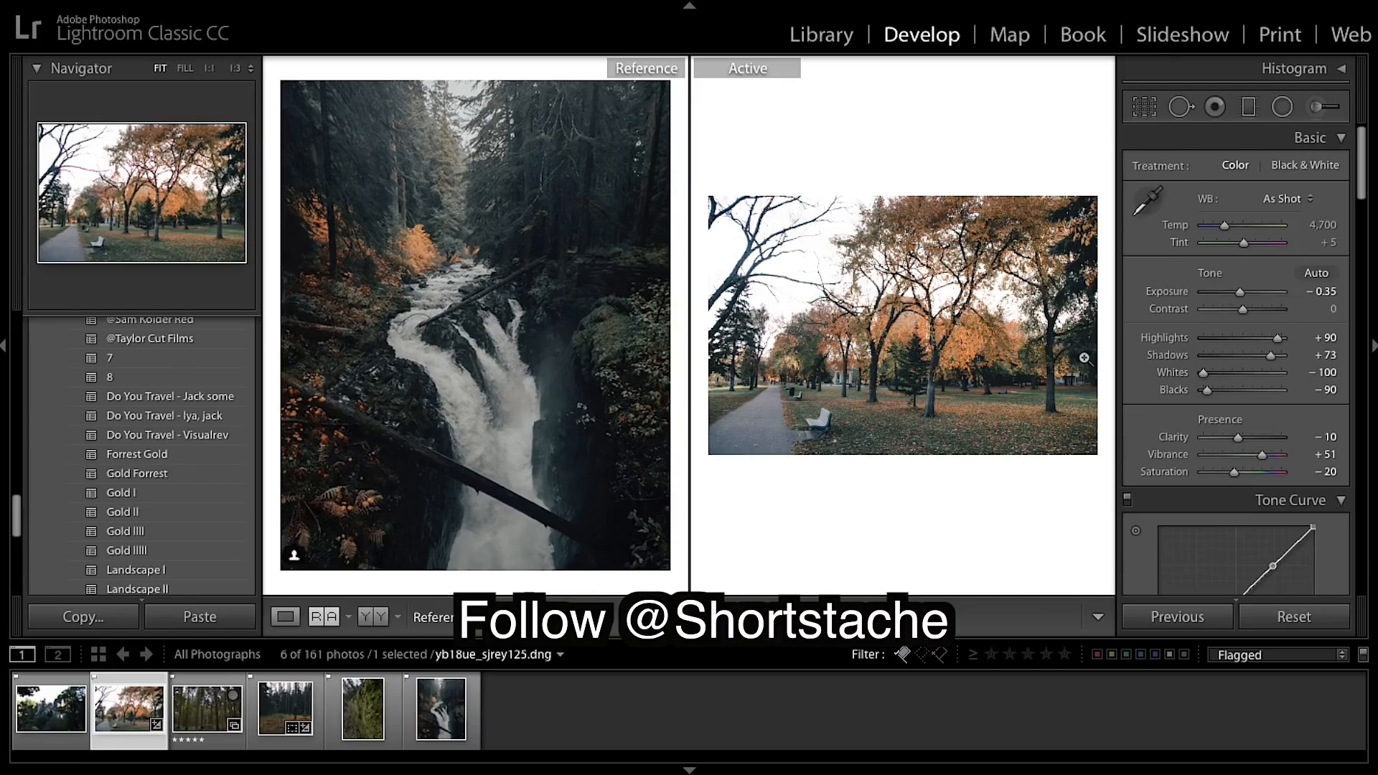
mouse_move(998, 376)
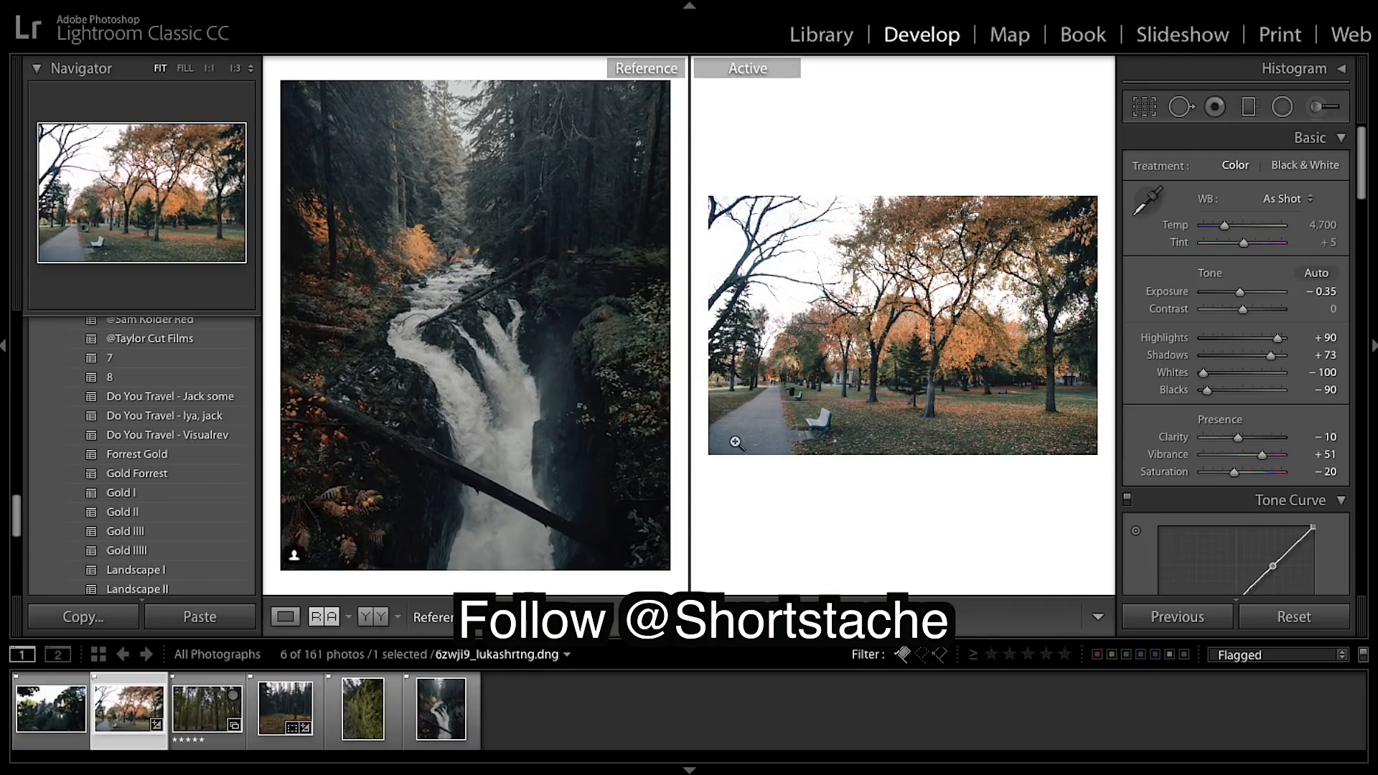
Select the sandstone rock bridge photo and apply the Gold Forrest preset.
click(50, 709)
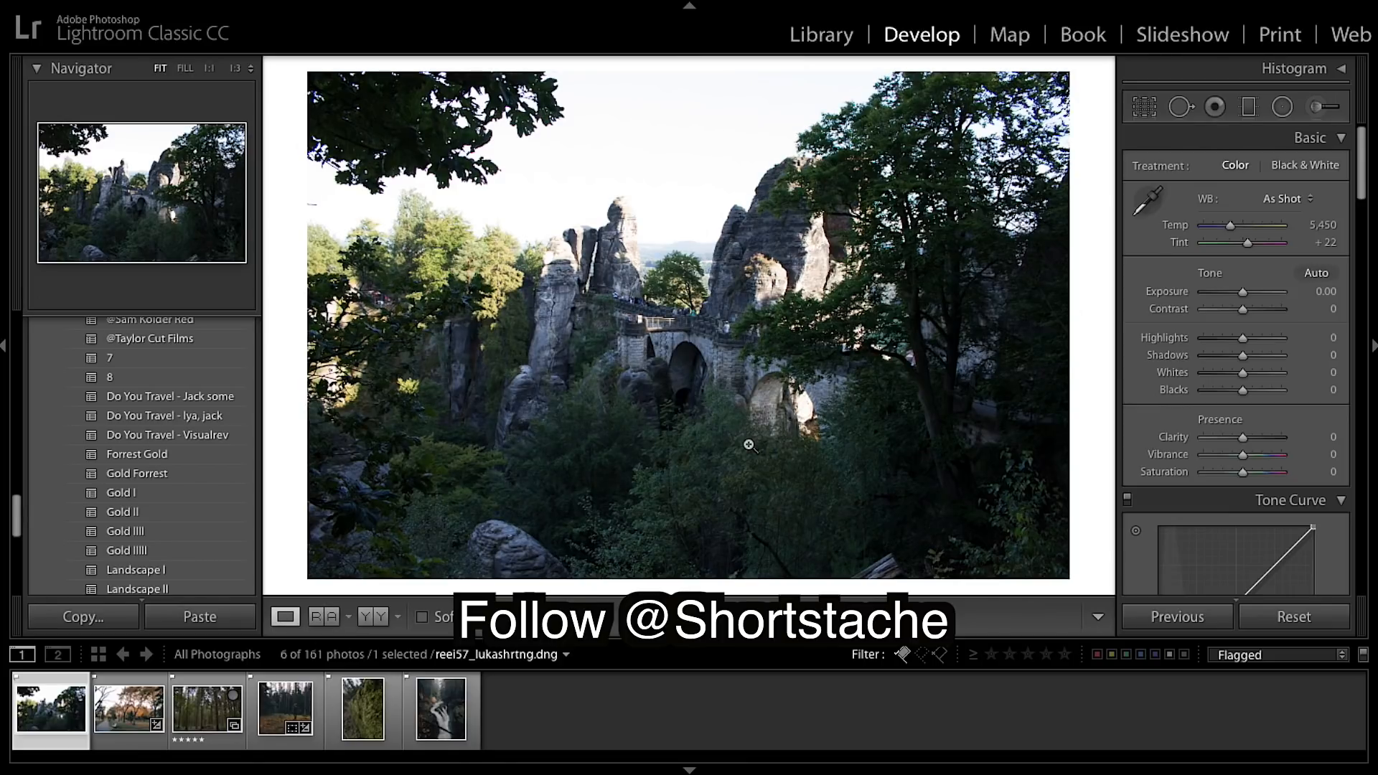
mouse_move(145, 473)
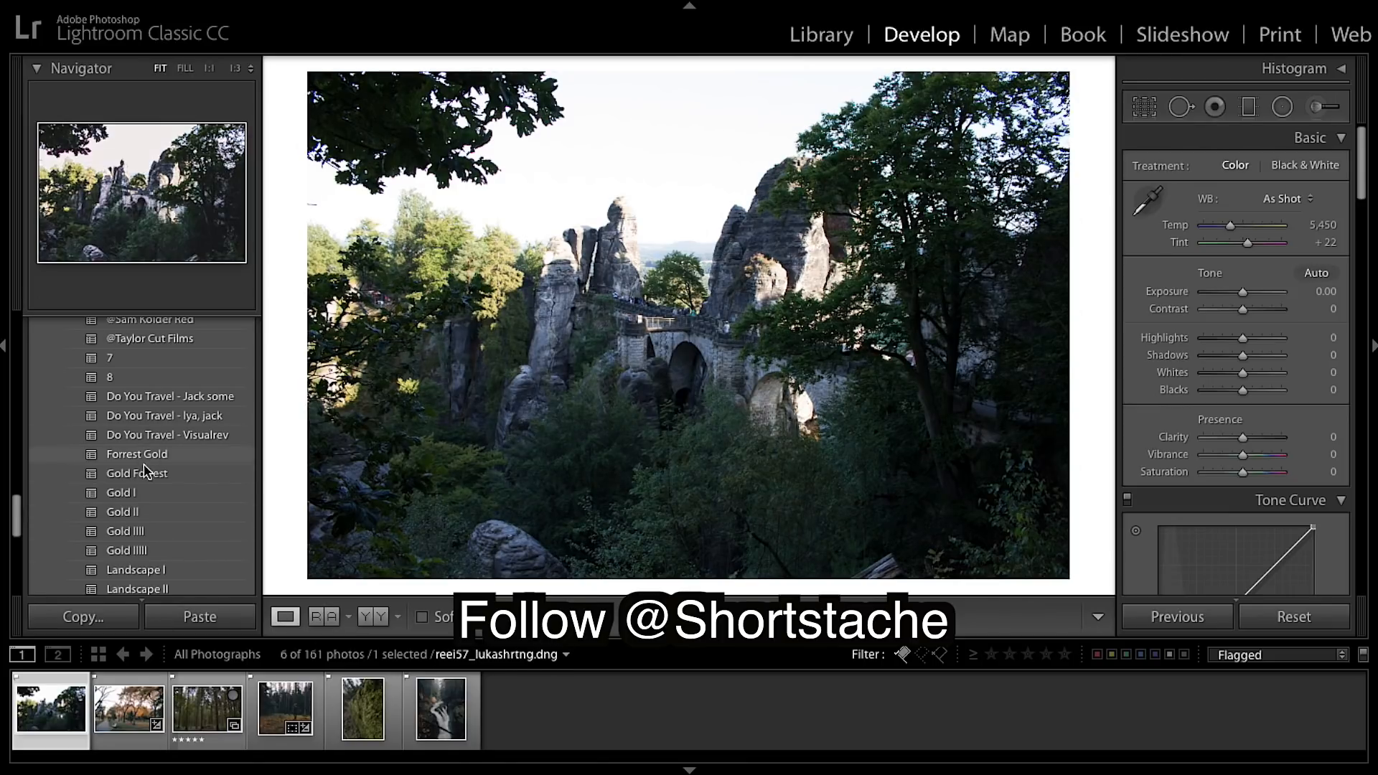
click(136, 473)
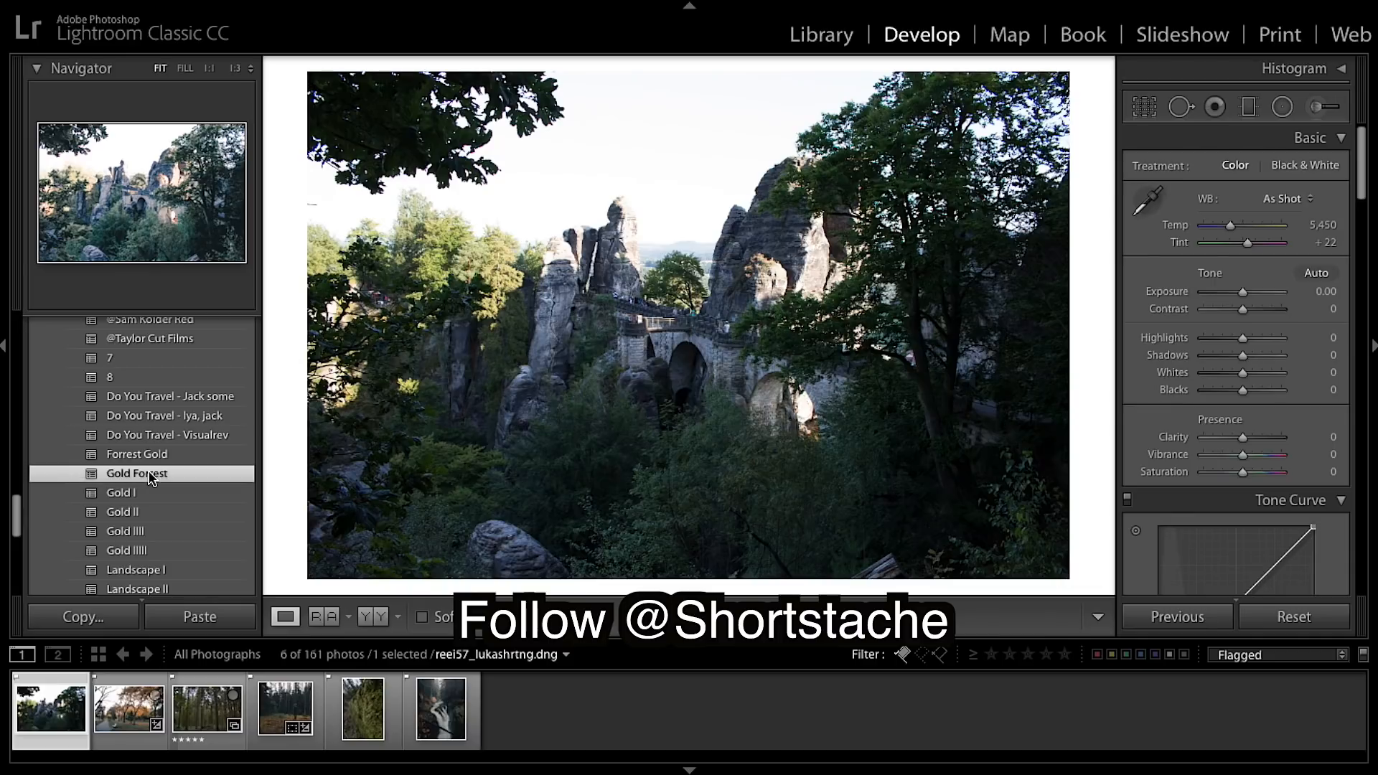
click(137, 473)
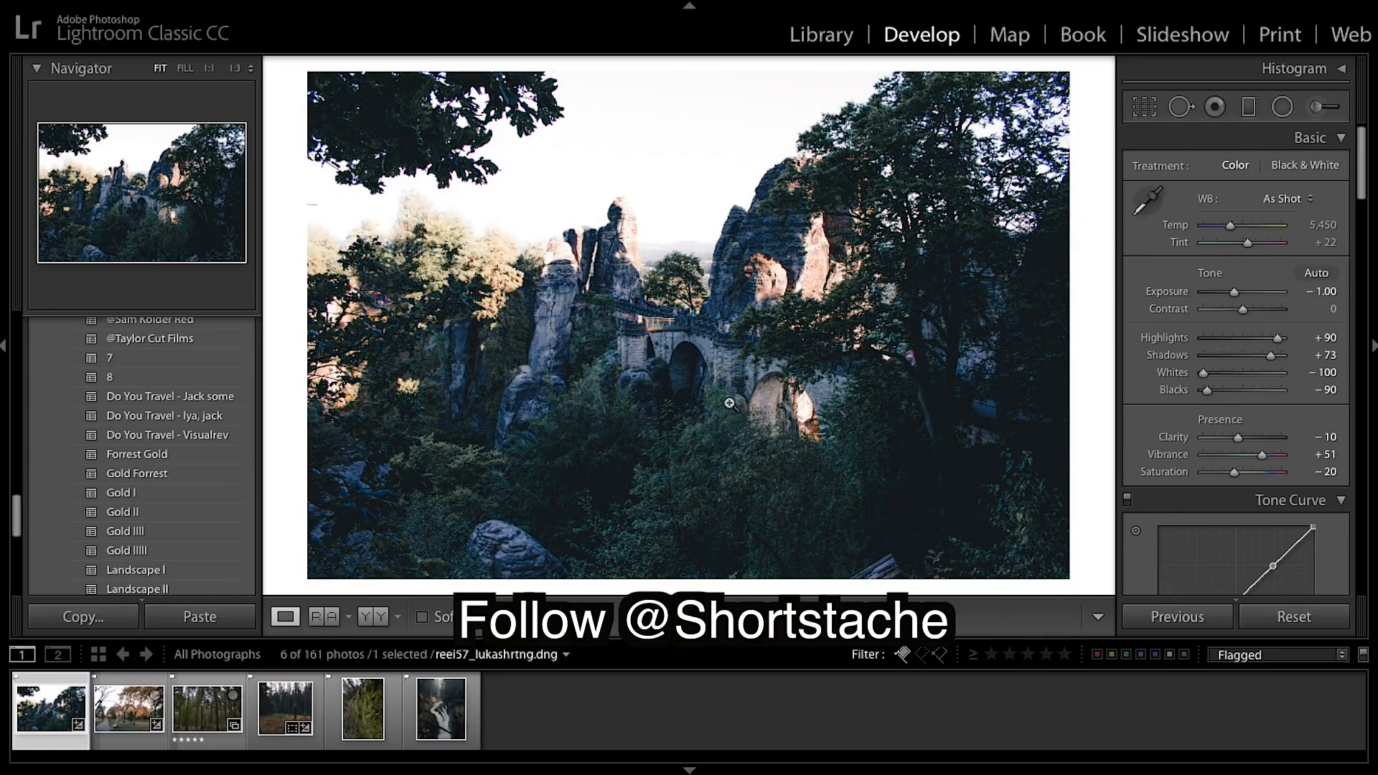
mouse_move(906, 317)
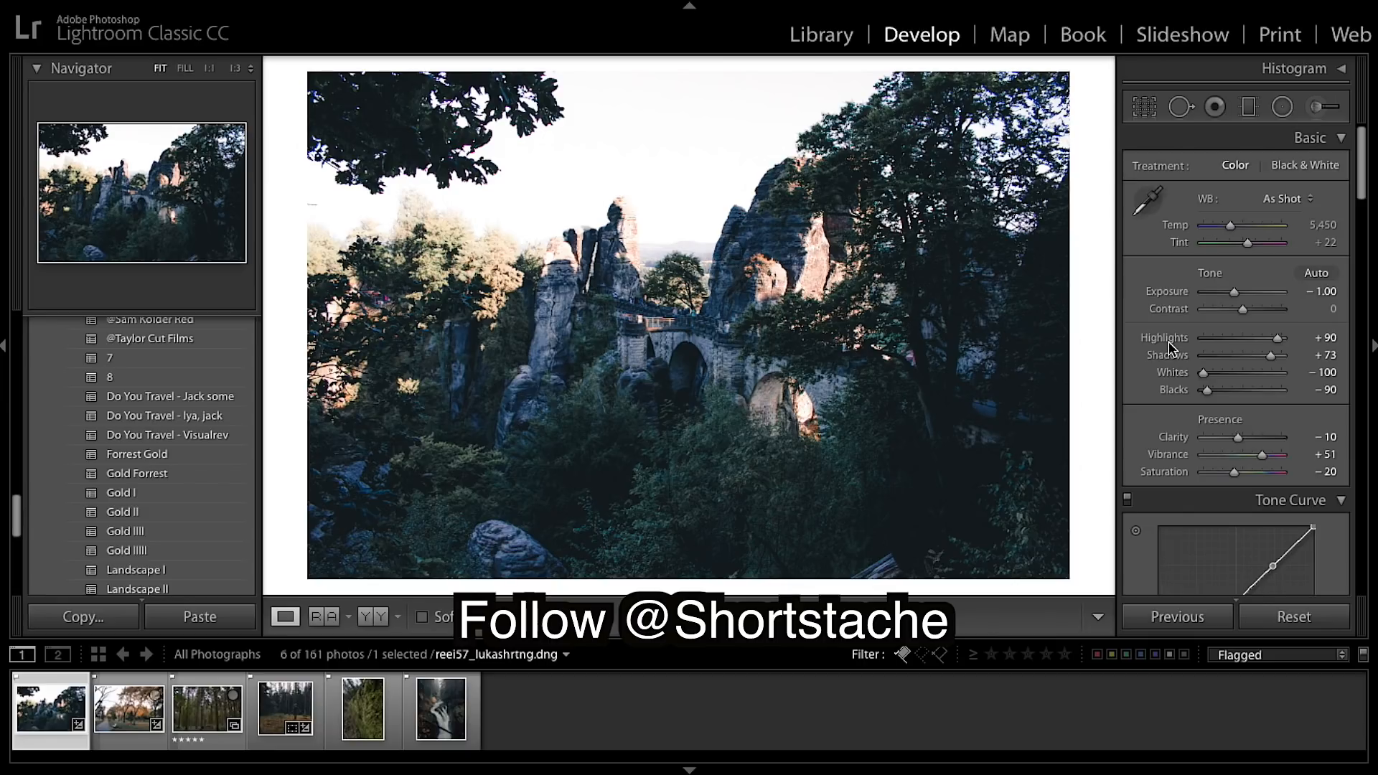
mouse_move(1249, 300)
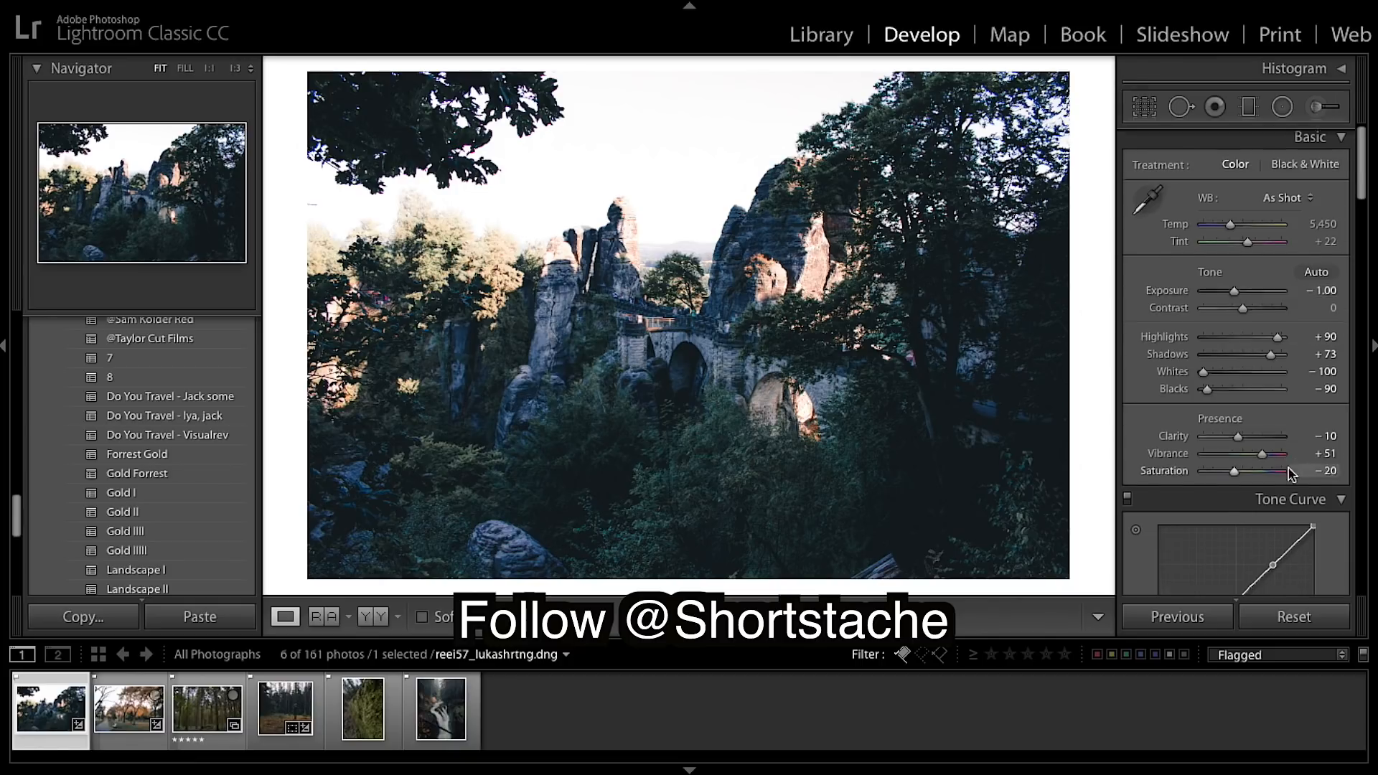
scroll(down, 3)
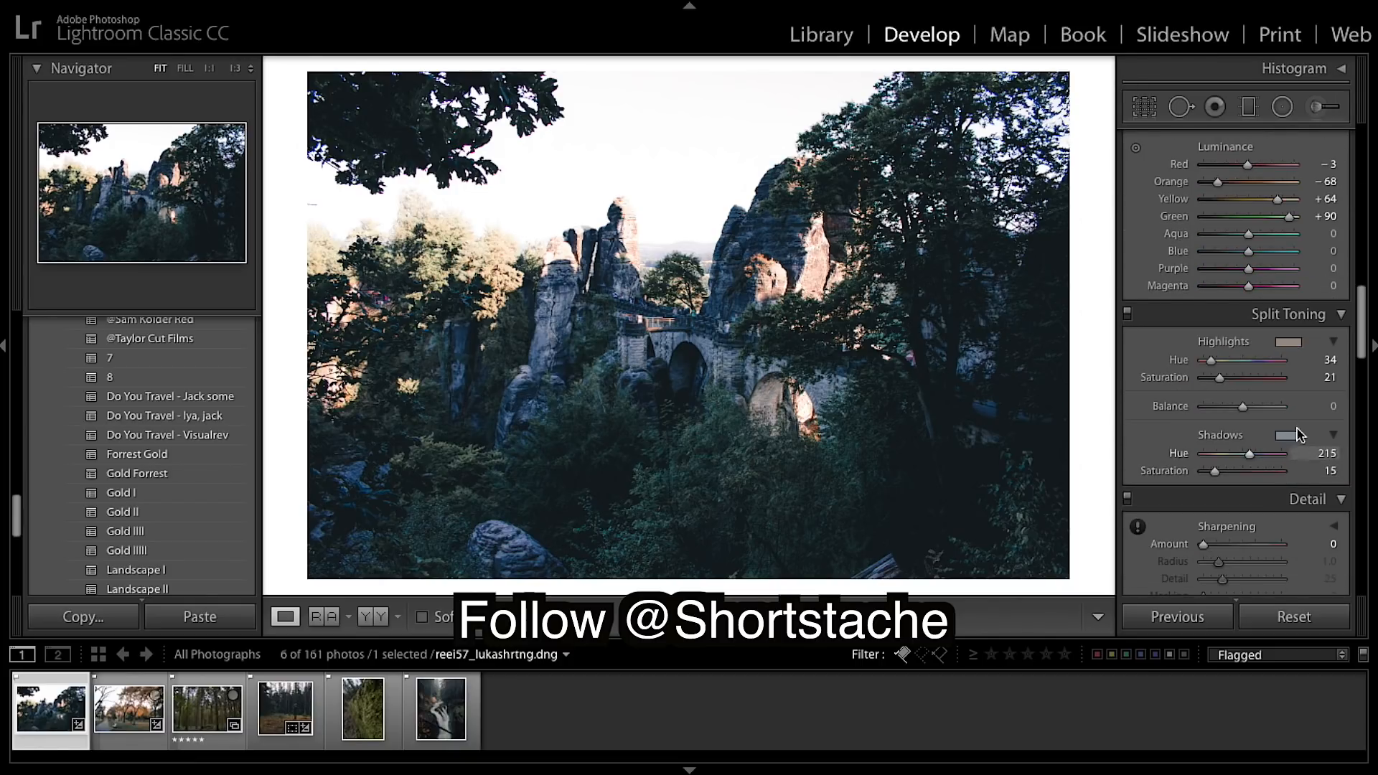
mouse_move(1230, 380)
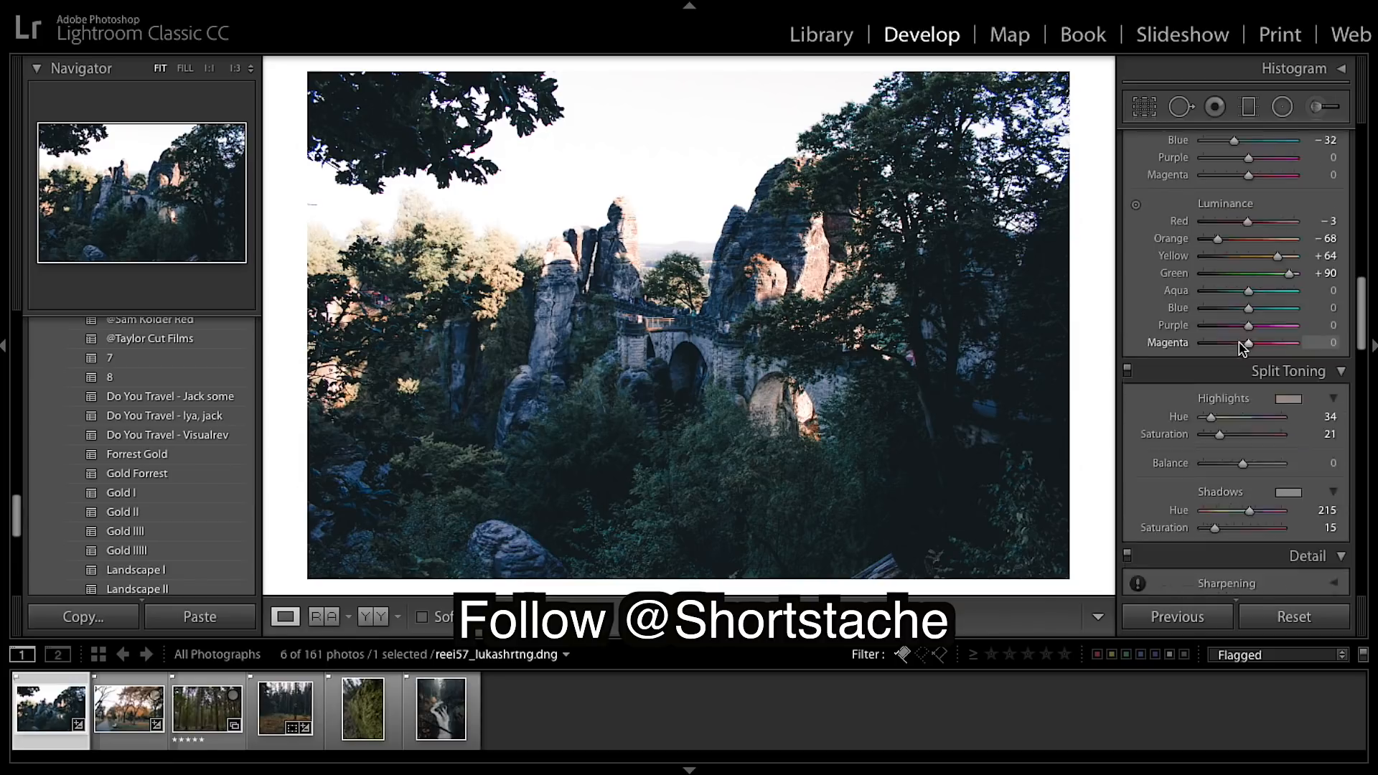
click(1309, 137)
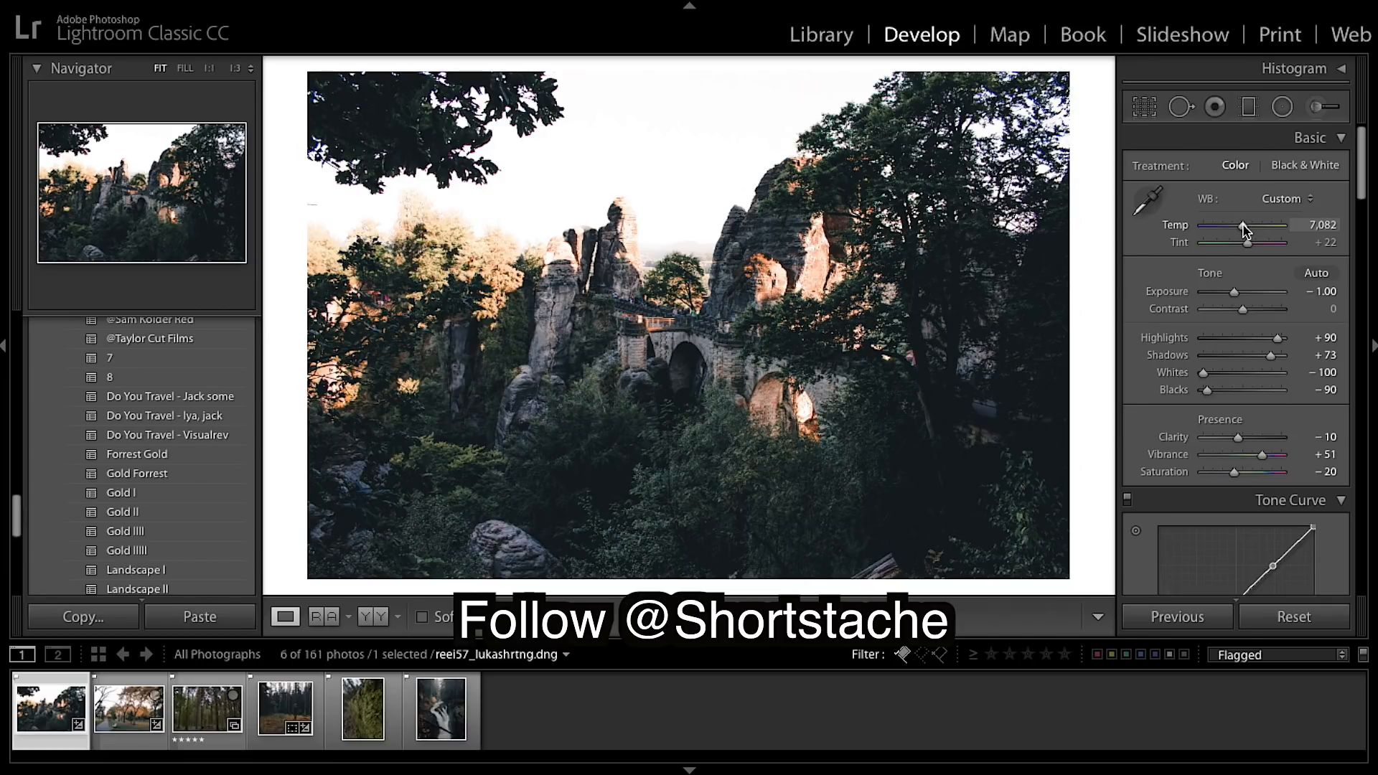
mouse_move(899, 457)
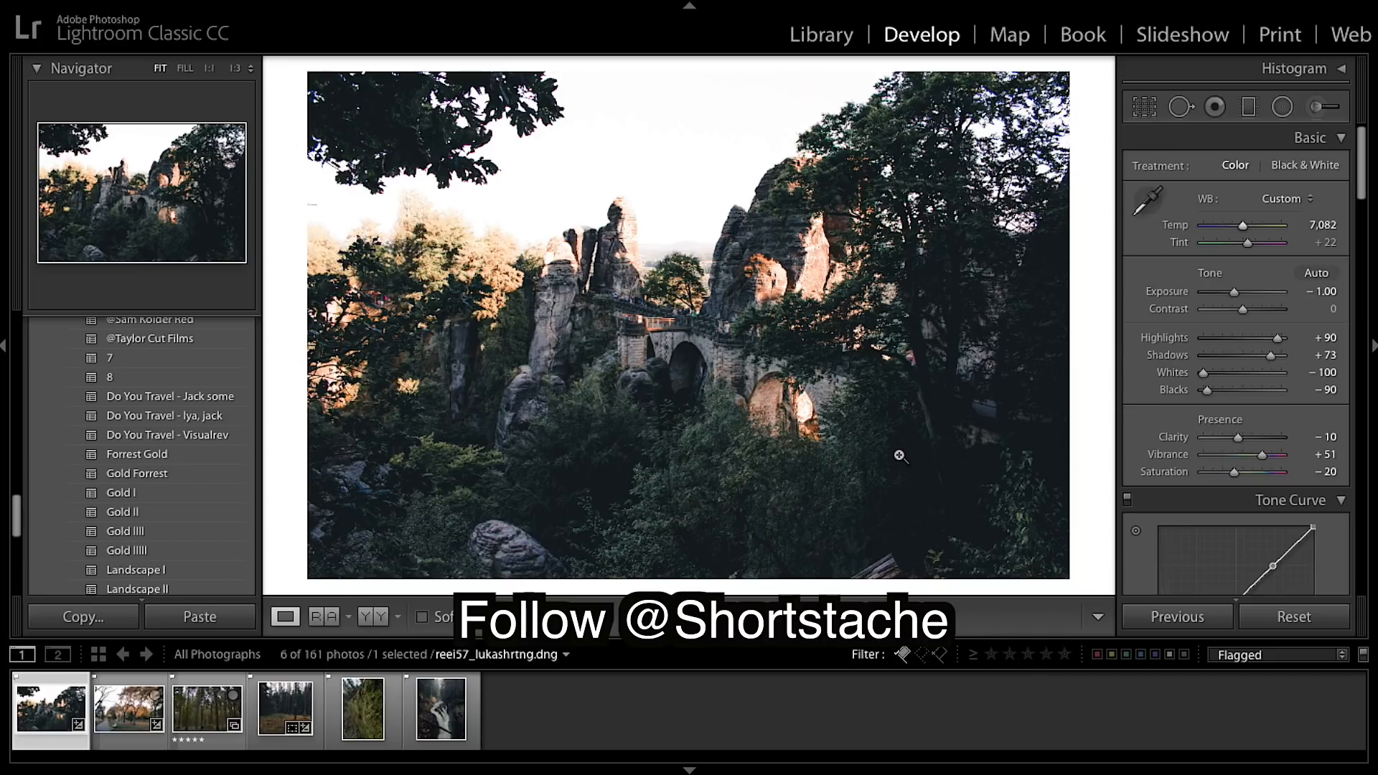
mouse_move(964, 386)
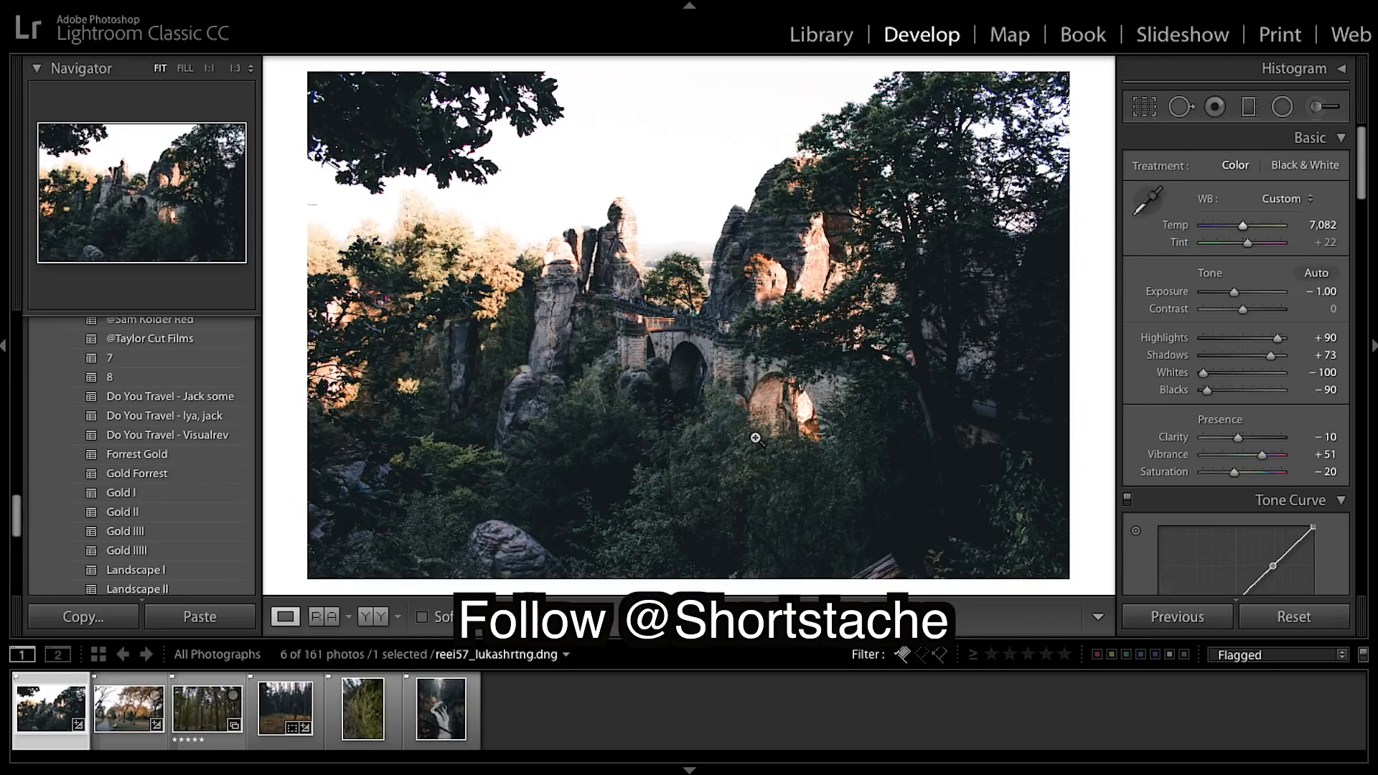
mouse_move(853, 455)
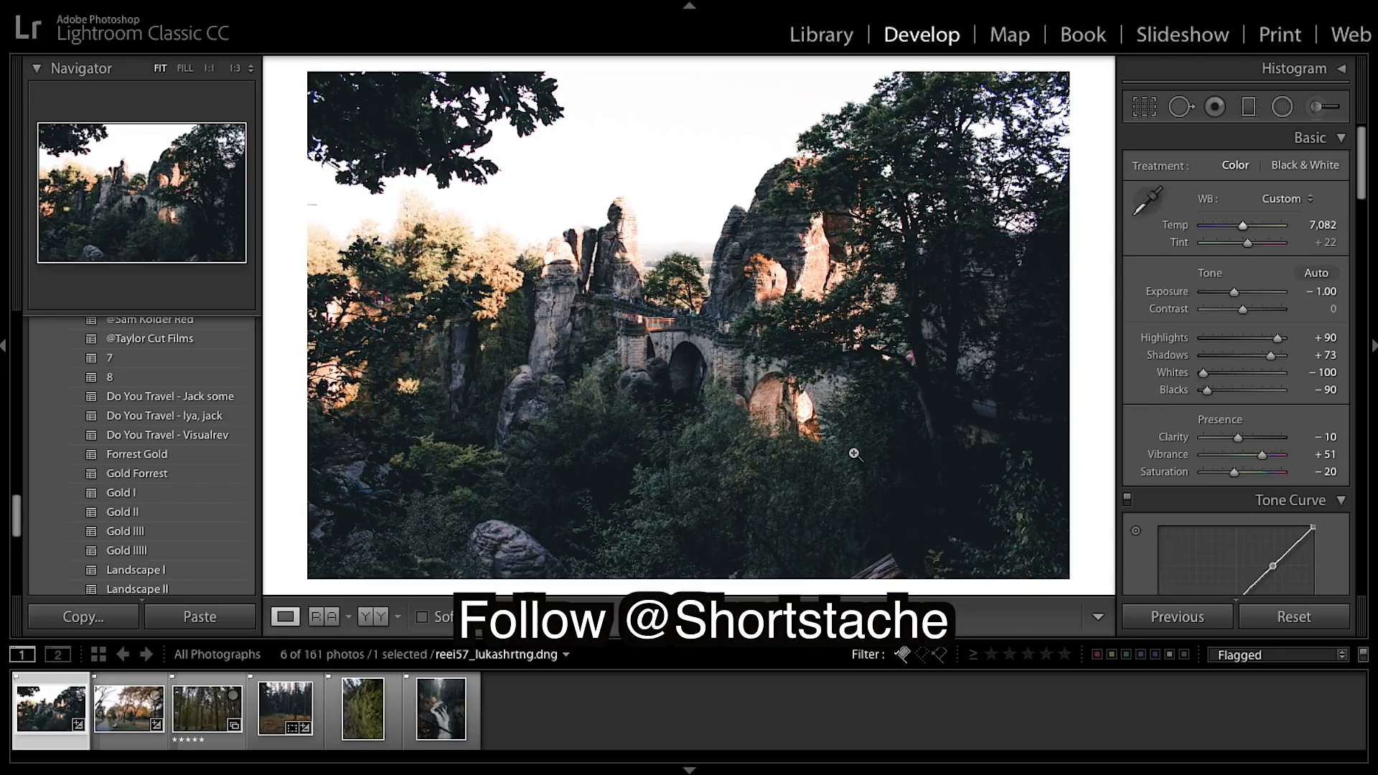
mouse_move(890, 436)
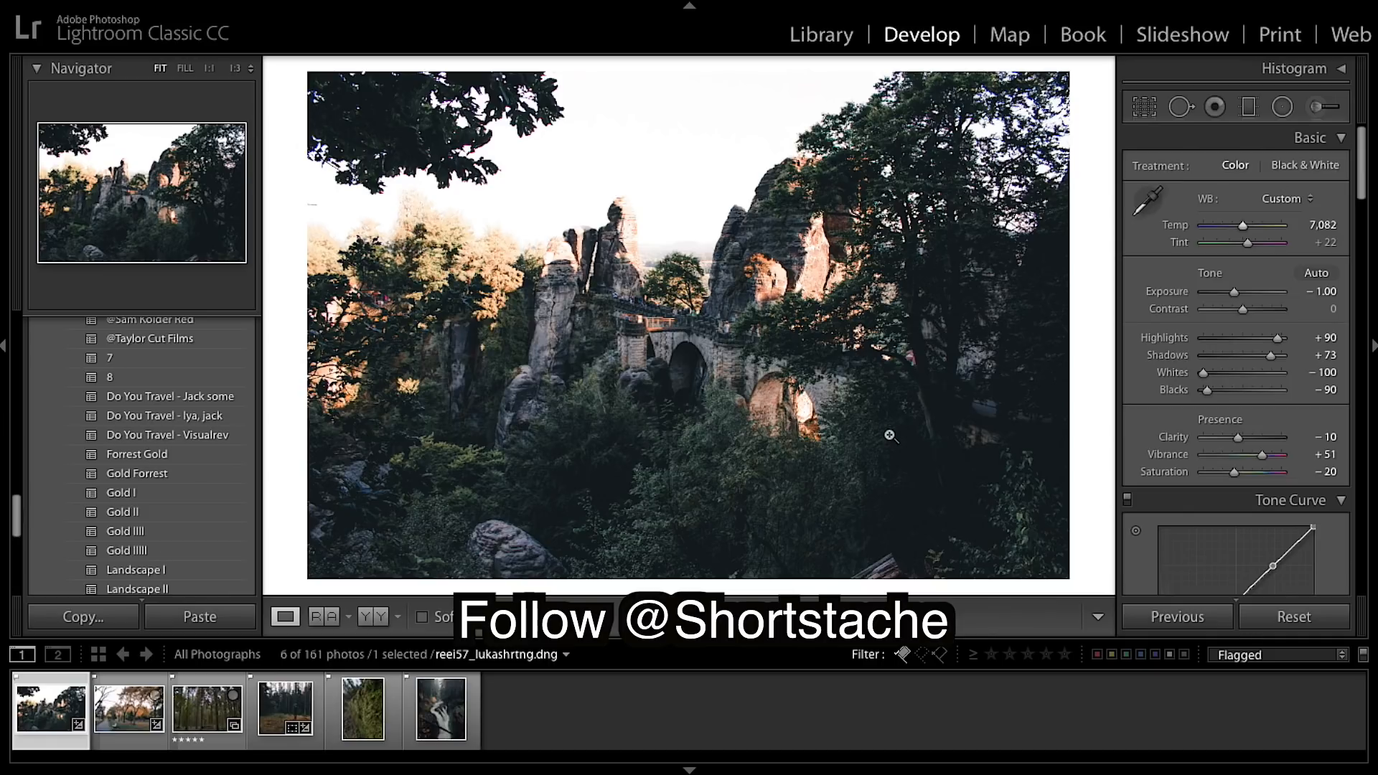
mouse_move(361, 175)
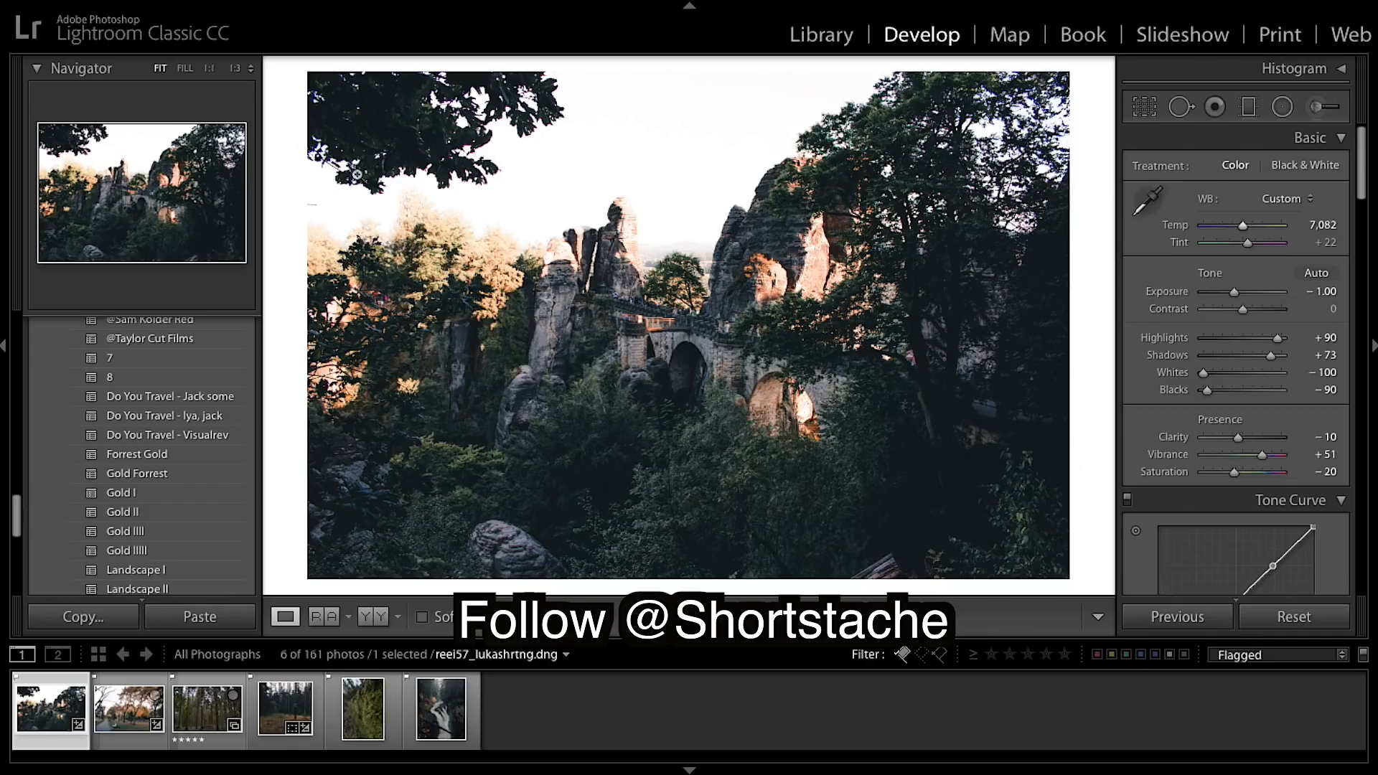
mouse_move(777, 140)
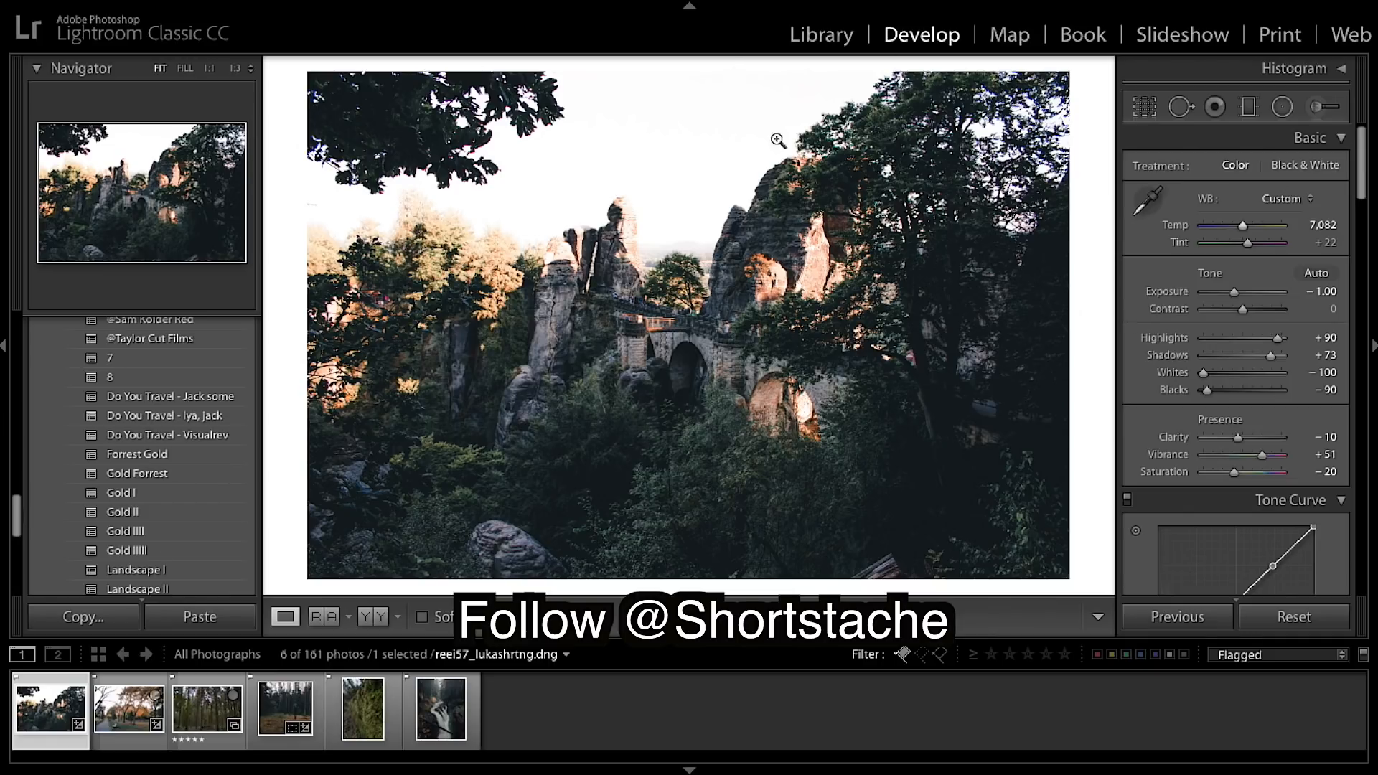
mouse_move(843, 509)
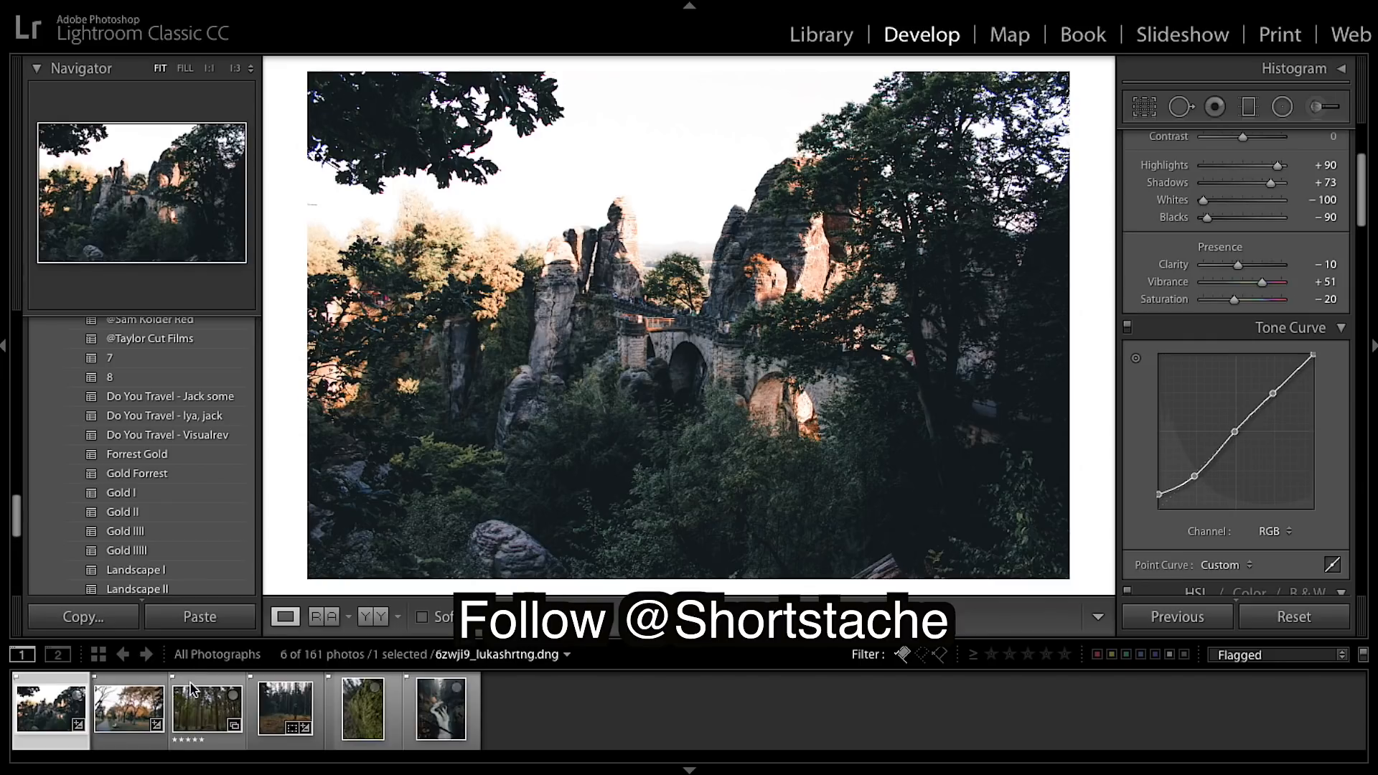
Select the close-up mossy tree photo from the filmstrip.
click(285, 709)
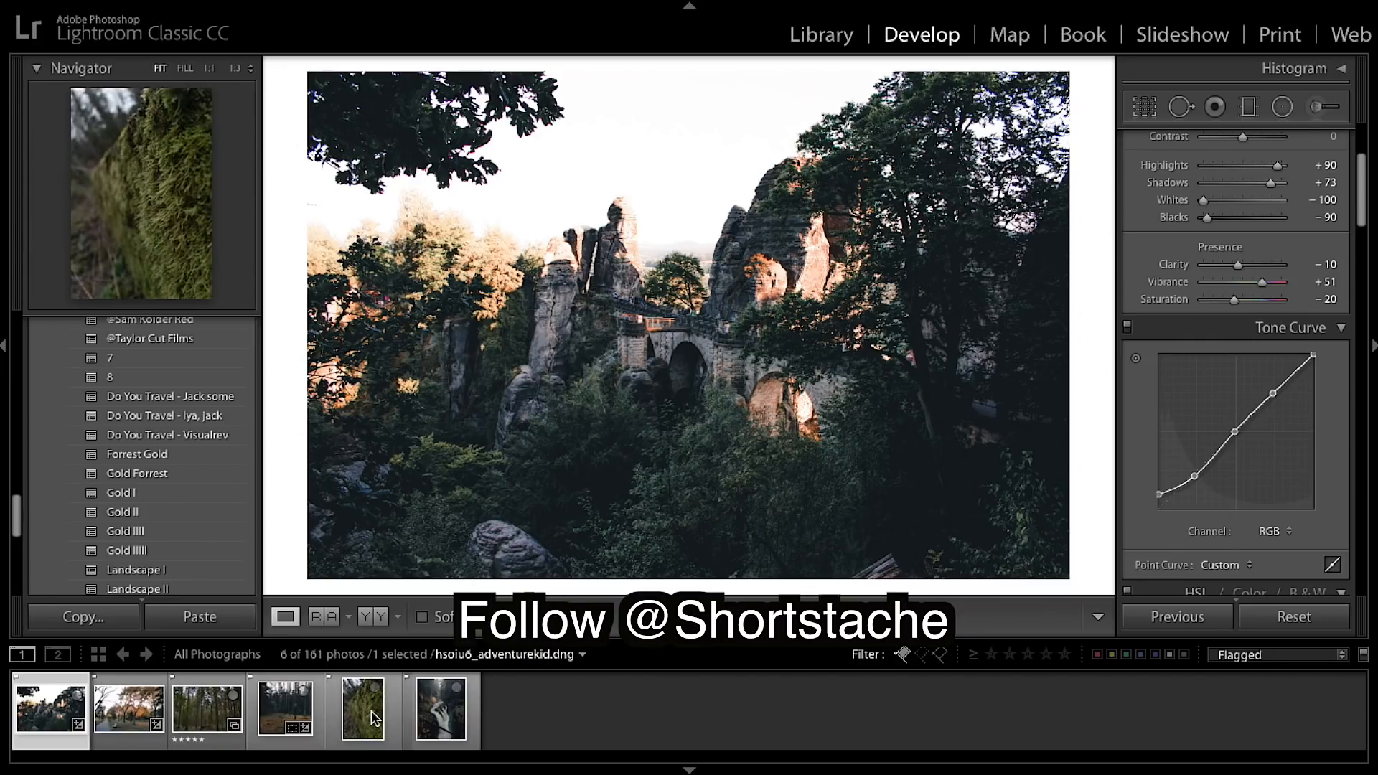
click(362, 710)
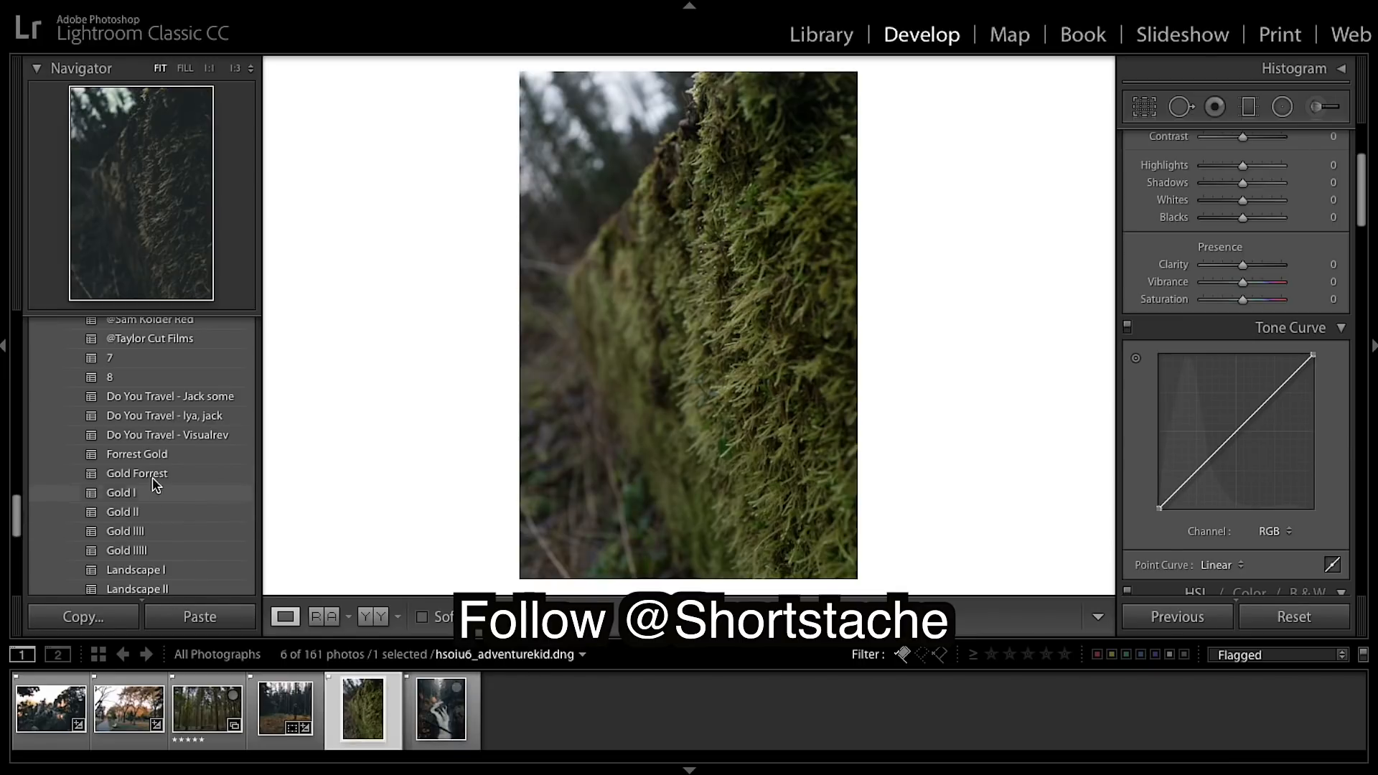
Apply the Gold Forrest preset to the moss photo and scroll down the panels.
click(137, 473)
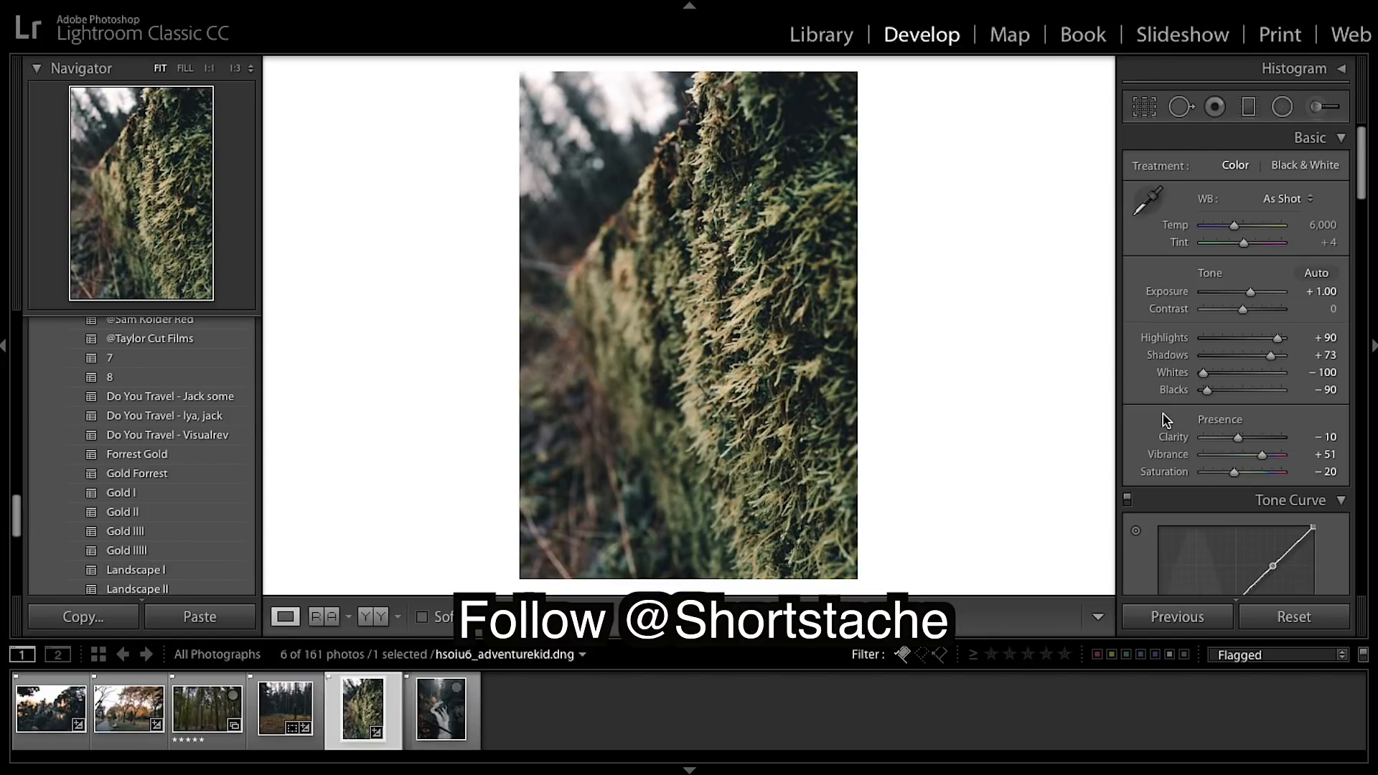
scroll(down, 3)
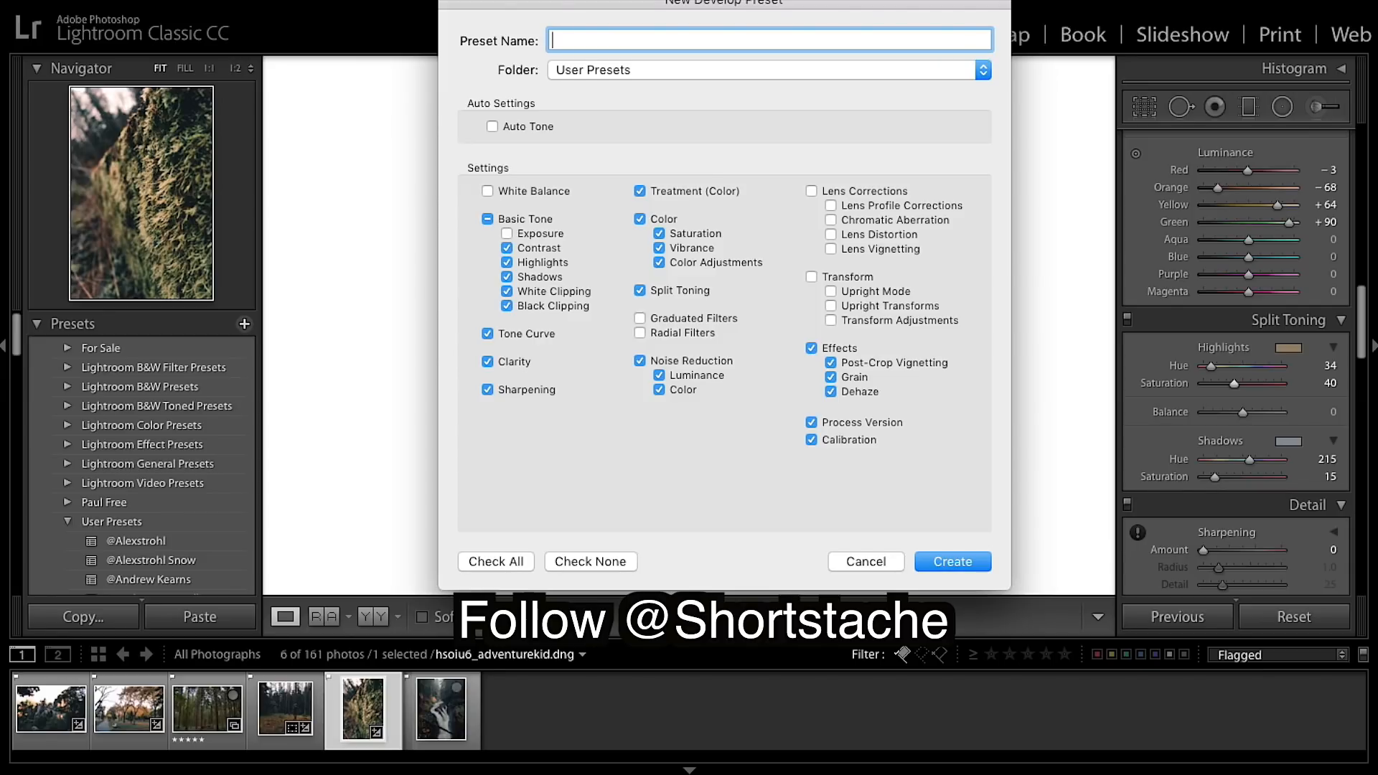
Name the User Presets develop preset 'Gold Forrest II' and create it.
text(Go)
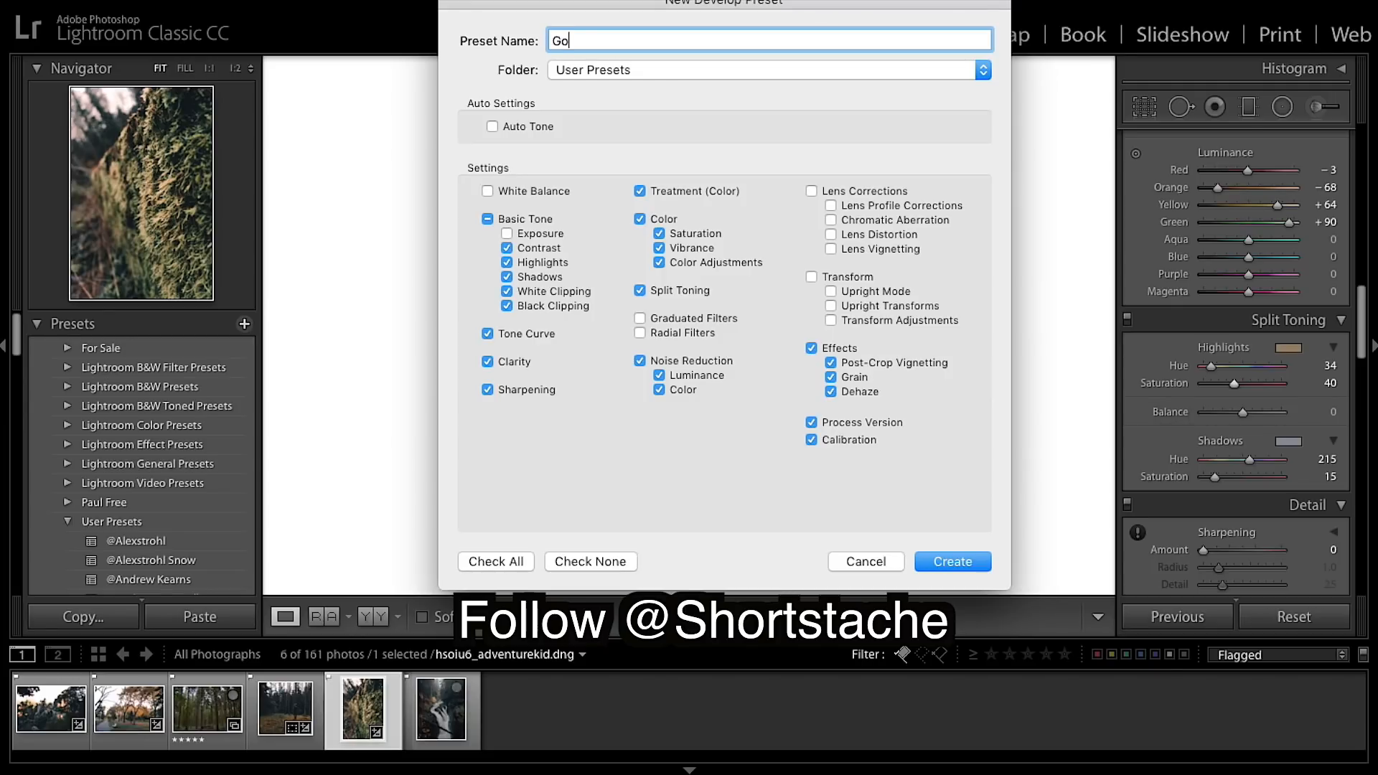
text(ld Fo)
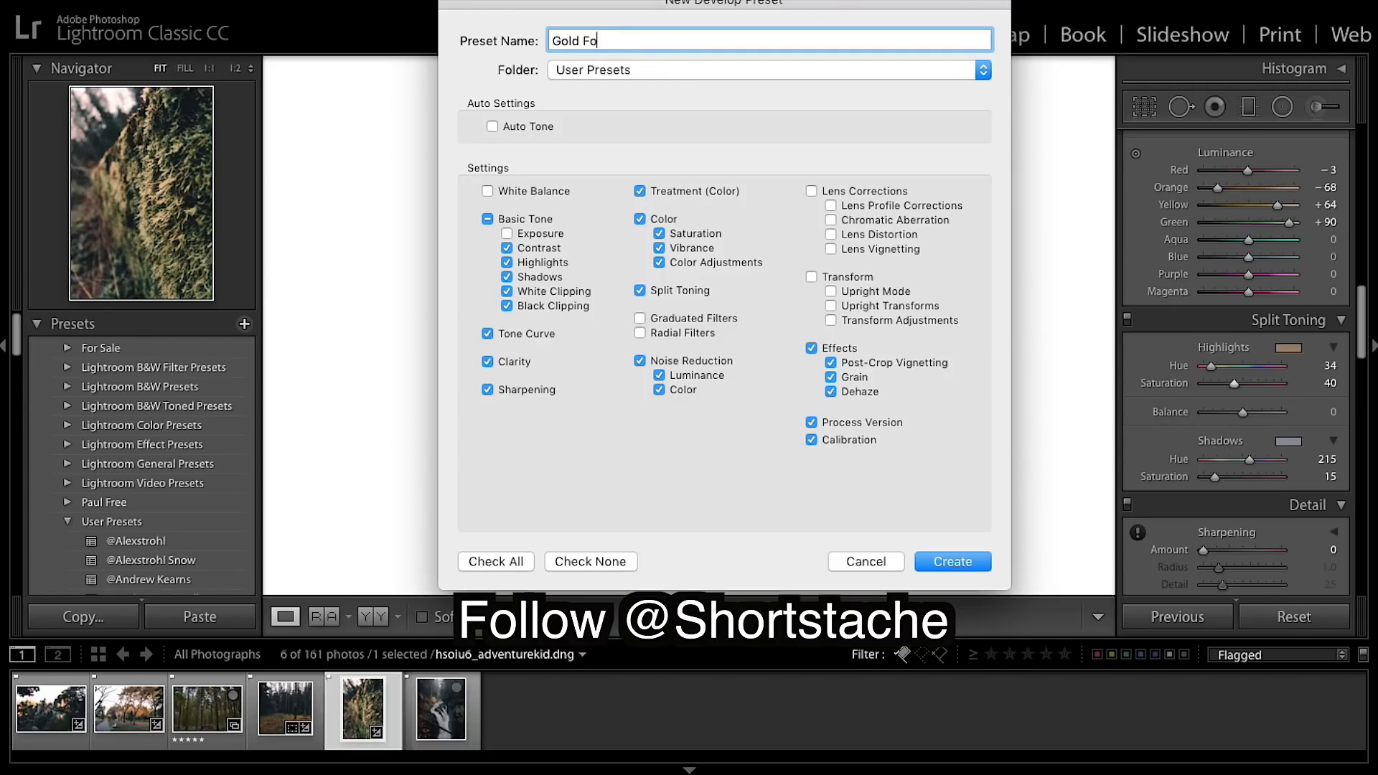
text(r)
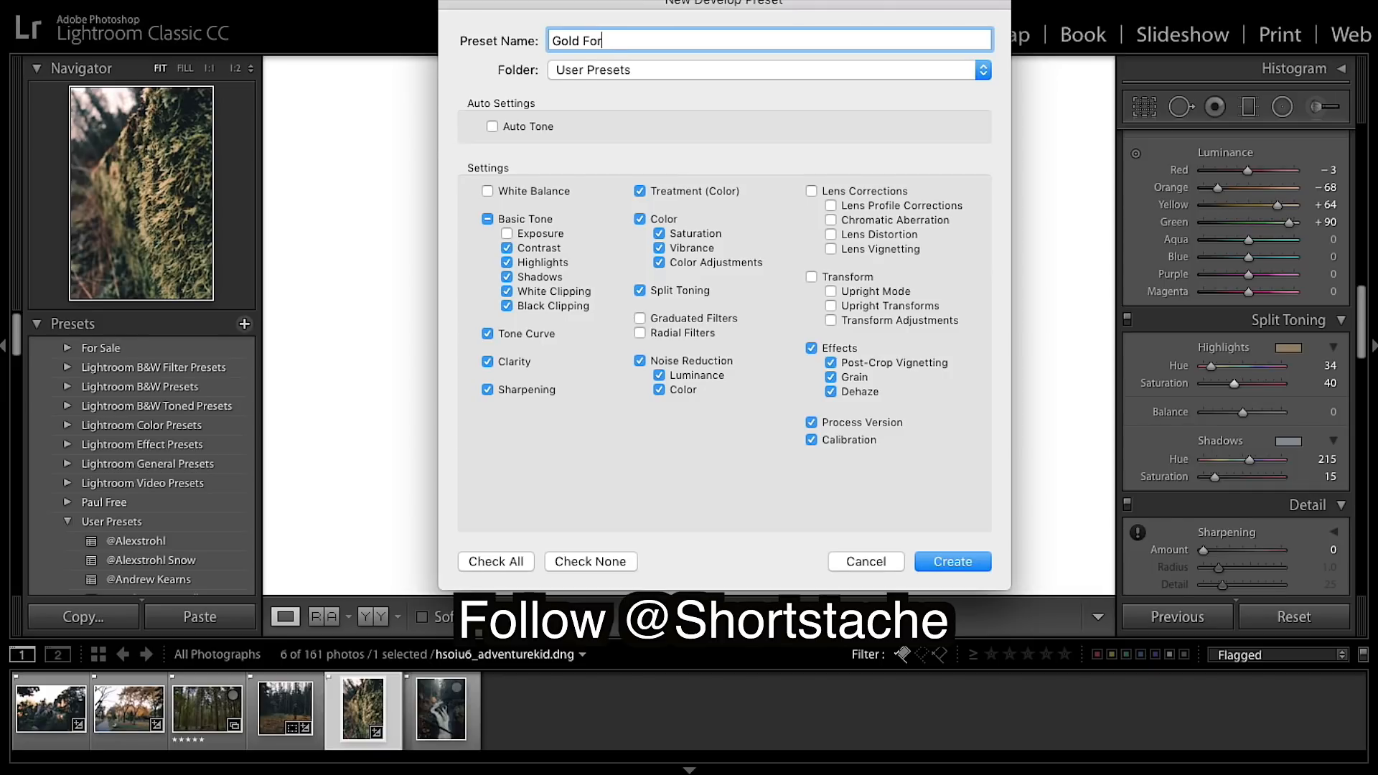
text(rest)
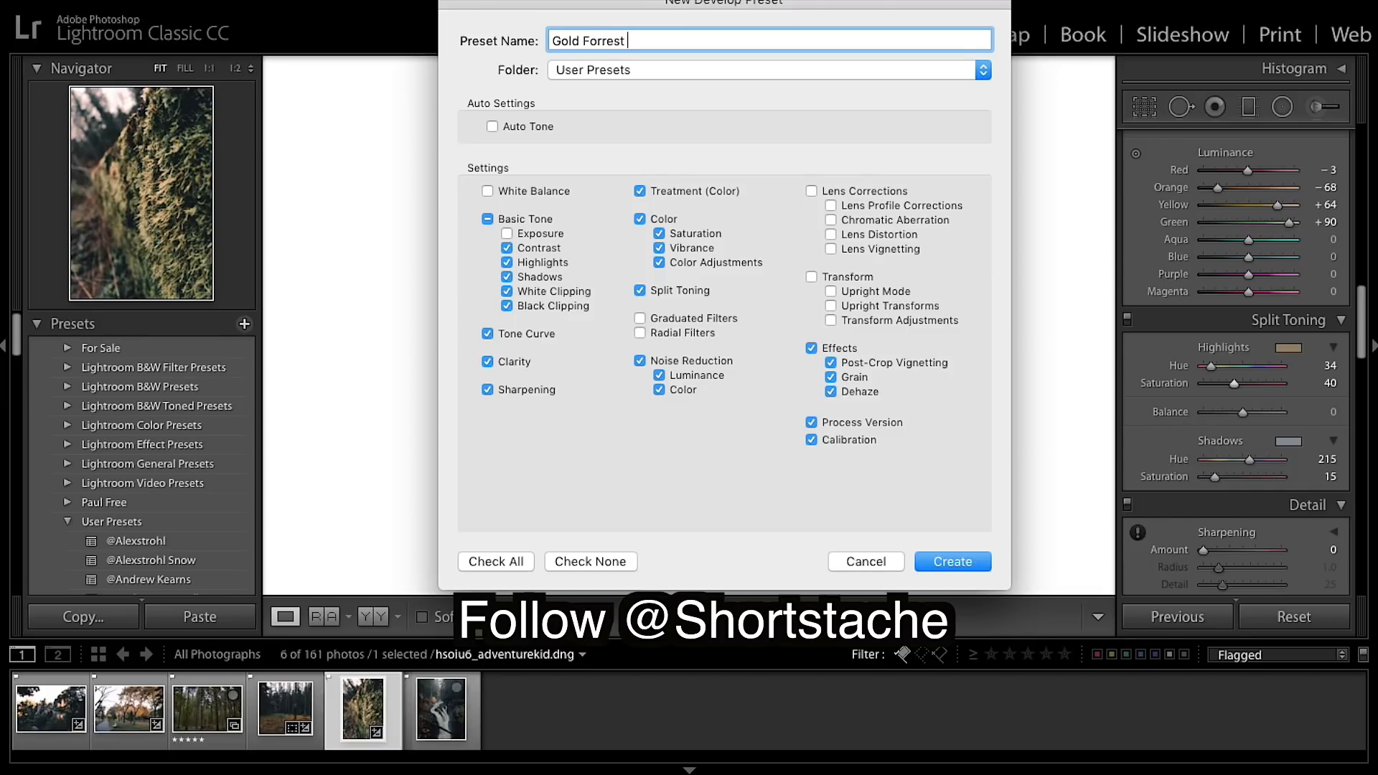
text(II)
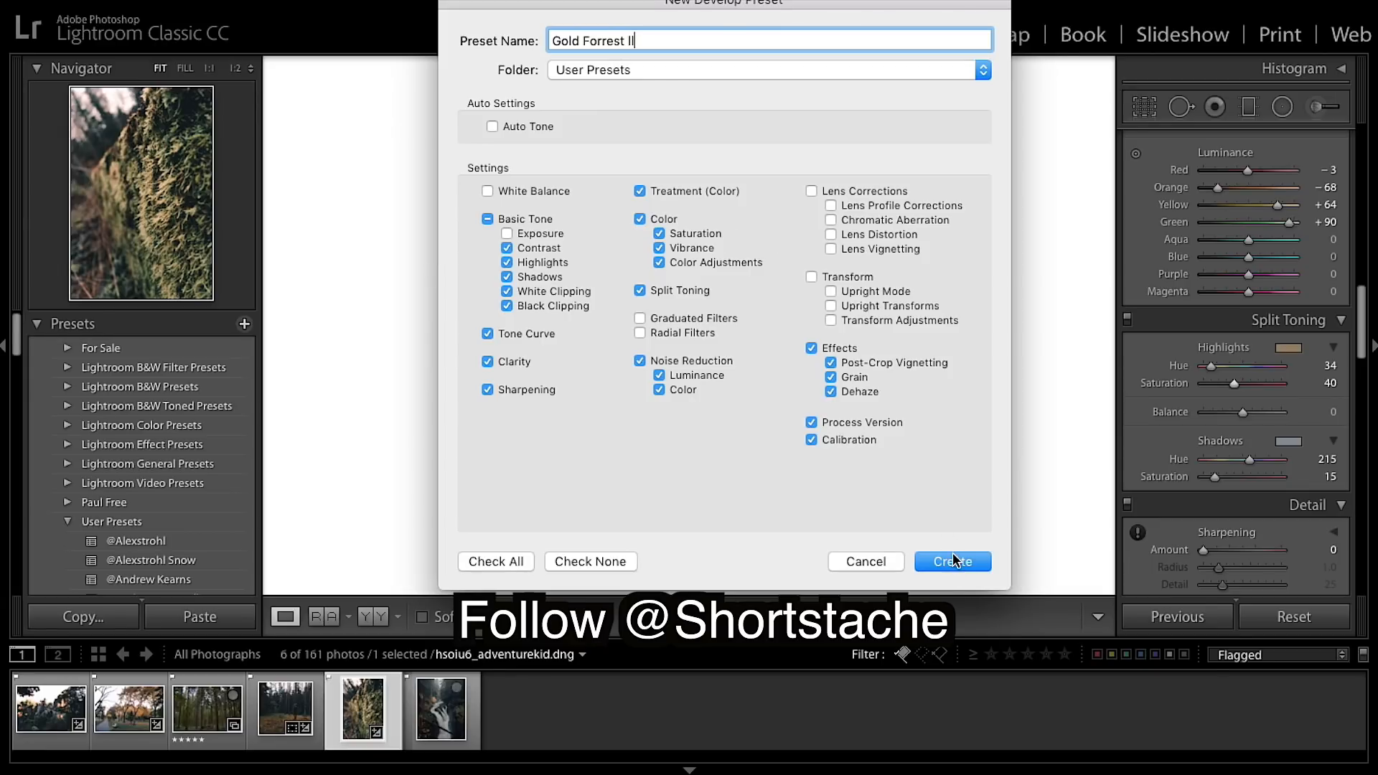
click(952, 561)
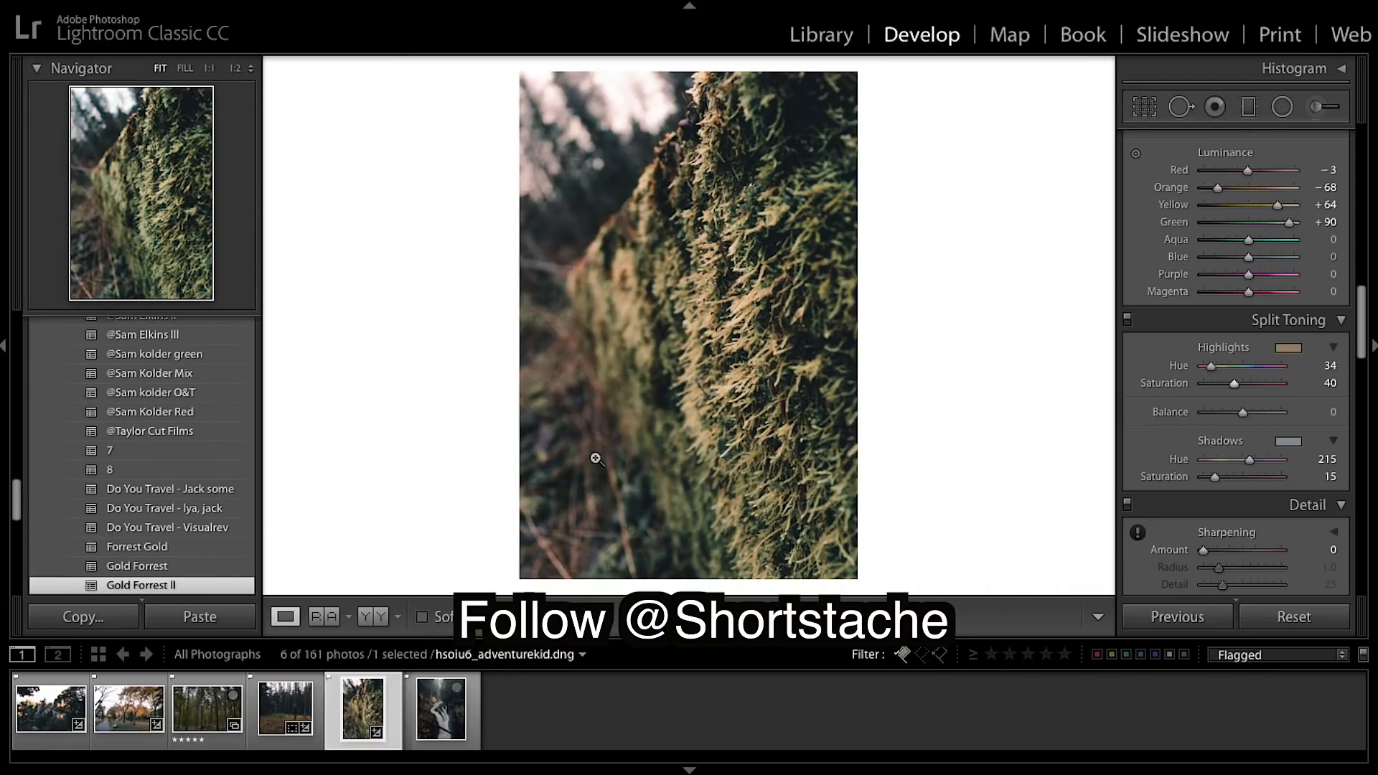
On the tall-pine photo, try Gold Forrest II, then settle on Gold Forrest.
click(207, 709)
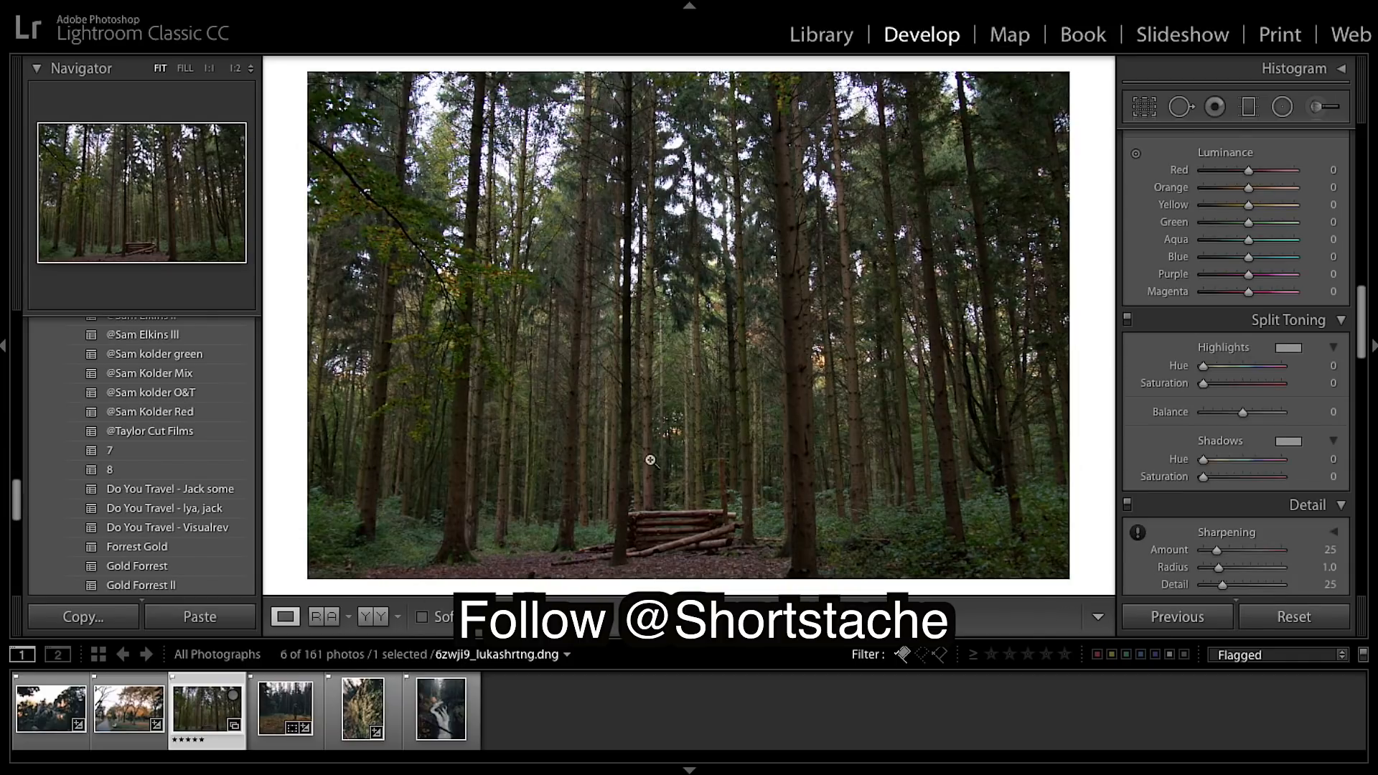
scroll(down, 3)
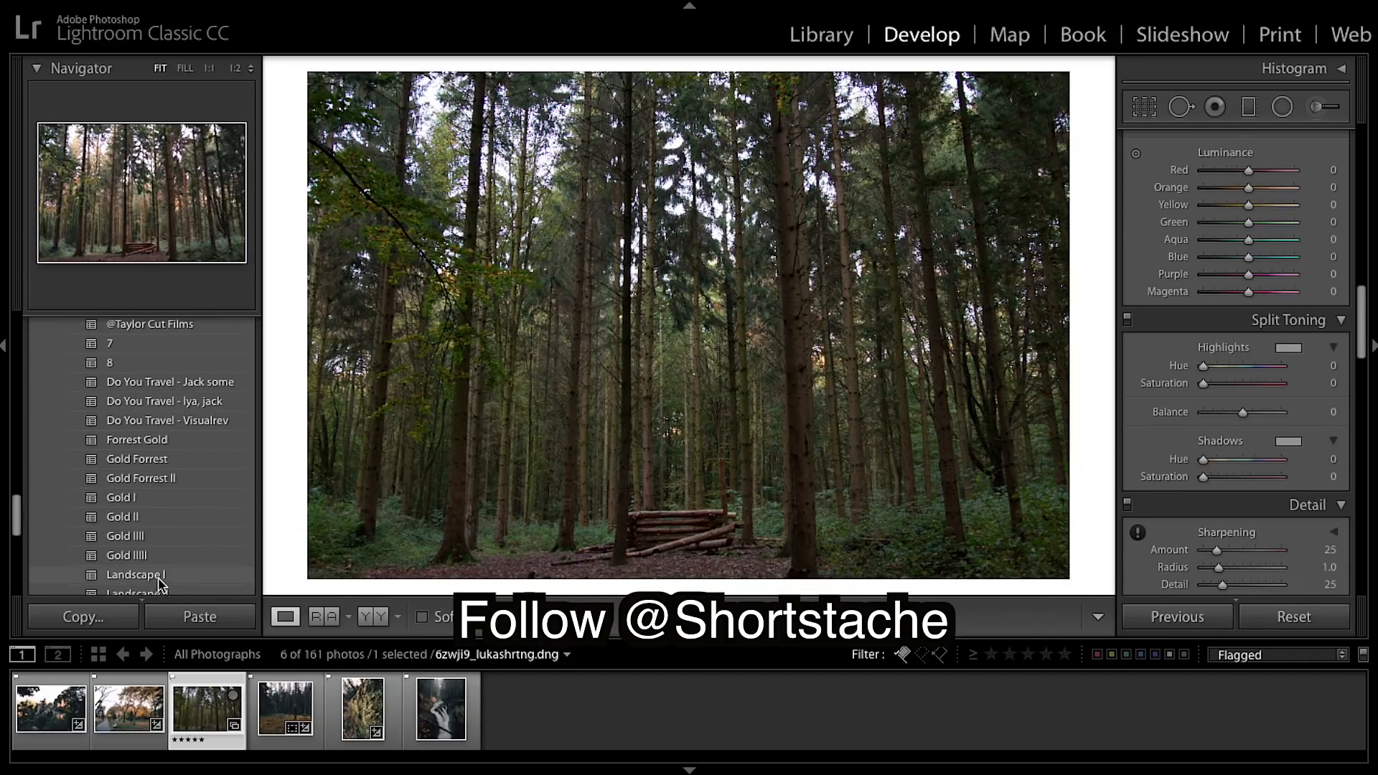
click(137, 458)
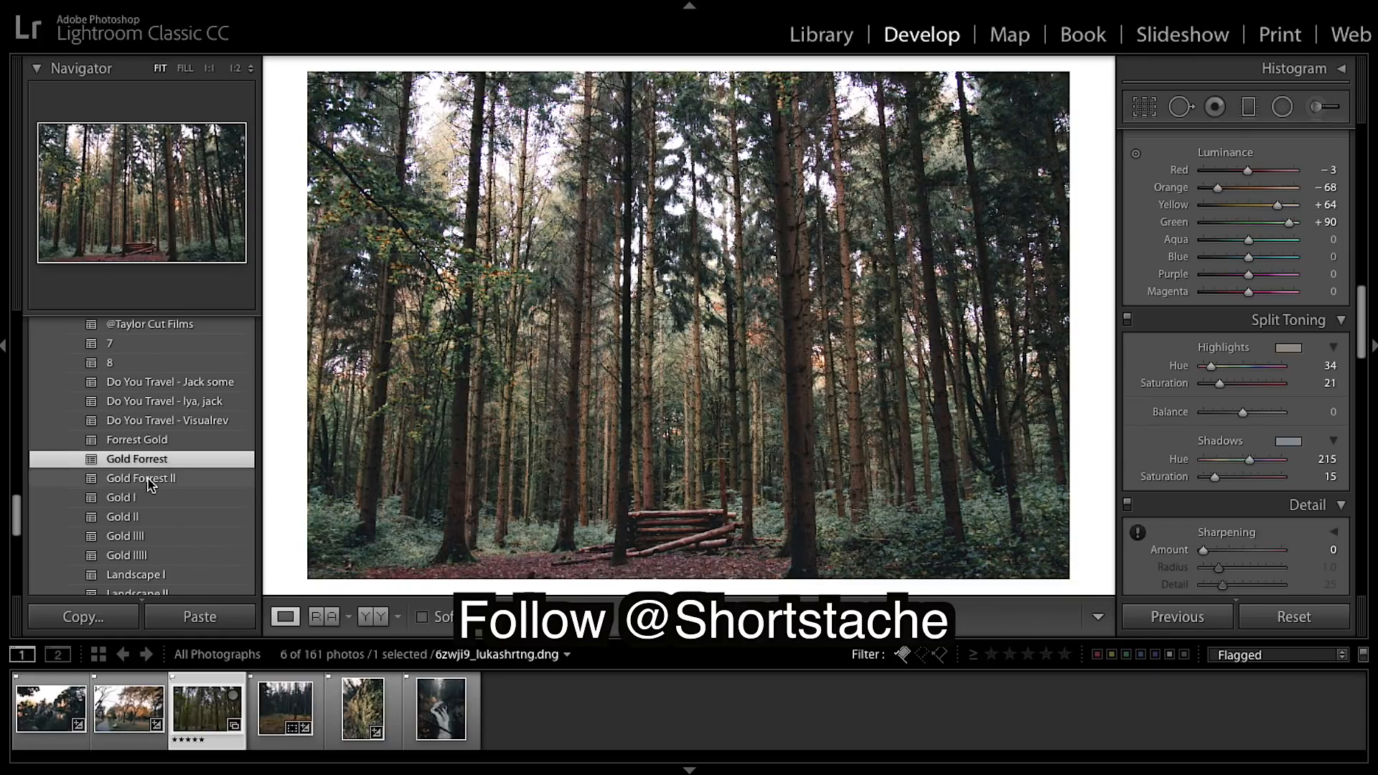
click(141, 478)
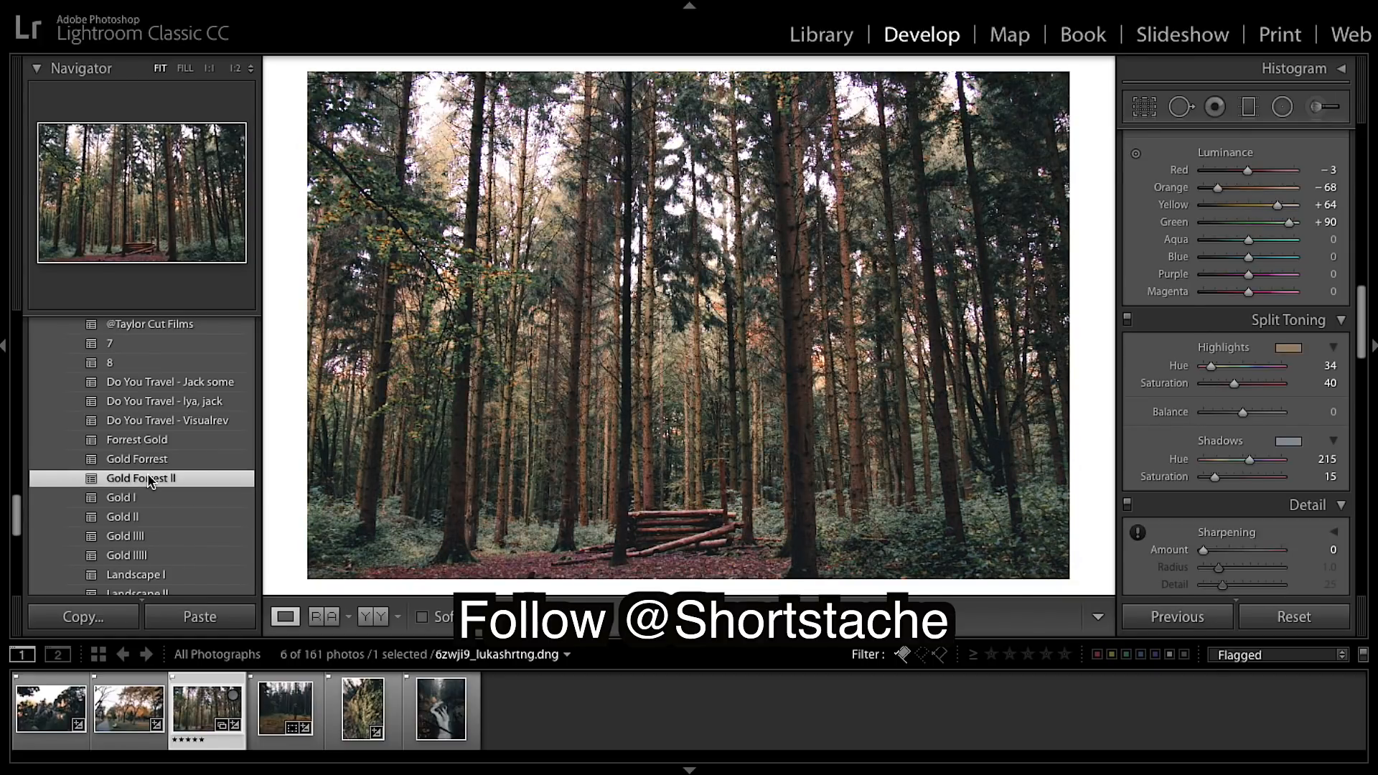
click(137, 458)
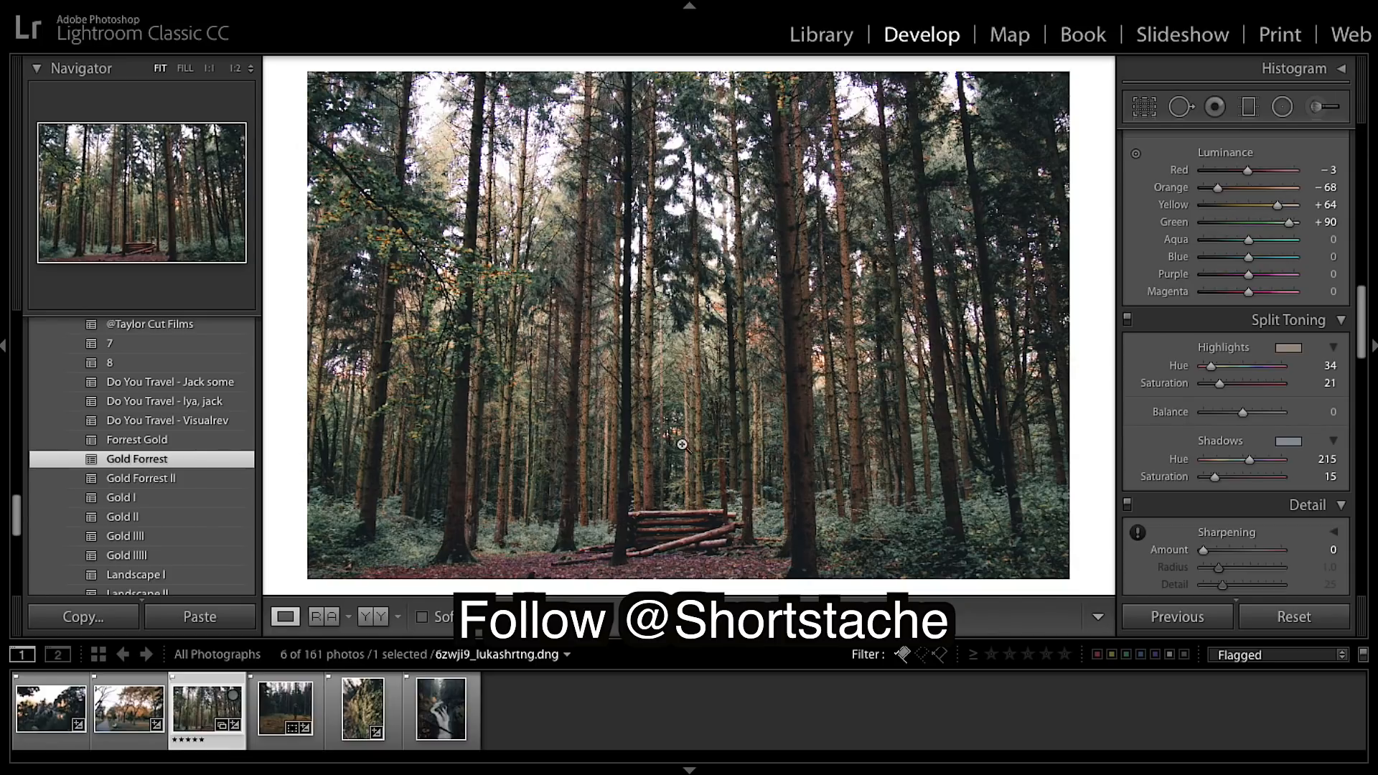
mouse_move(924, 463)
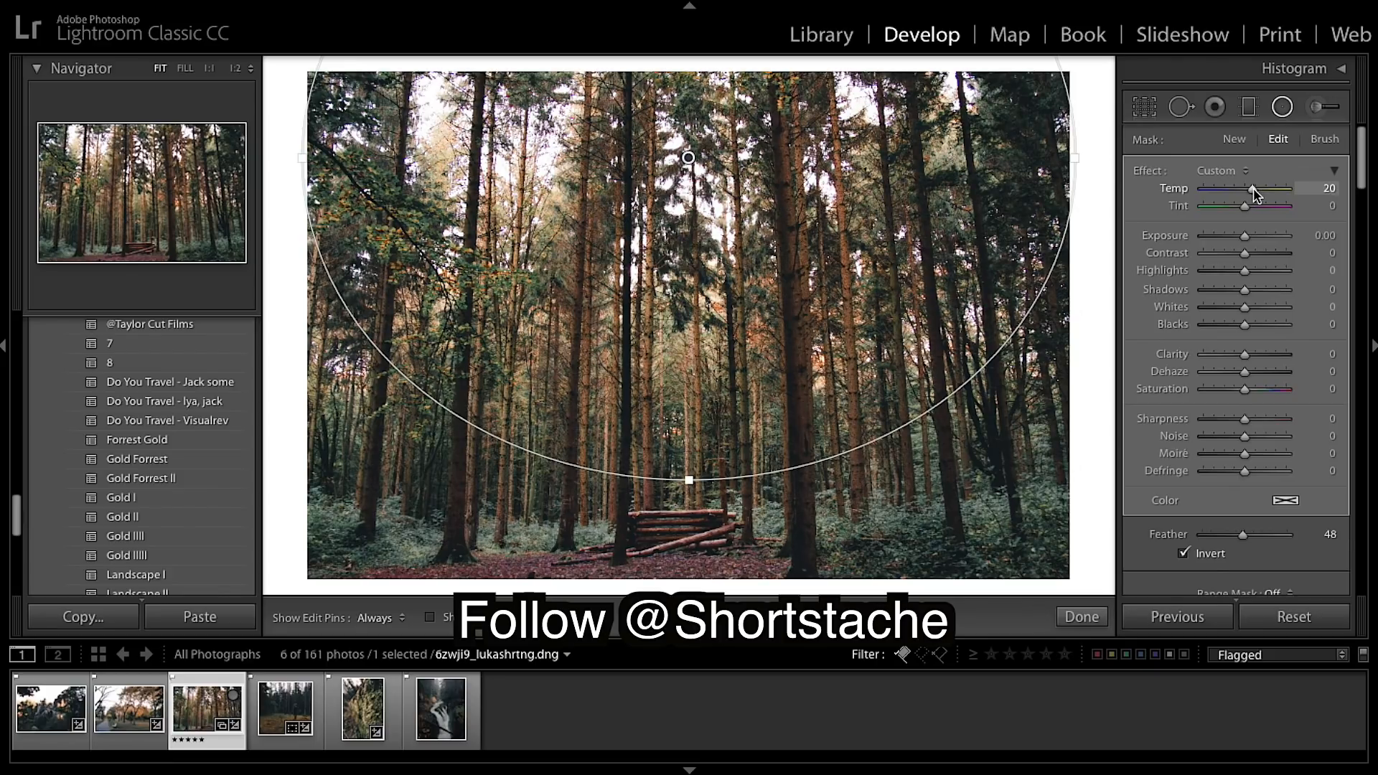
mouse_move(1268, 266)
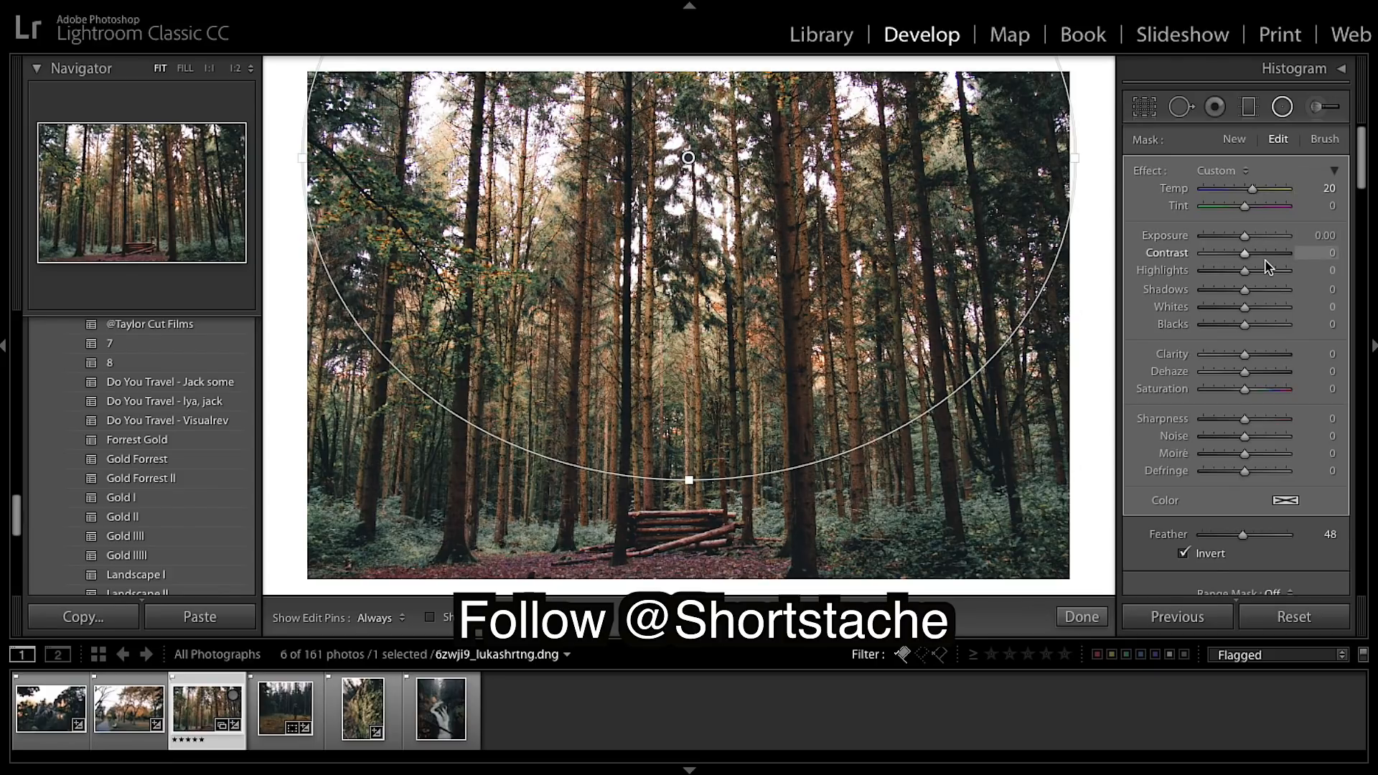
mouse_move(1269, 274)
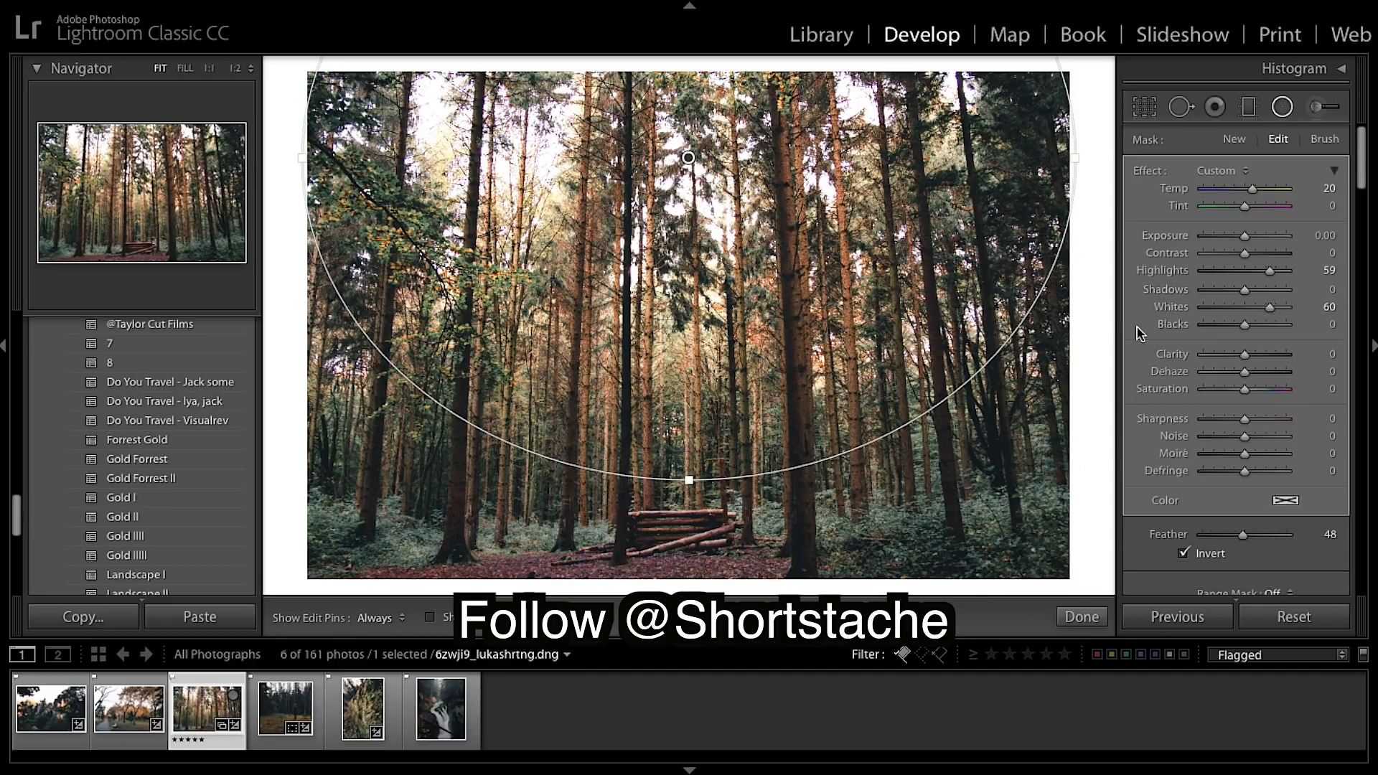
Finish the inverted radial filter at Temp 20, Highlights 59, Whites 60.
click(1080, 616)
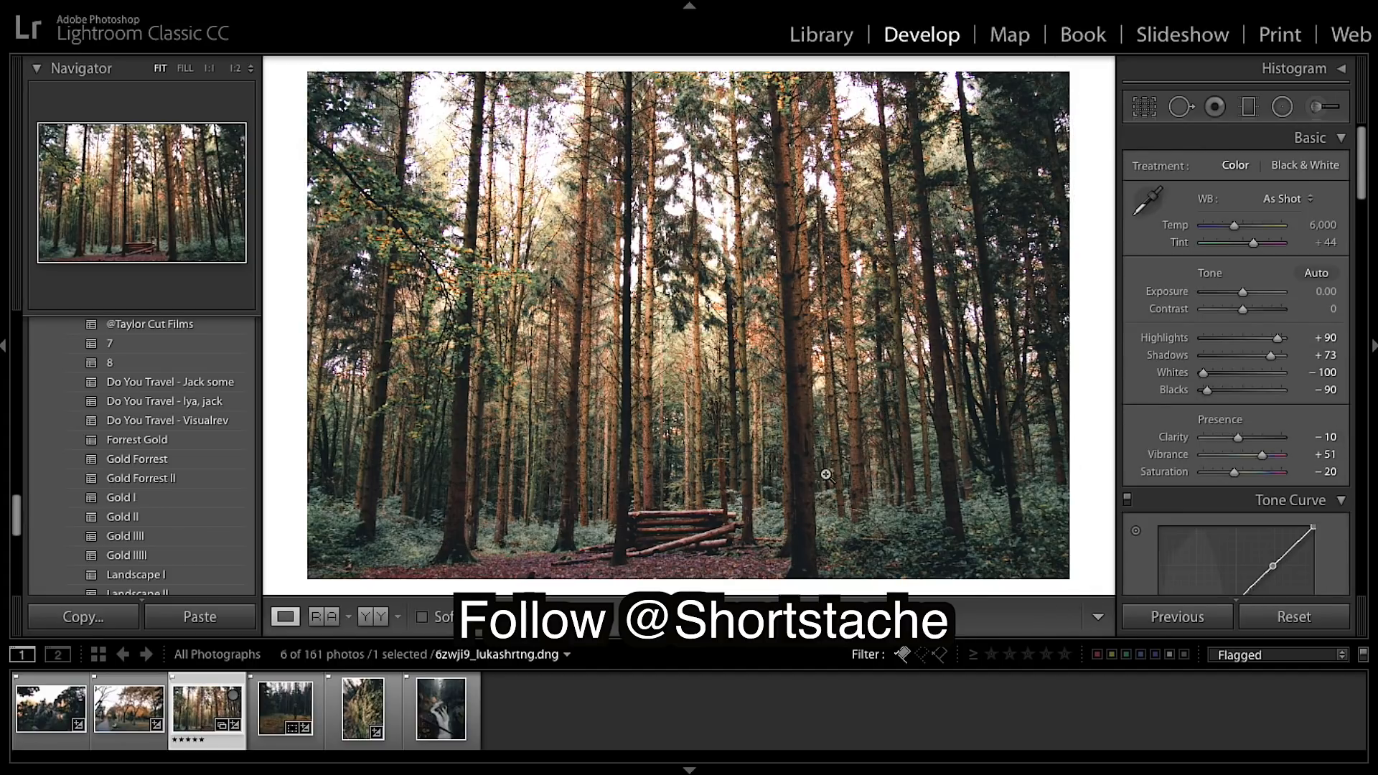
mouse_move(743, 408)
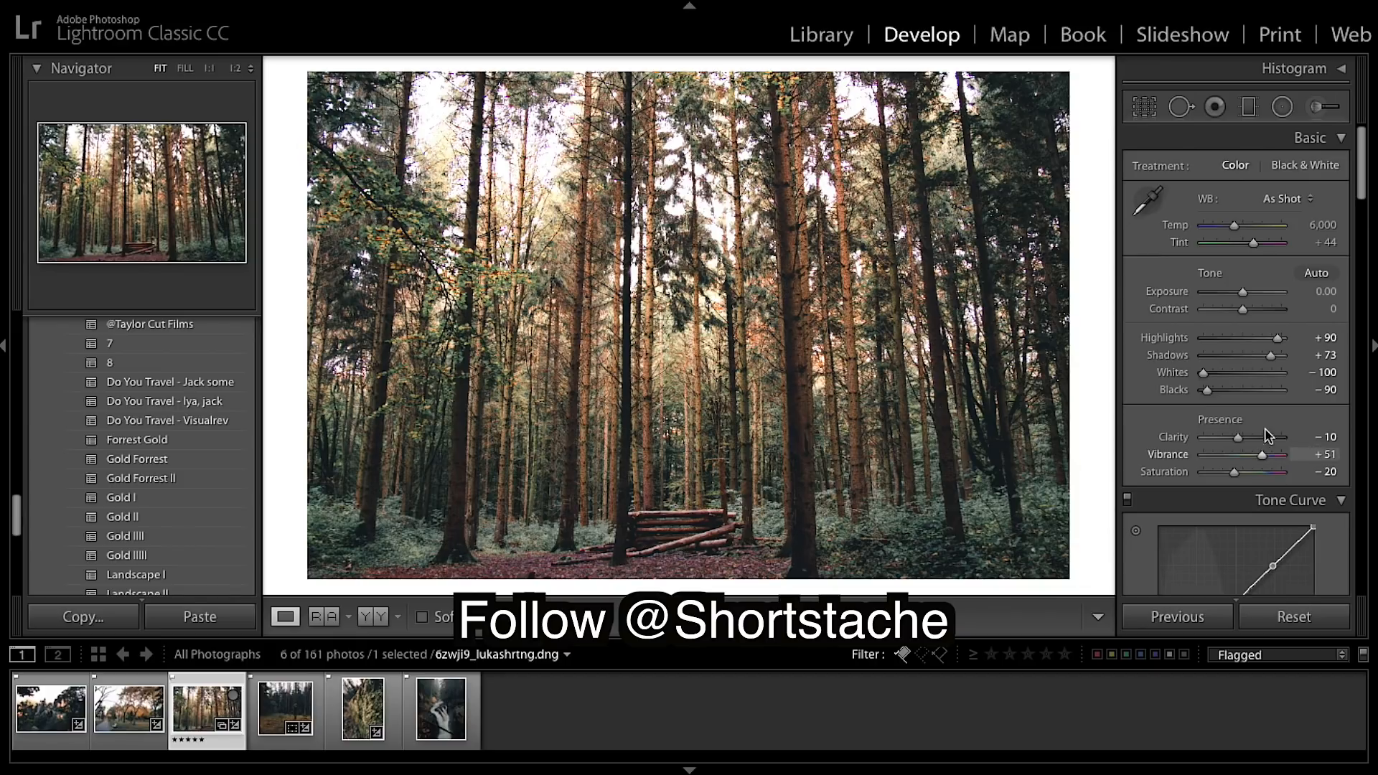
mouse_move(1240, 198)
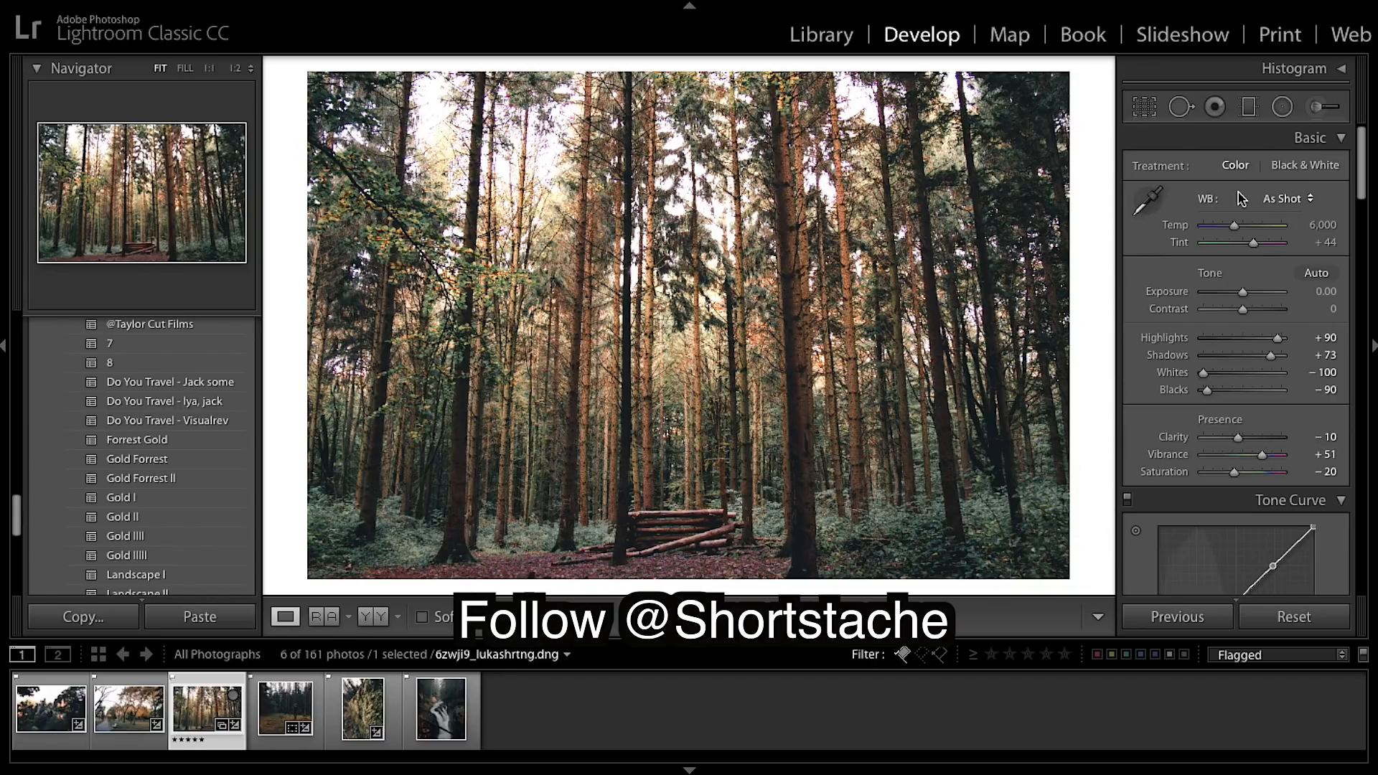
Enter Reference View and load the waterfall screenshot as the reference image.
click(1282, 106)
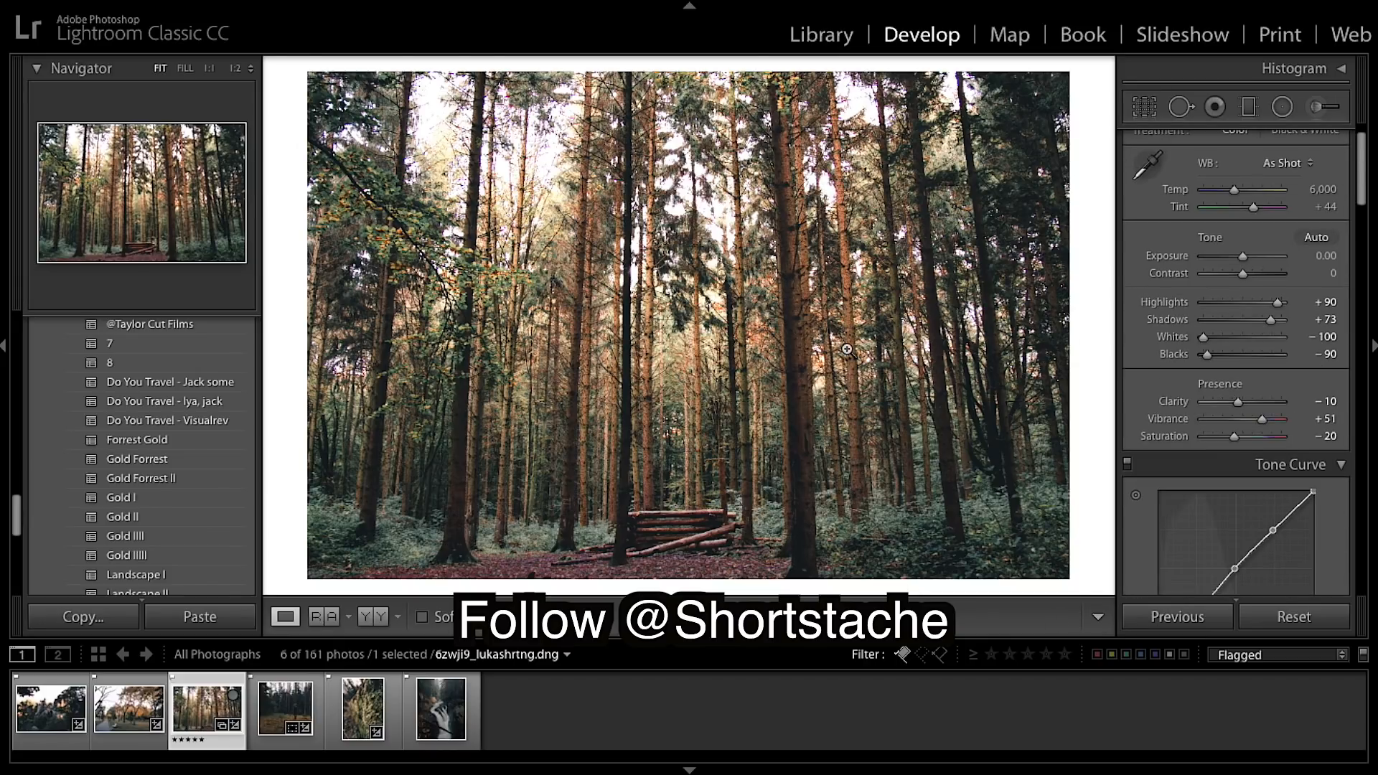
mouse_move(930, 538)
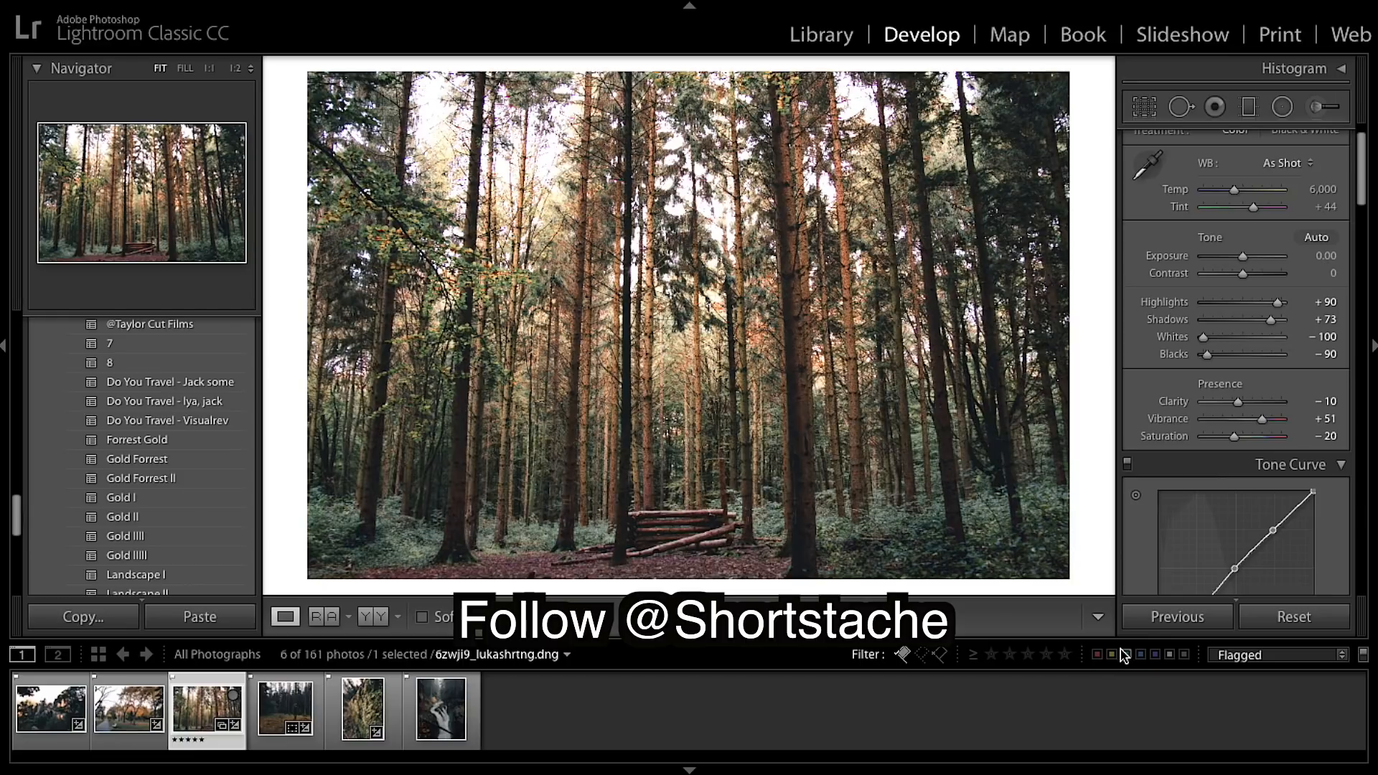
click(50, 709)
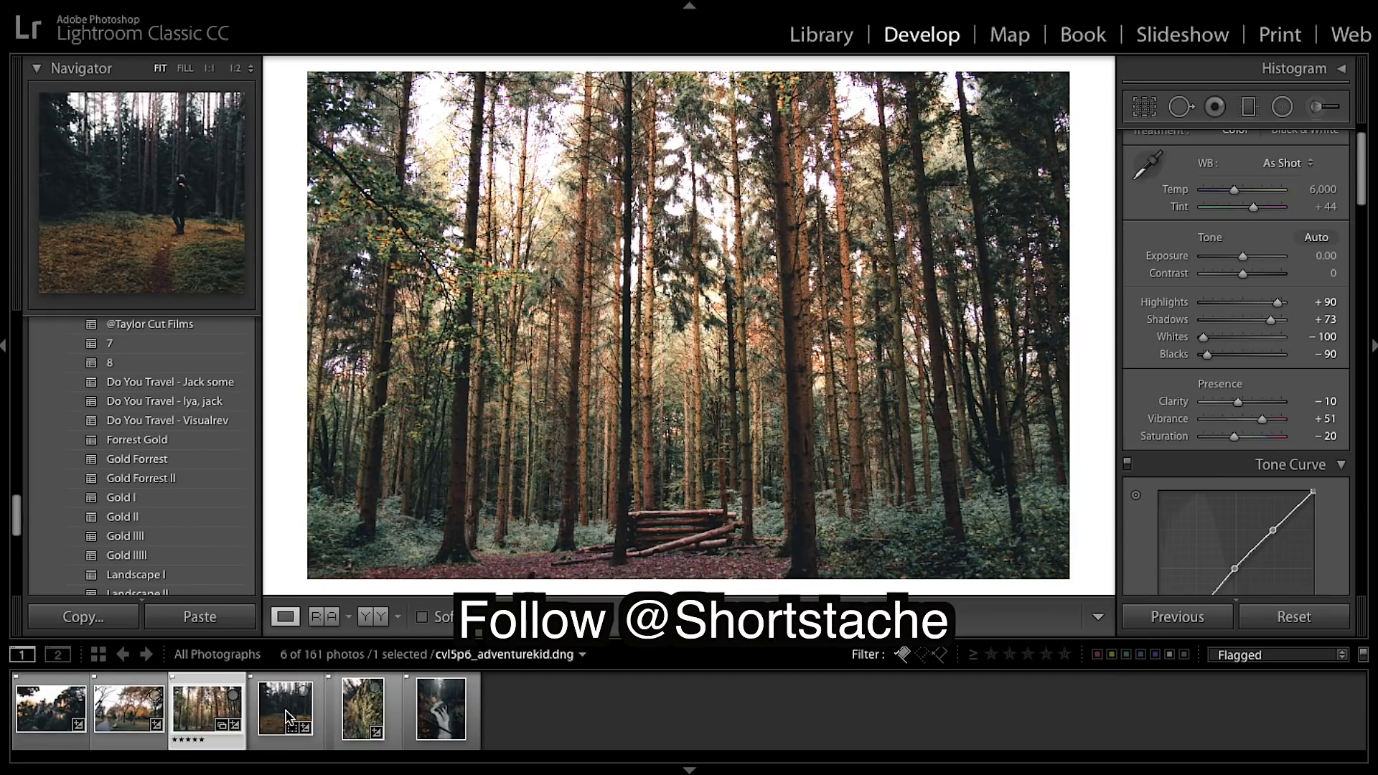
click(362, 708)
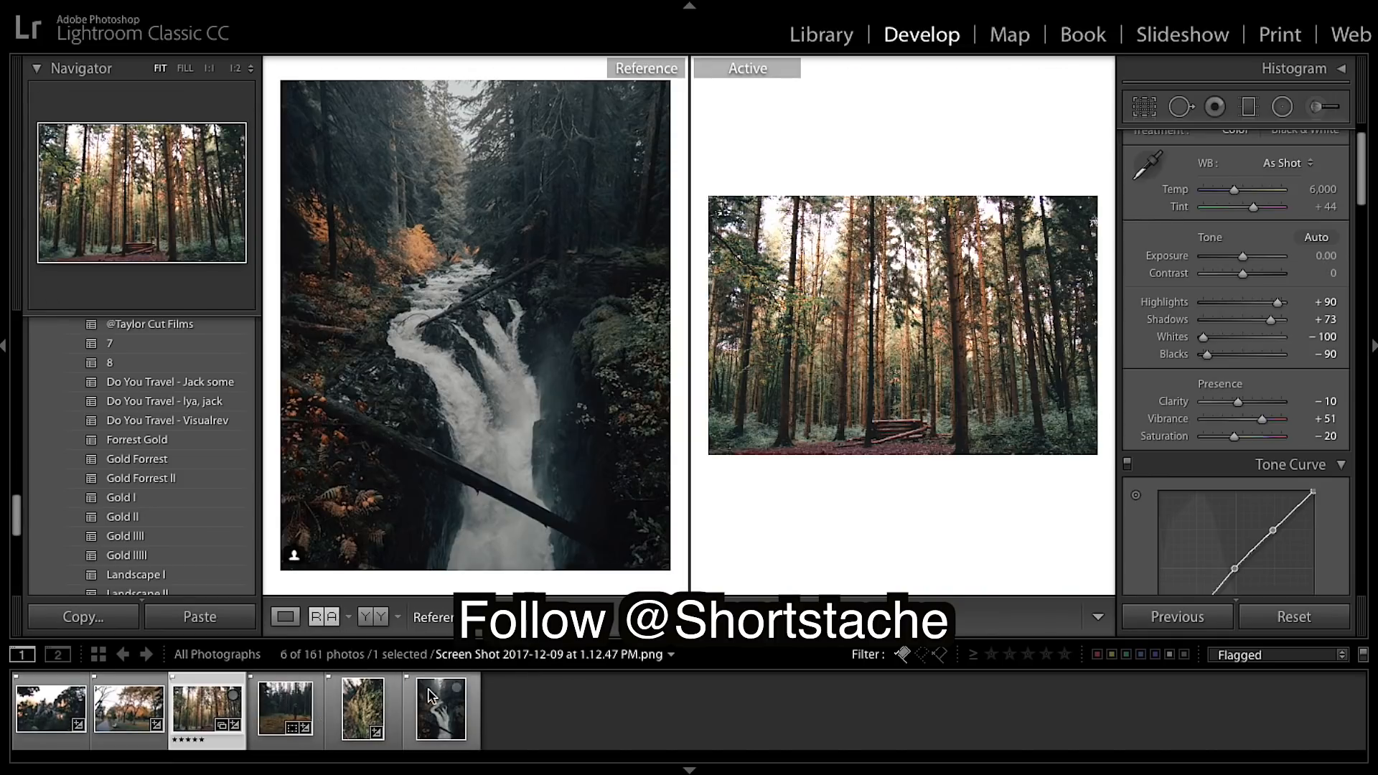
Give the person-in-forest photo Gold Forrest, then open the sandstone rock bridge photo.
click(283, 708)
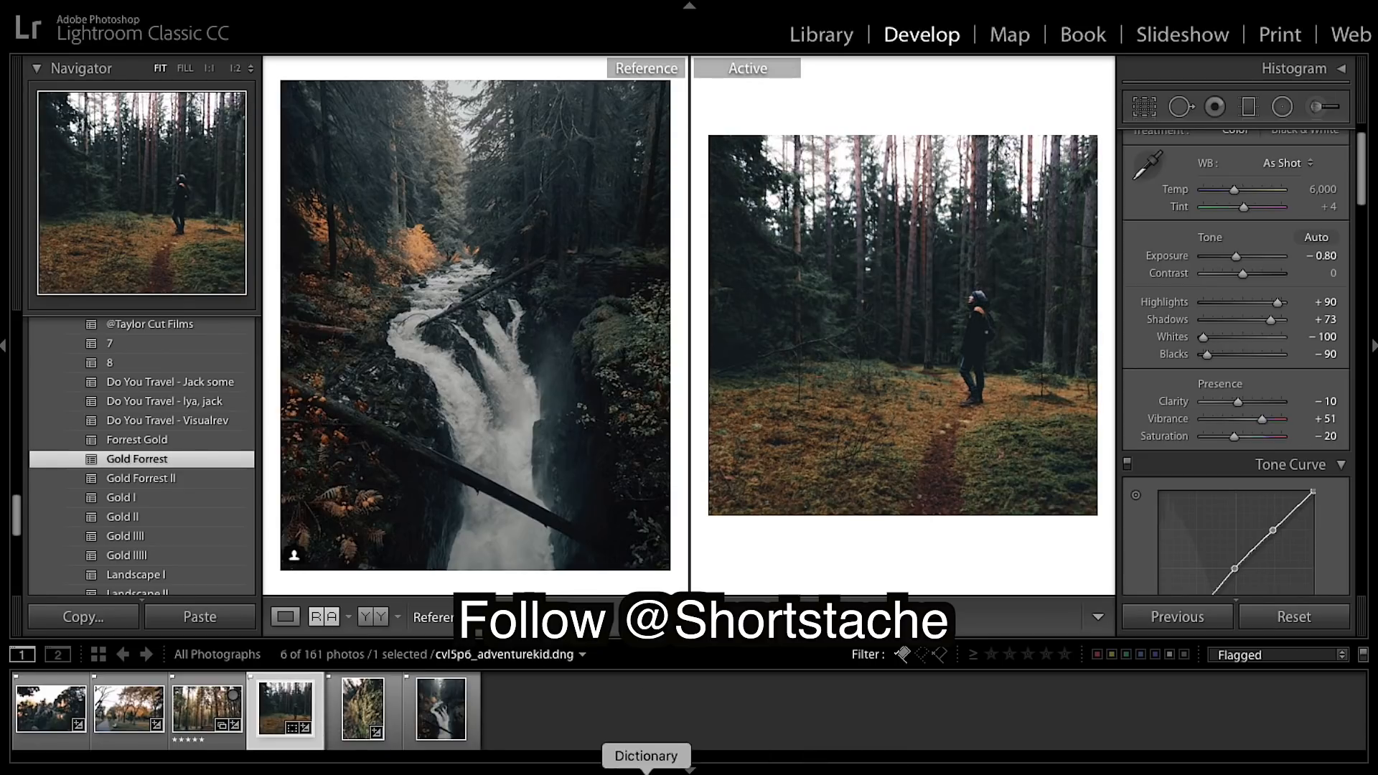
click(128, 707)
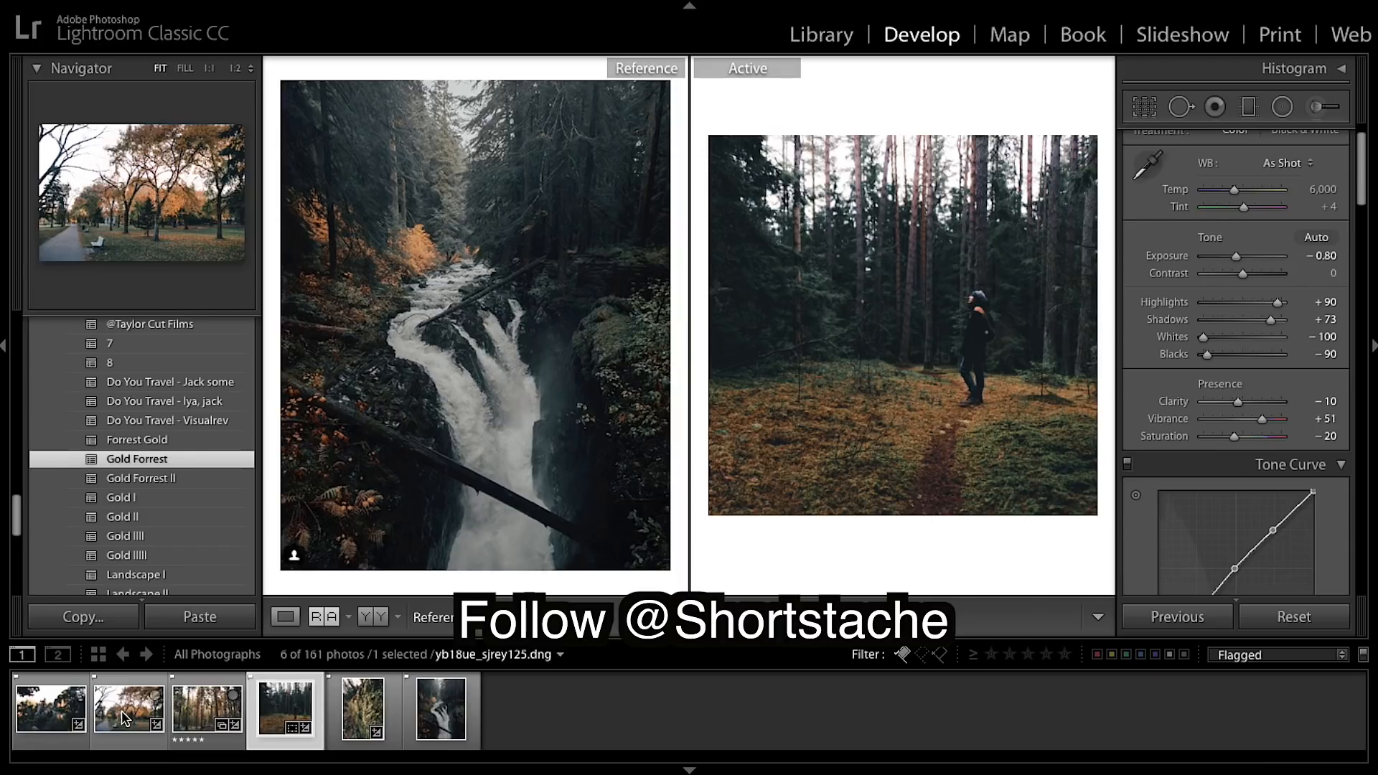
click(50, 709)
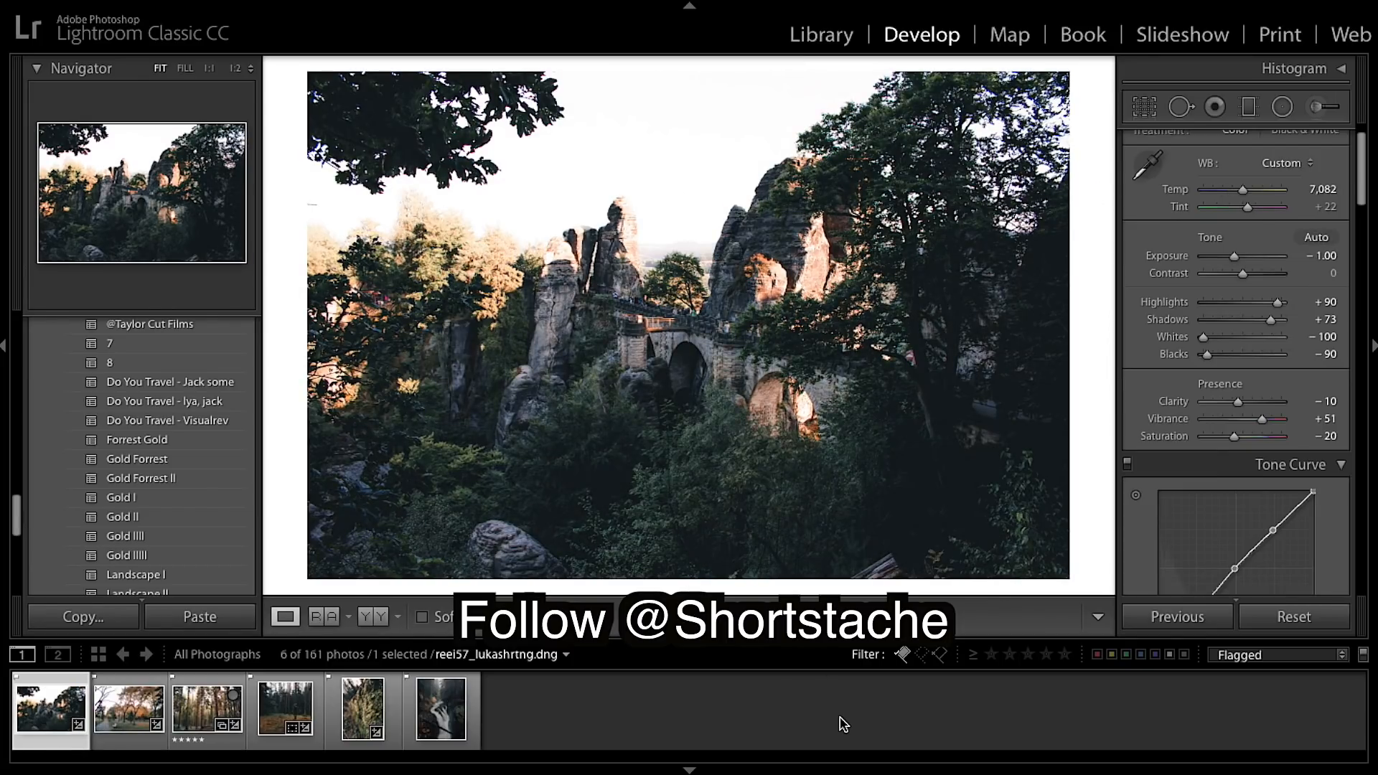
mouse_move(1261, 225)
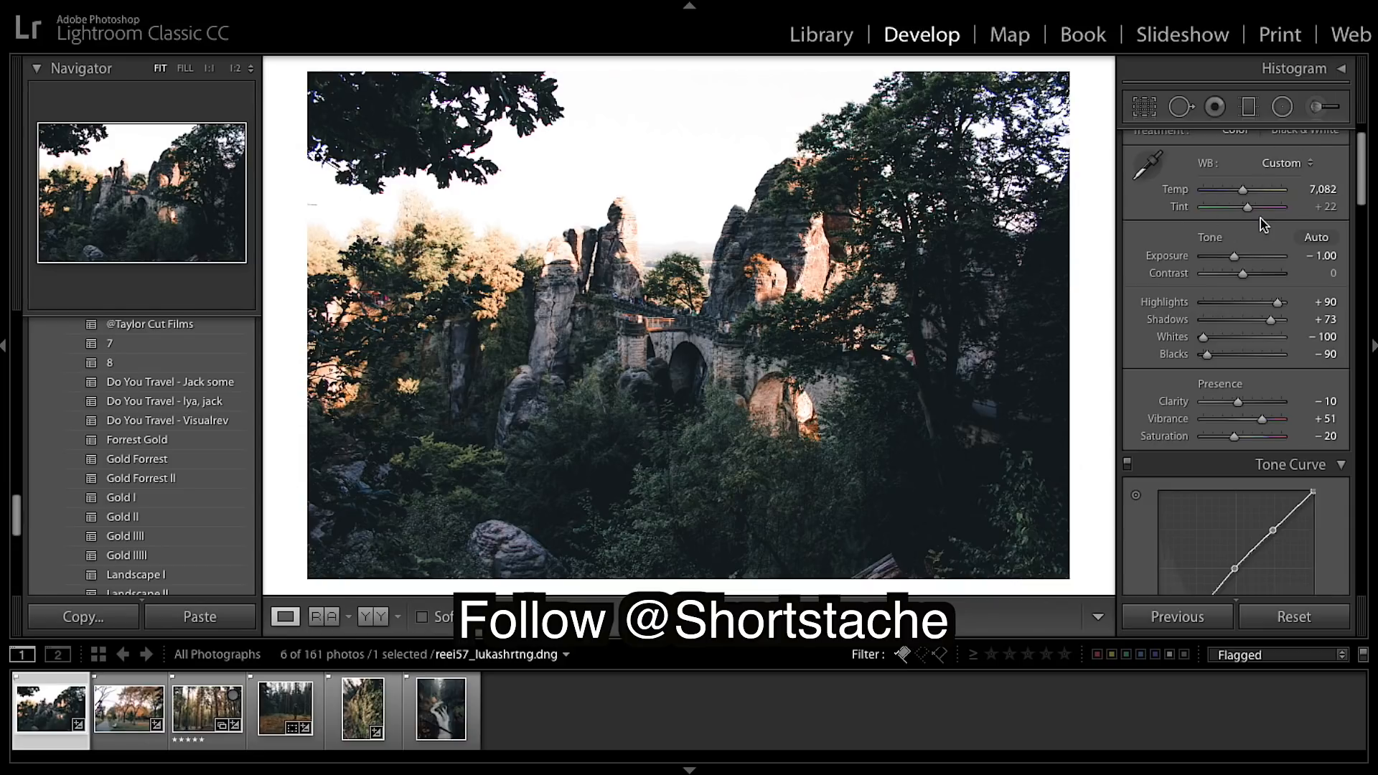
mouse_move(299, 774)
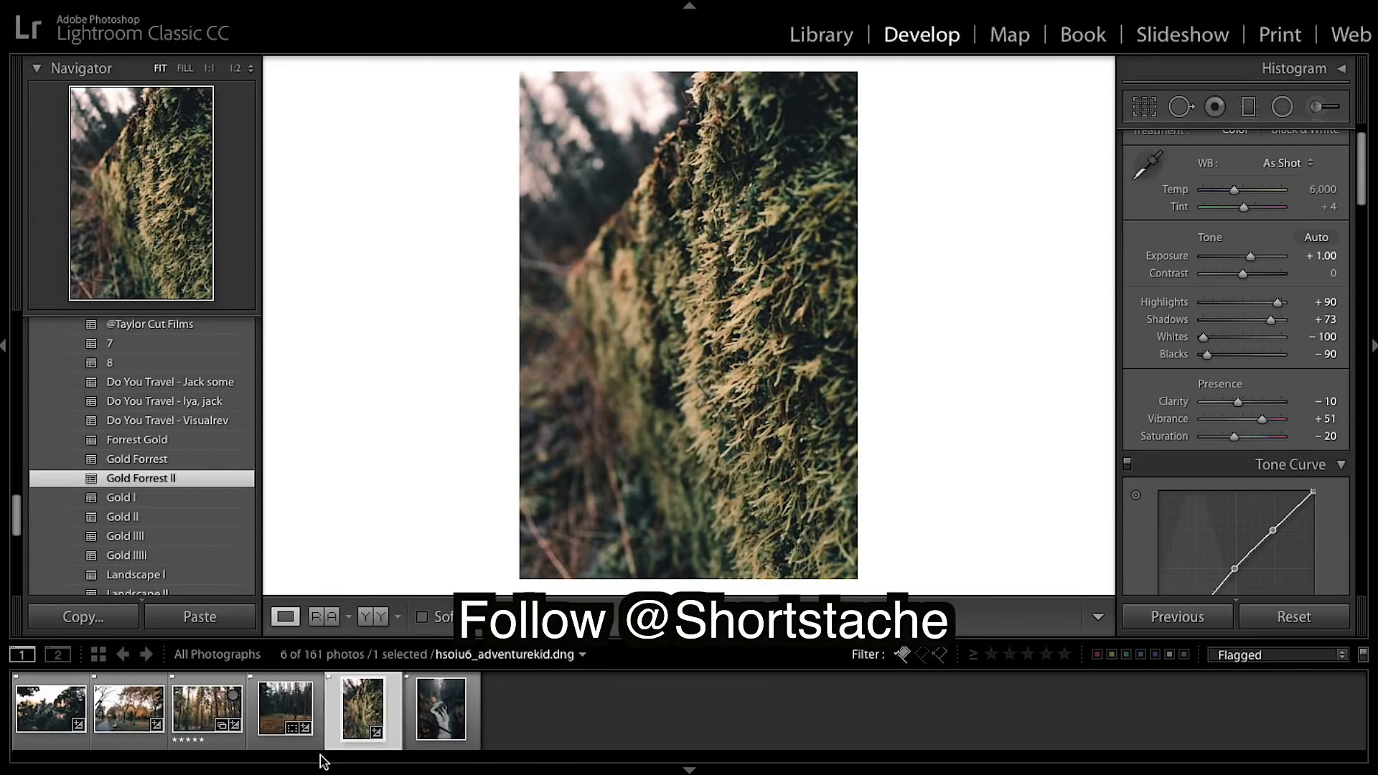
Show the moss close-up at +1.00 exposure, then reopen the tall-pine forest photo.
click(442, 709)
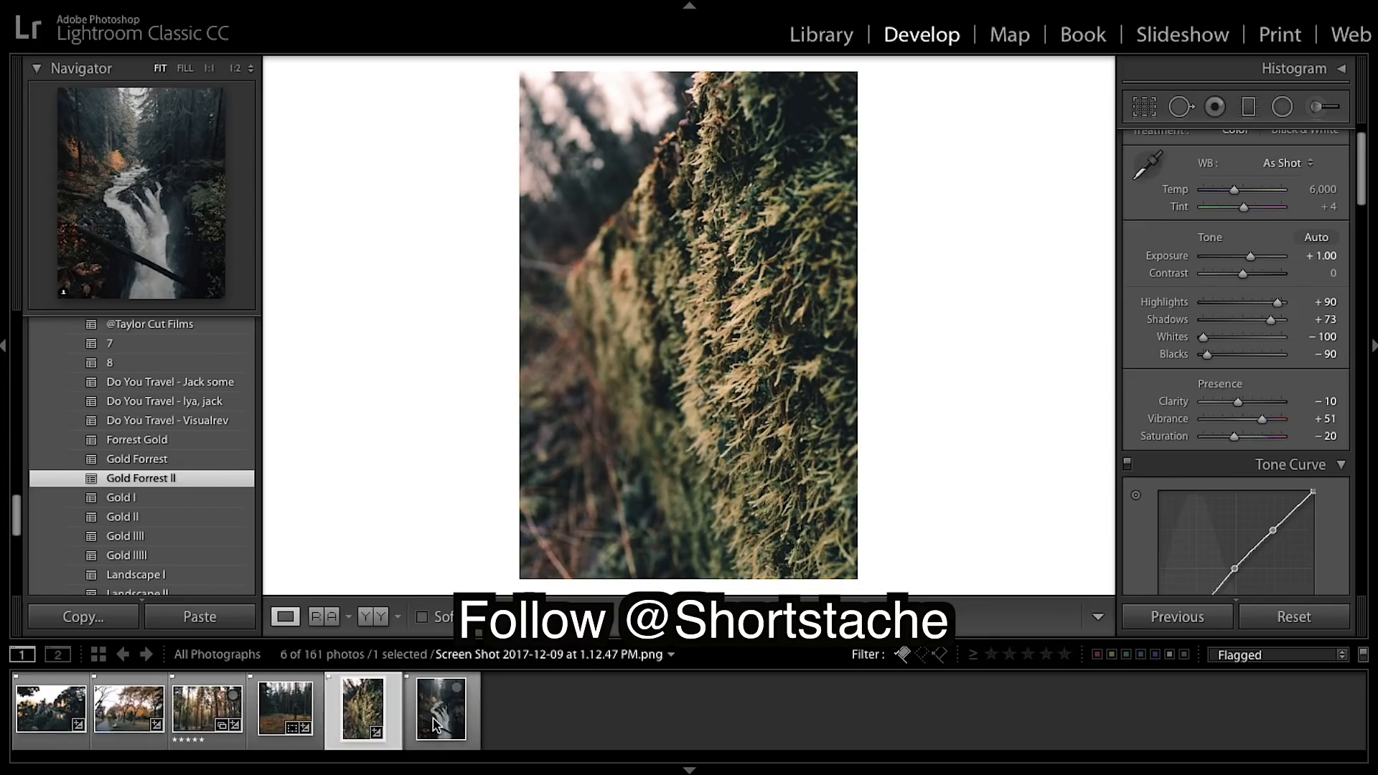
click(207, 709)
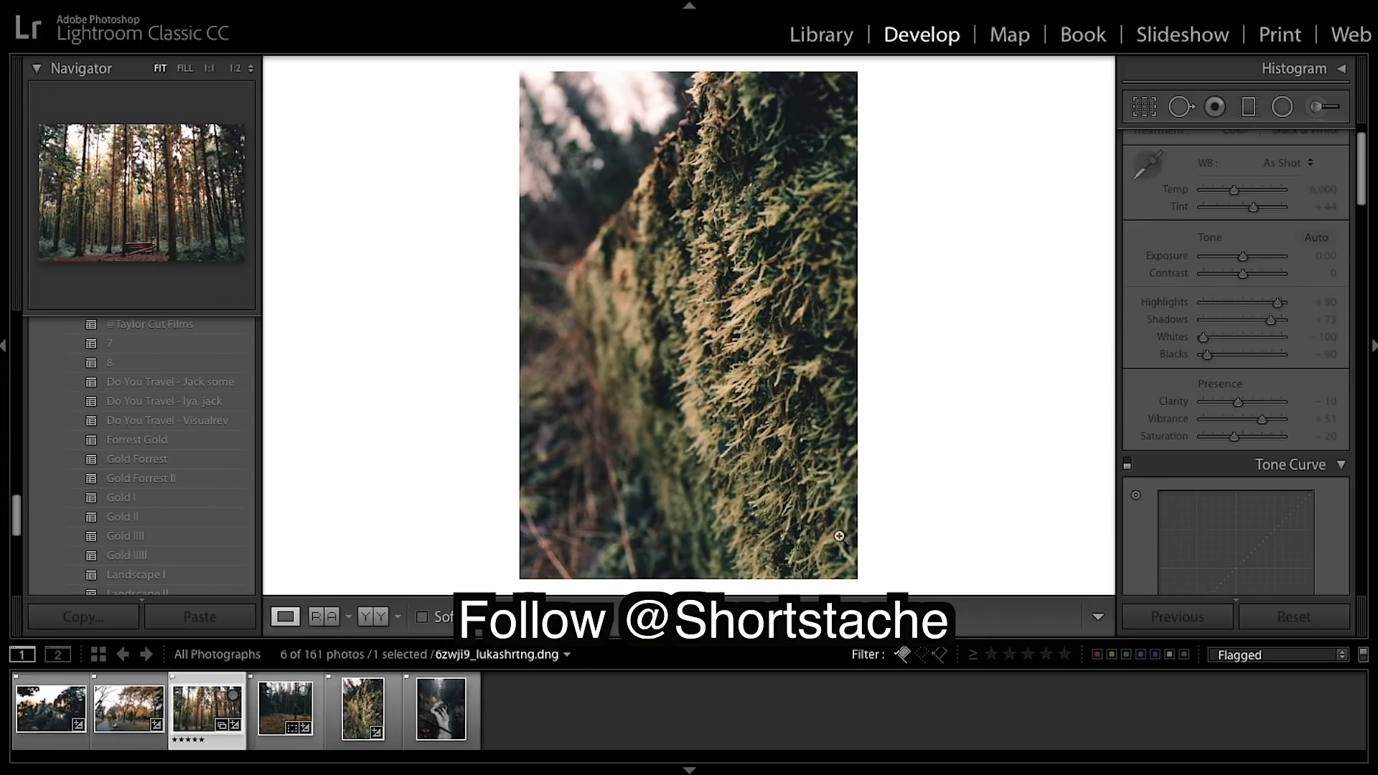